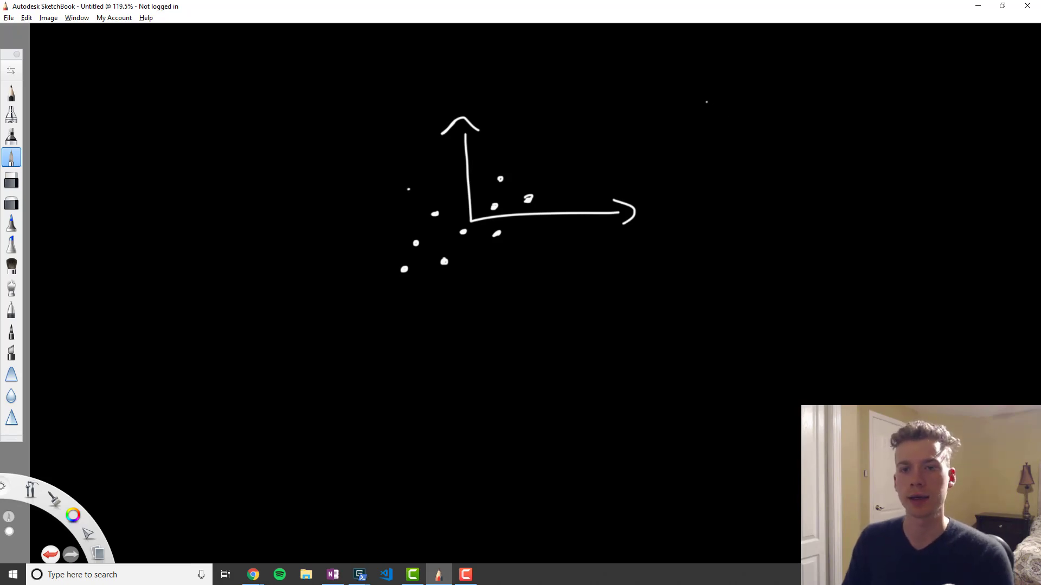
Handwrite the labels 'eigen vectors' and 'eigenvalues' at the top right of the plot.
left_click_drag(694, 106, 724, 116)
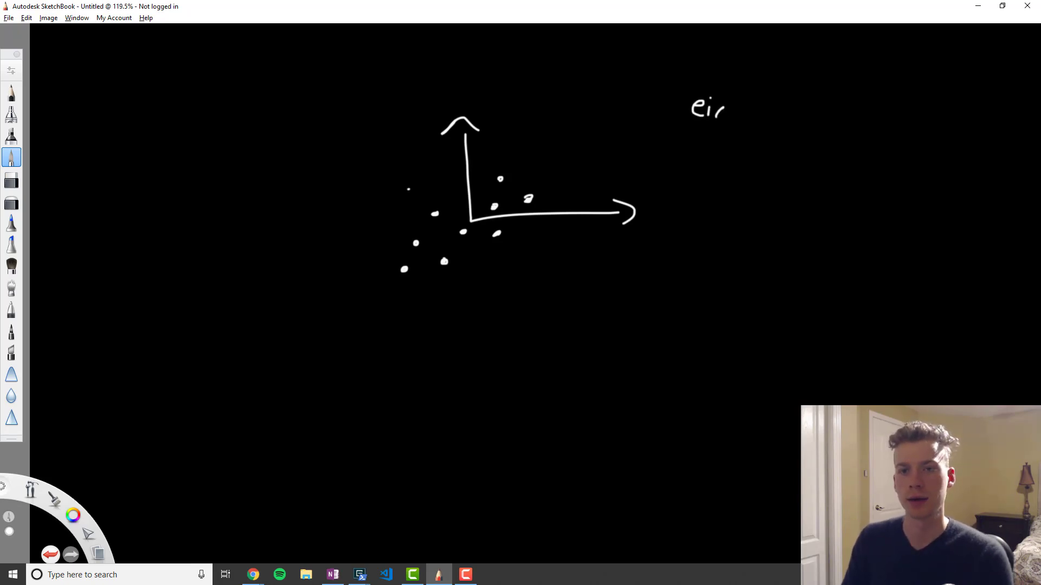
left_click_drag(723, 110, 773, 116)
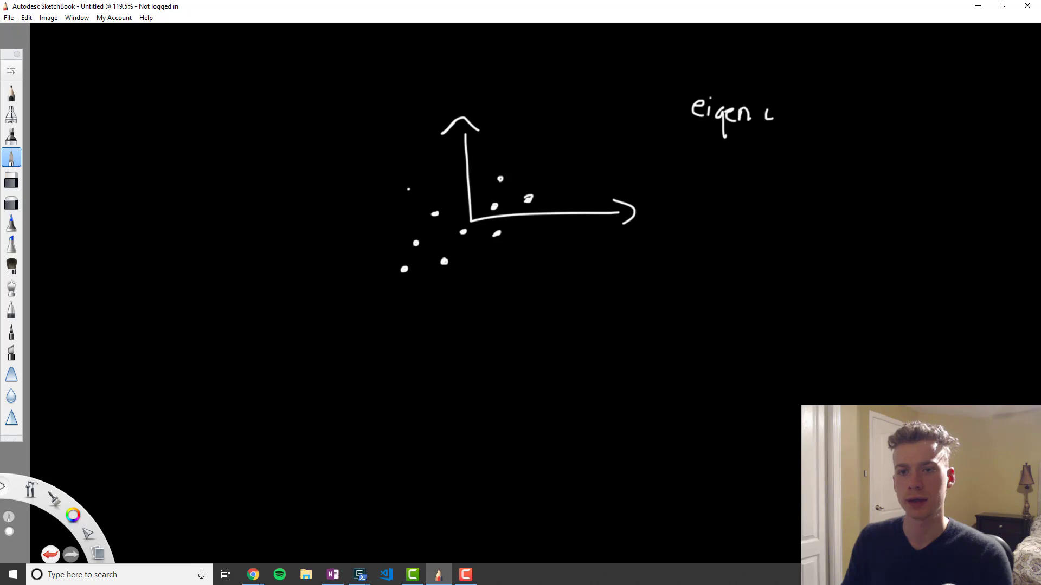
left_click_drag(770, 116, 826, 116)
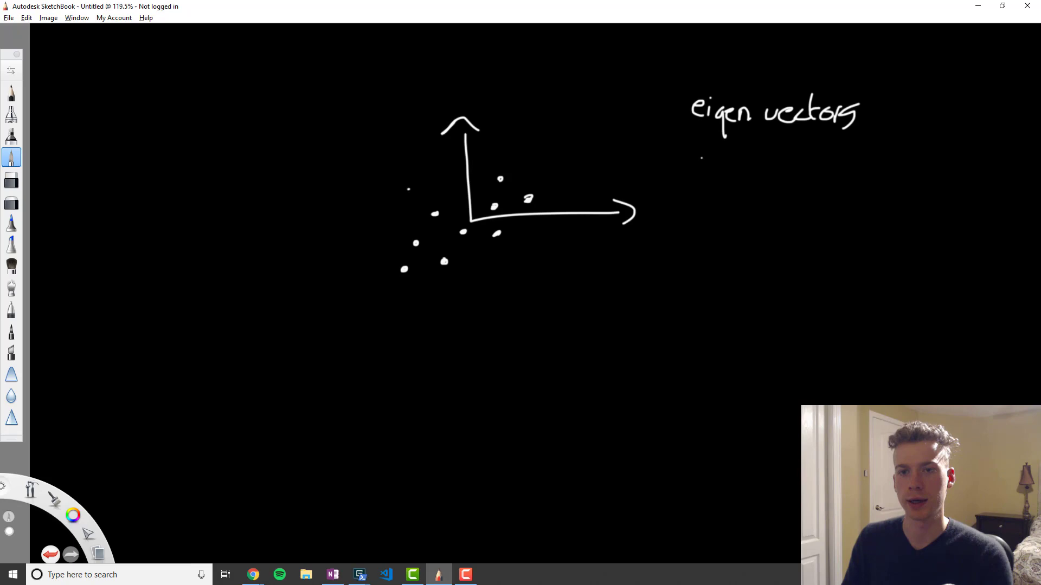
left_click_drag(692, 166, 734, 172)
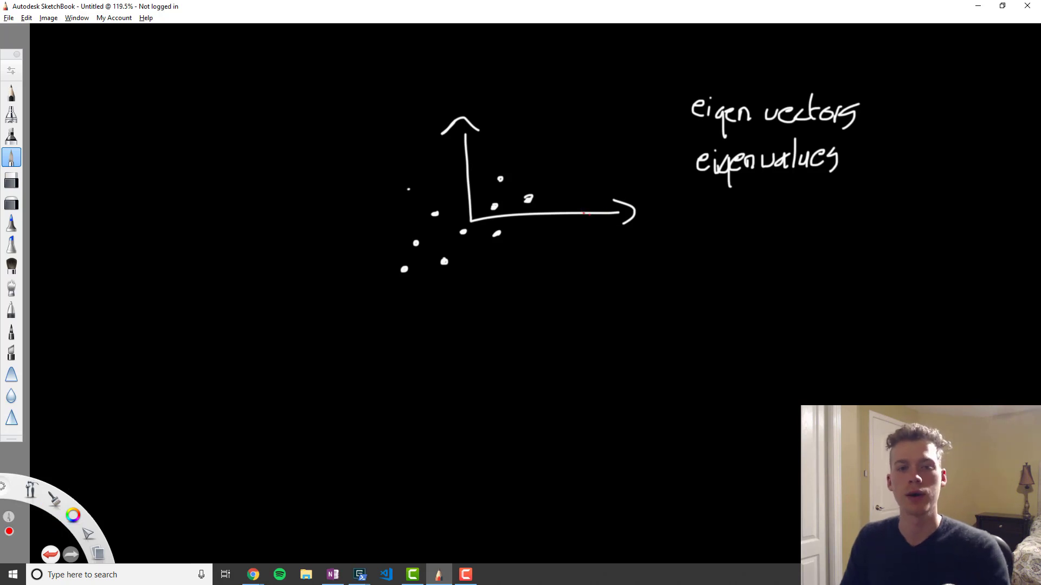
Draw a red arrow along the point spread and a green arrow perpendicular to it from the origin.
left_click_drag(474, 224, 501, 199)
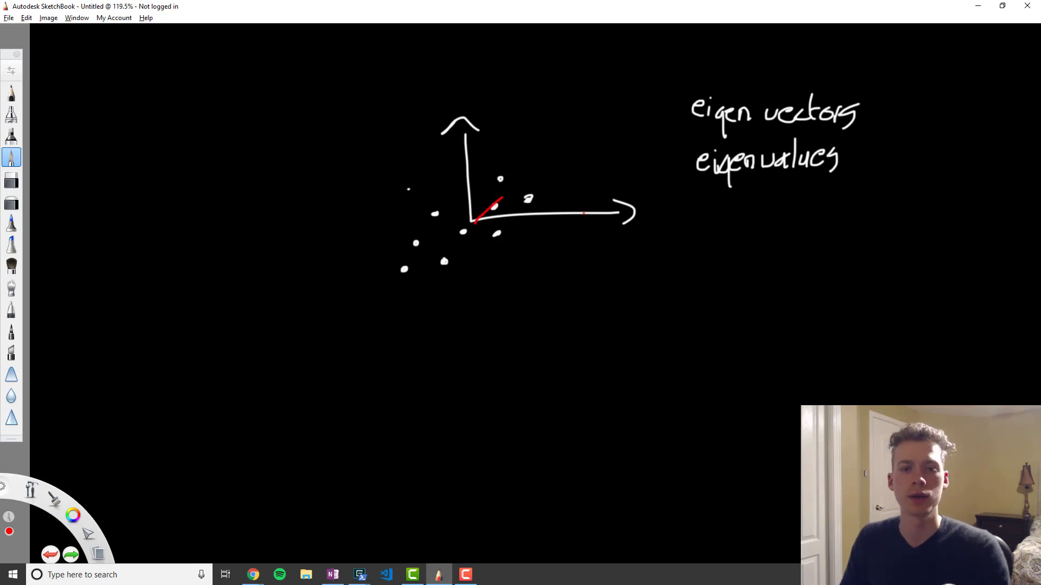
left_click_drag(475, 222, 595, 137)
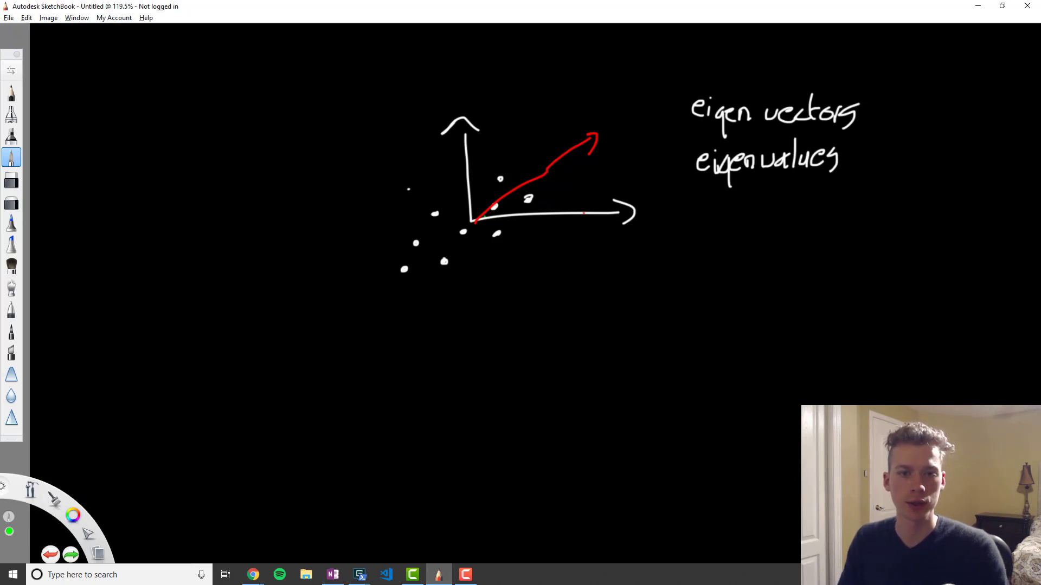
left_click_drag(430, 191, 474, 222)
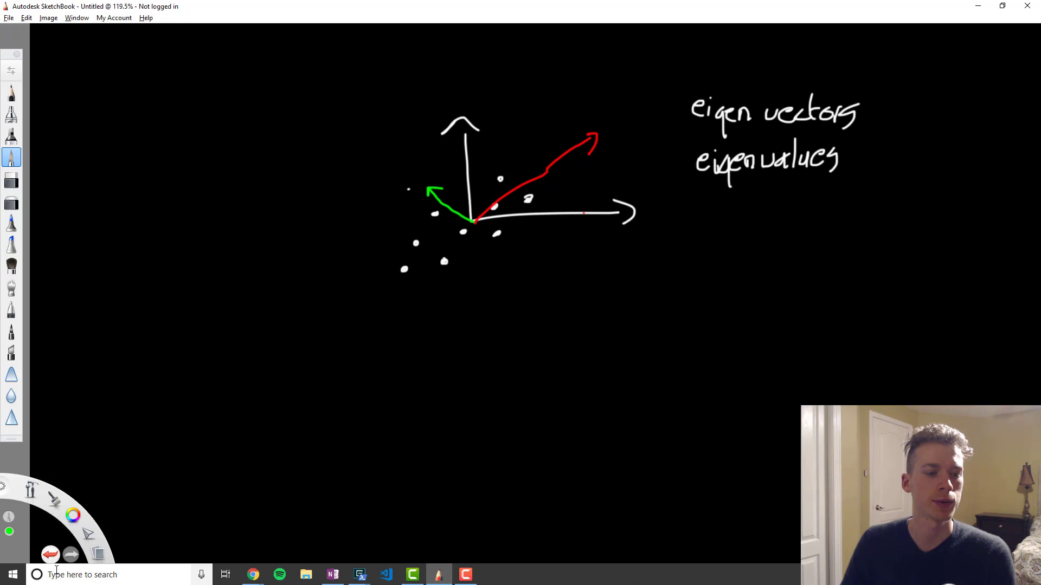
Erase the green arrow and extend the red arrow past the origin to the lower left.
left_click(72, 514)
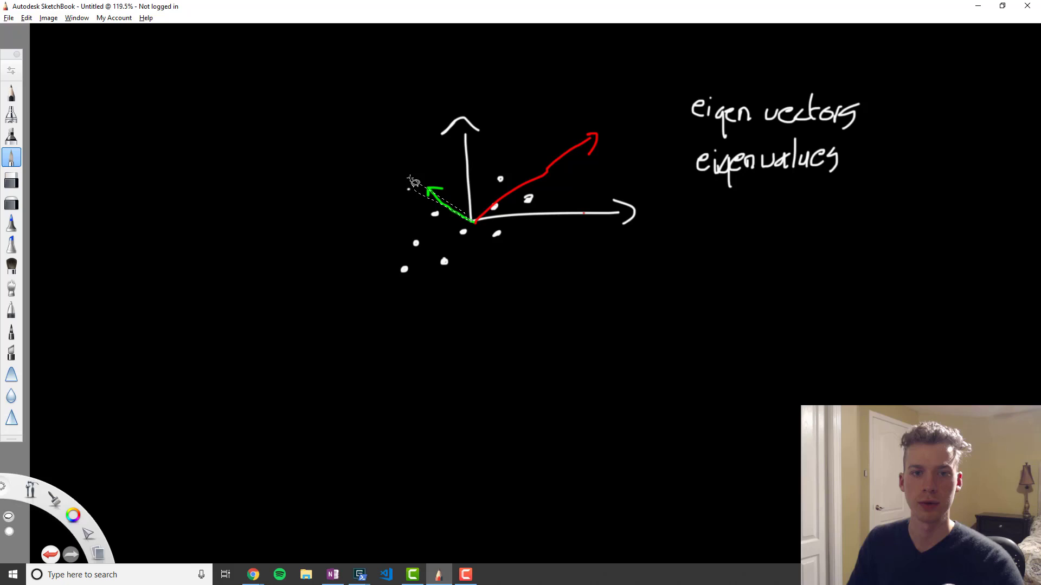
left_click_drag(431, 193, 478, 226)
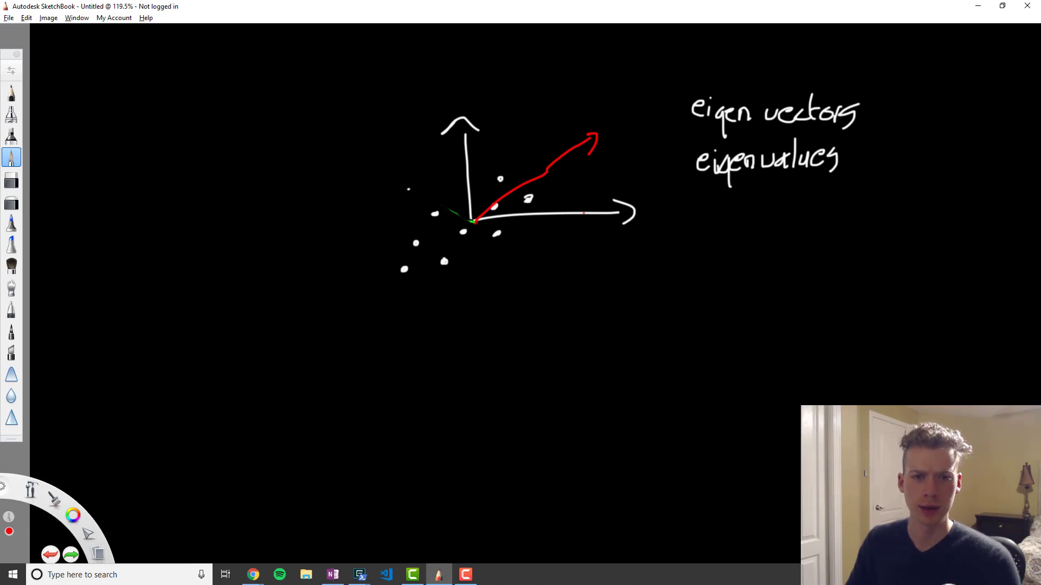
left_click_drag(475, 221, 375, 290)
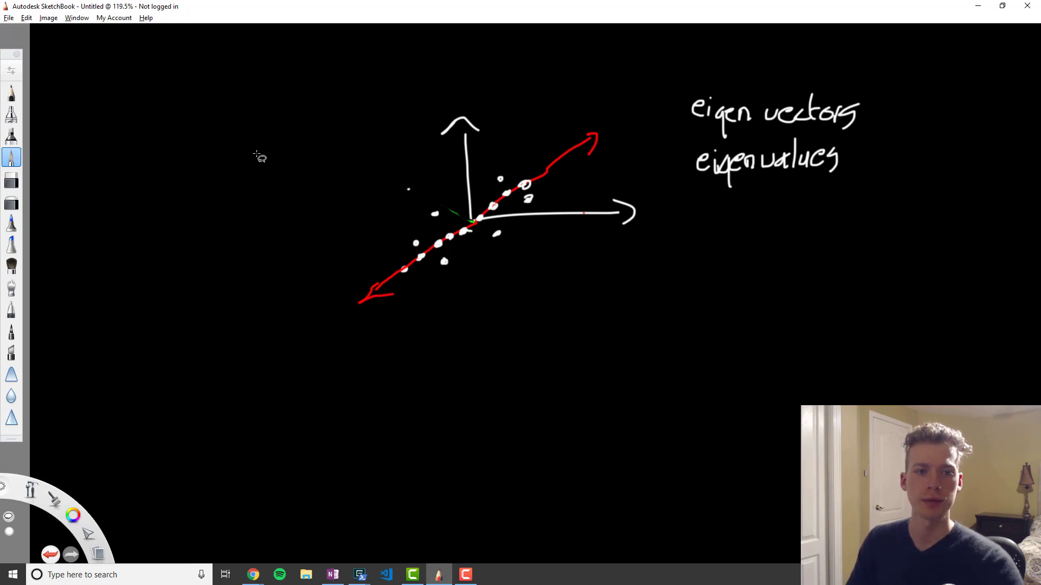
Clear the old plot and draw a red horizontal line with an arrowhead and a mark below it.
left_click_drag(282, 200, 422, 351)
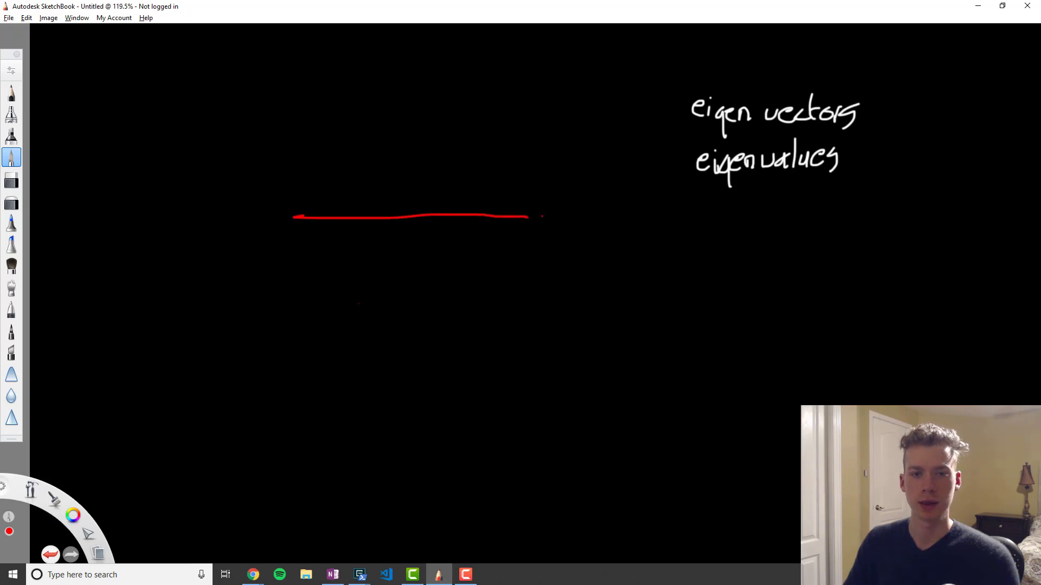
left_click_drag(524, 225, 554, 213)
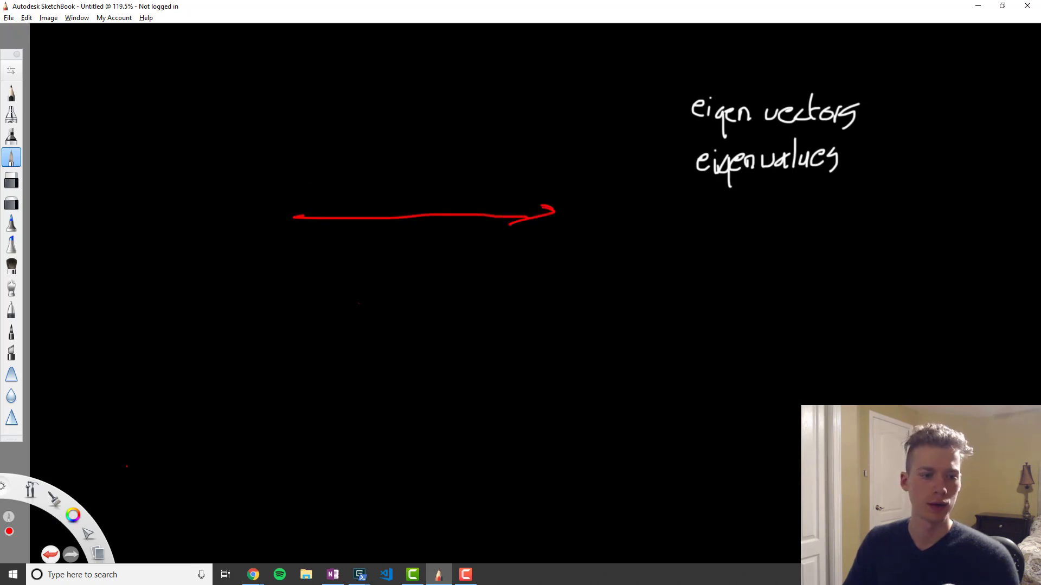
left_click(73, 514)
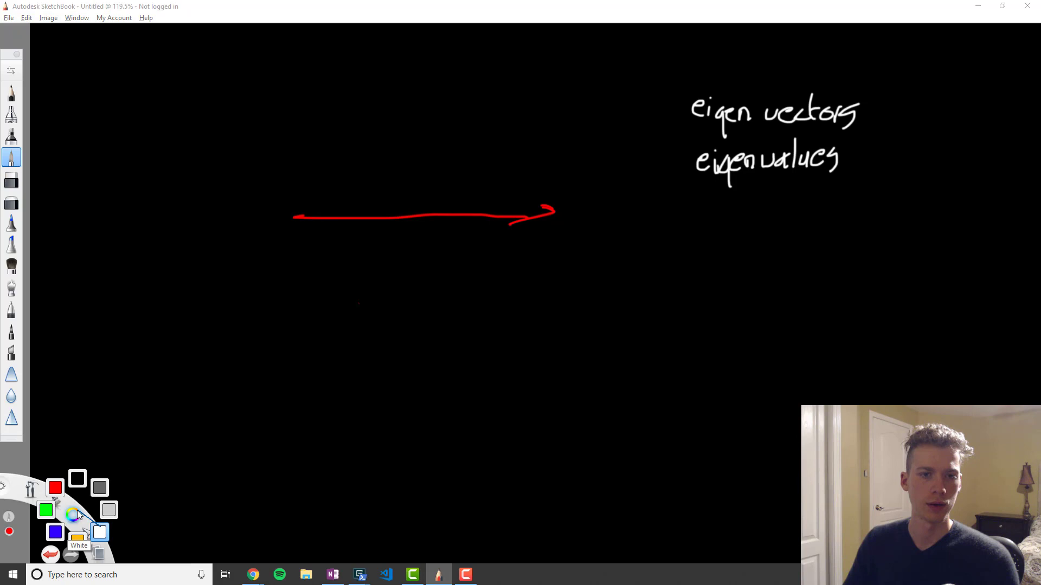
left_click_drag(326, 259, 341, 250)
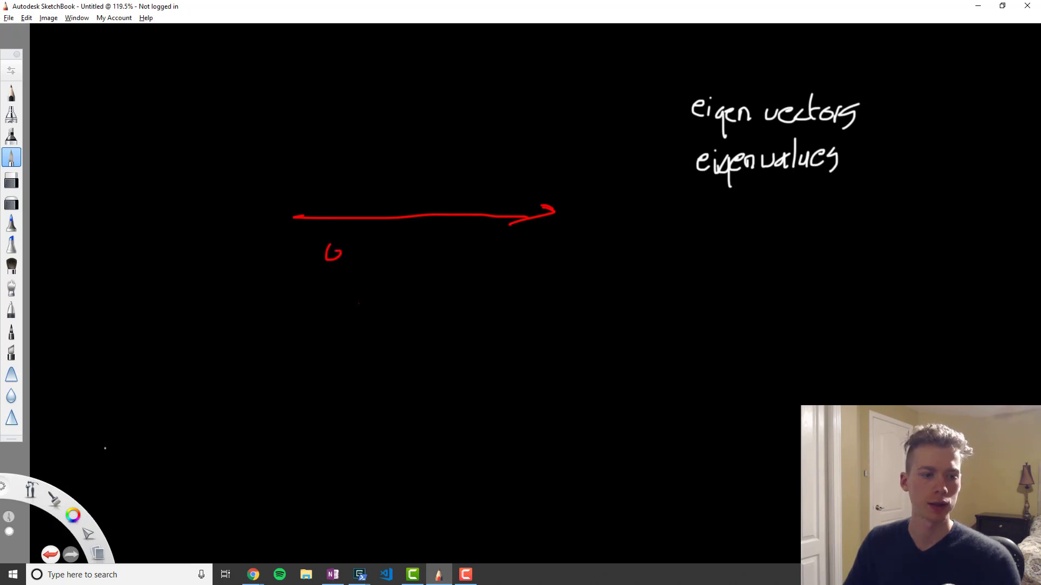
Switch to white and dot the projected points onto the red line.
left_click_drag(151, 397, 183, 375)
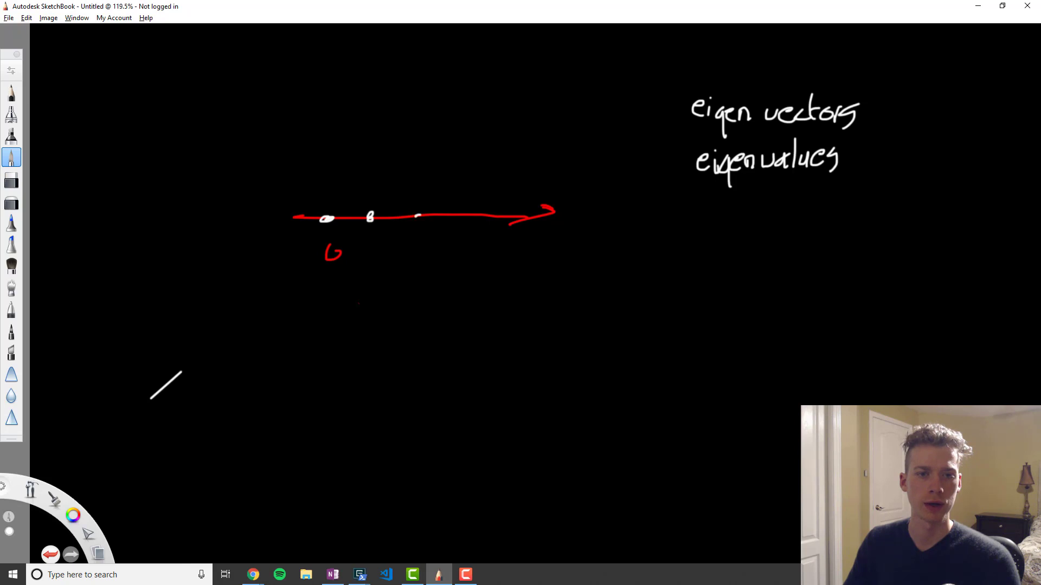
left_click(463, 215)
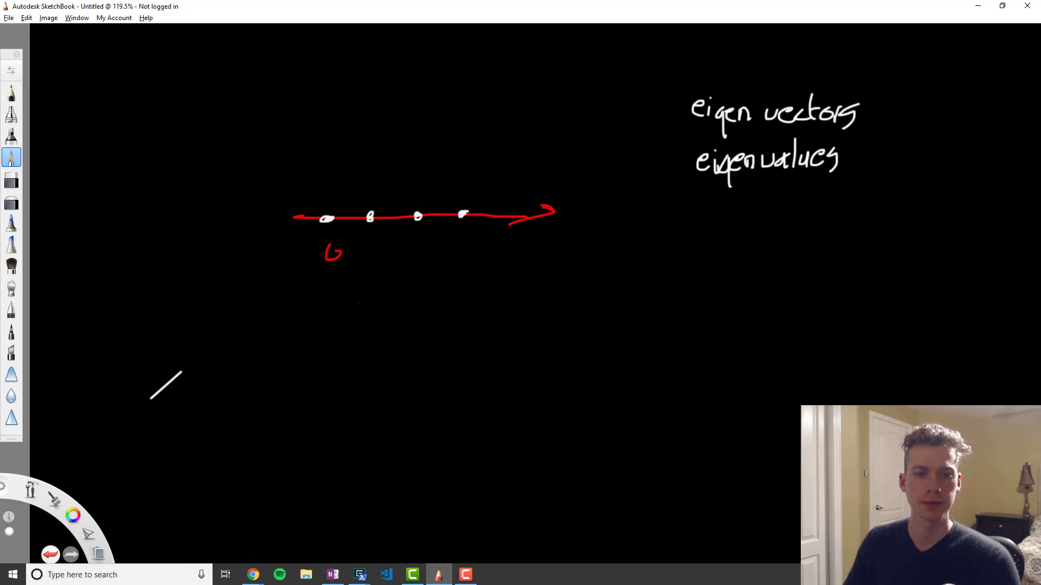
left_click(503, 217)
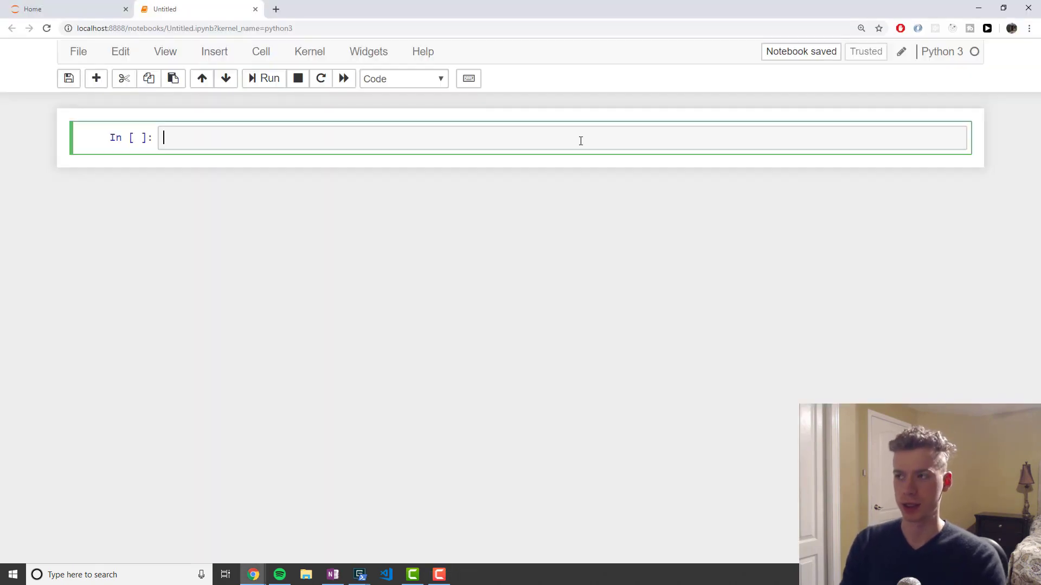
Write imports for pandas as pd, numpy as np and matplotlib's pyplot as plt.
type("i")
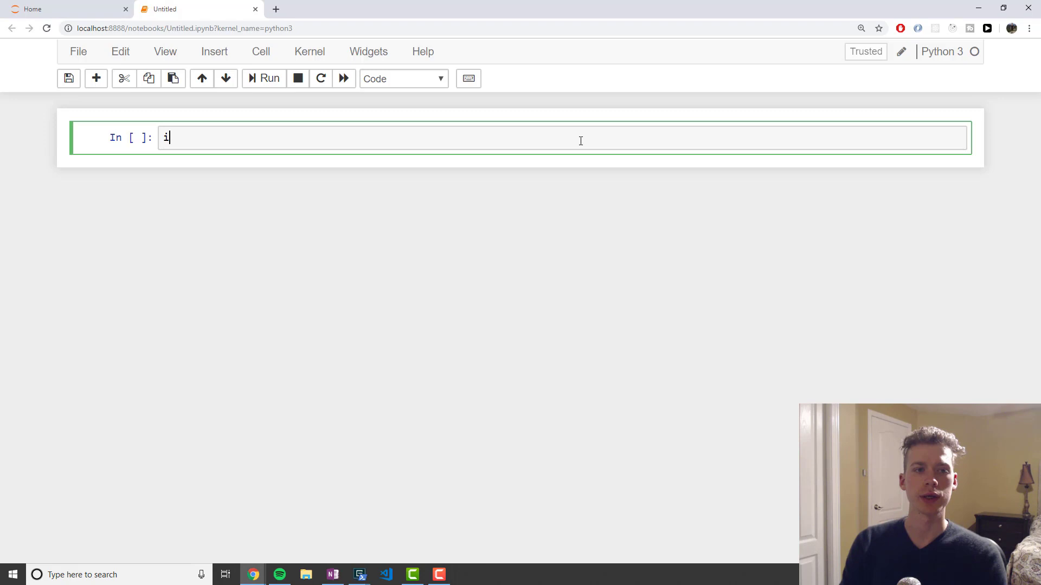
type("mport")
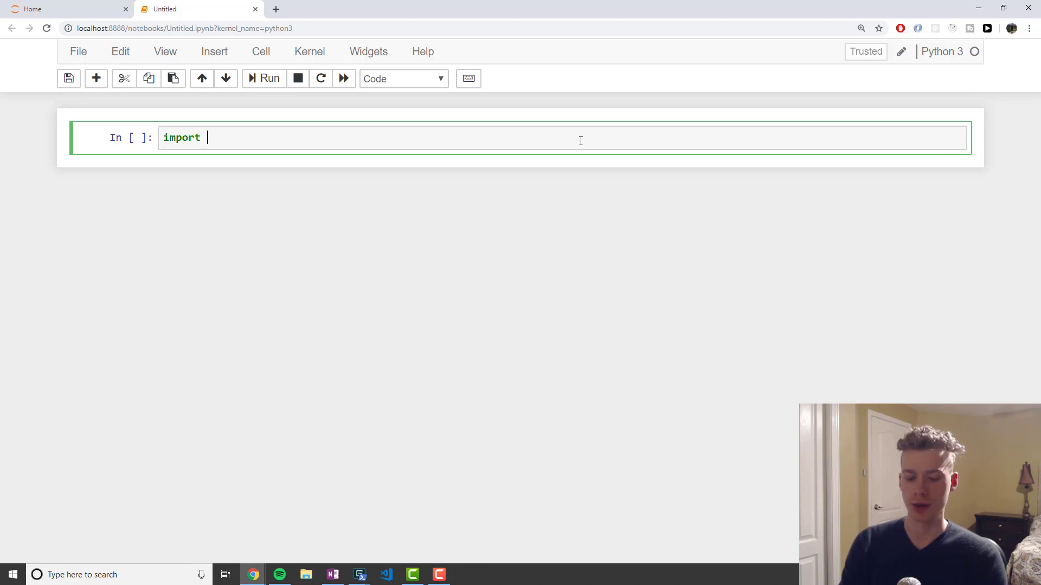
type("pandas")
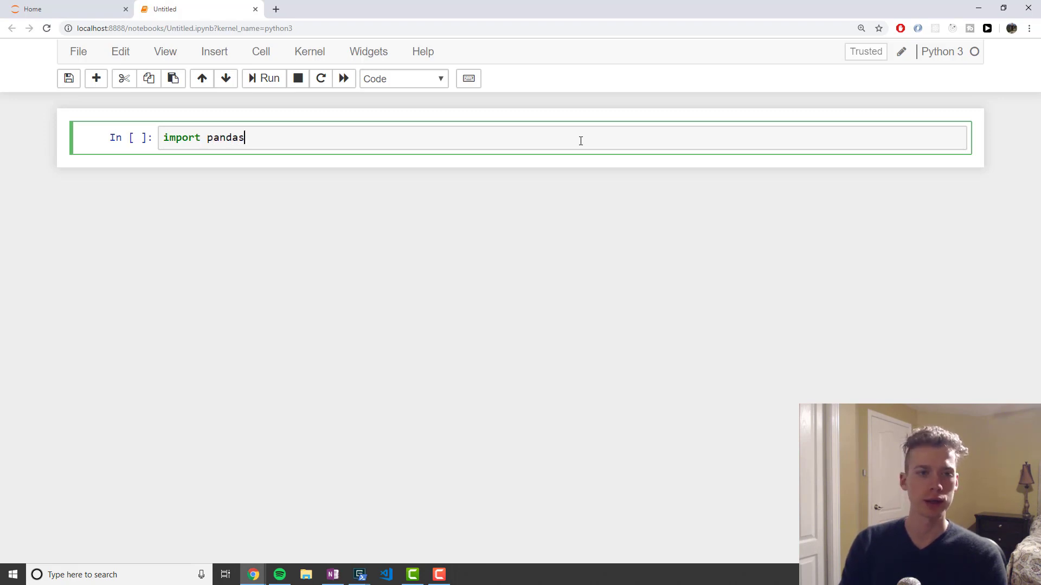
type("as pd")
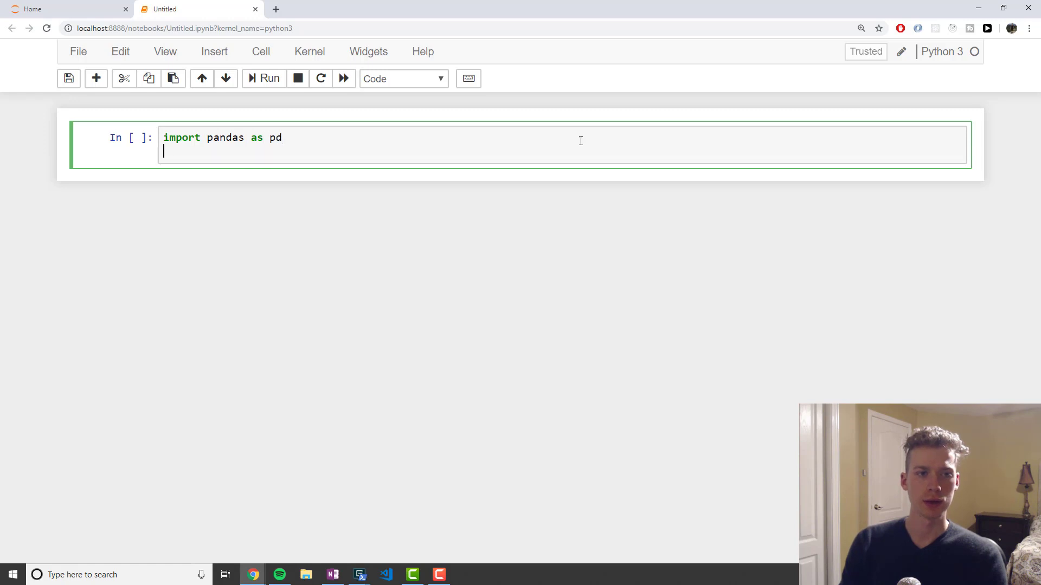
type("import nu")
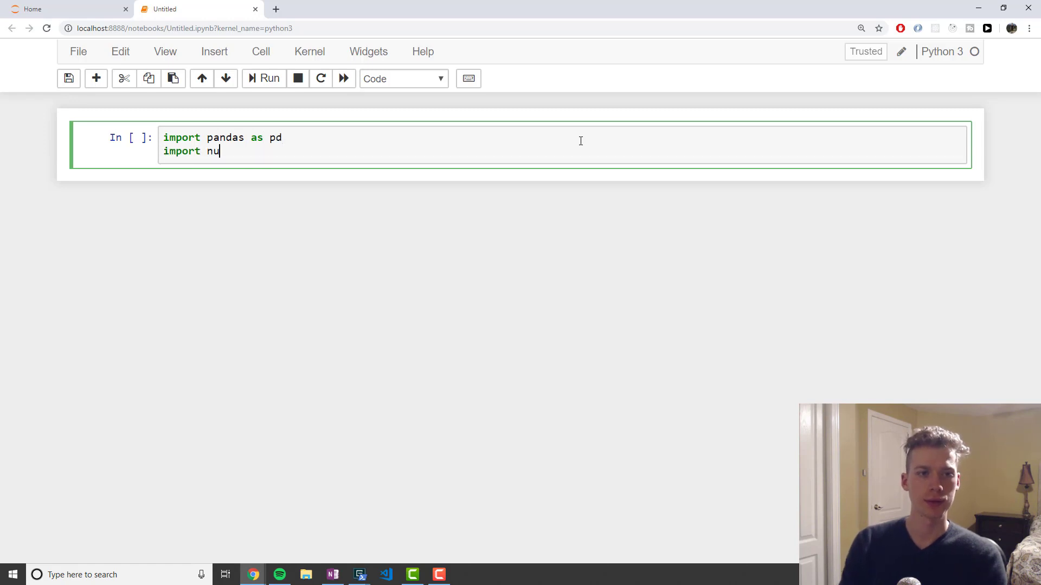
type("mpy as np")
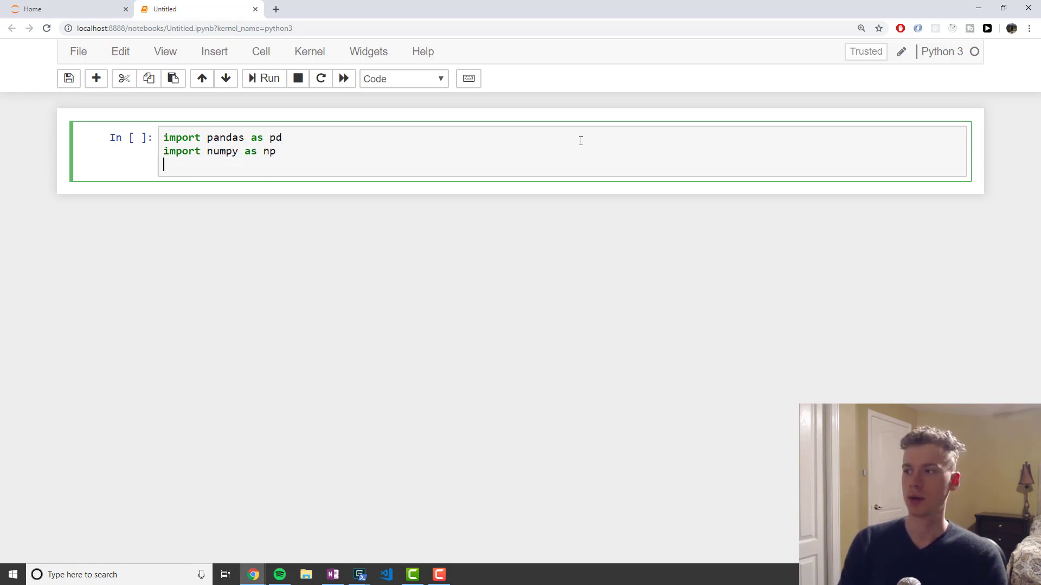
type("from matplot")
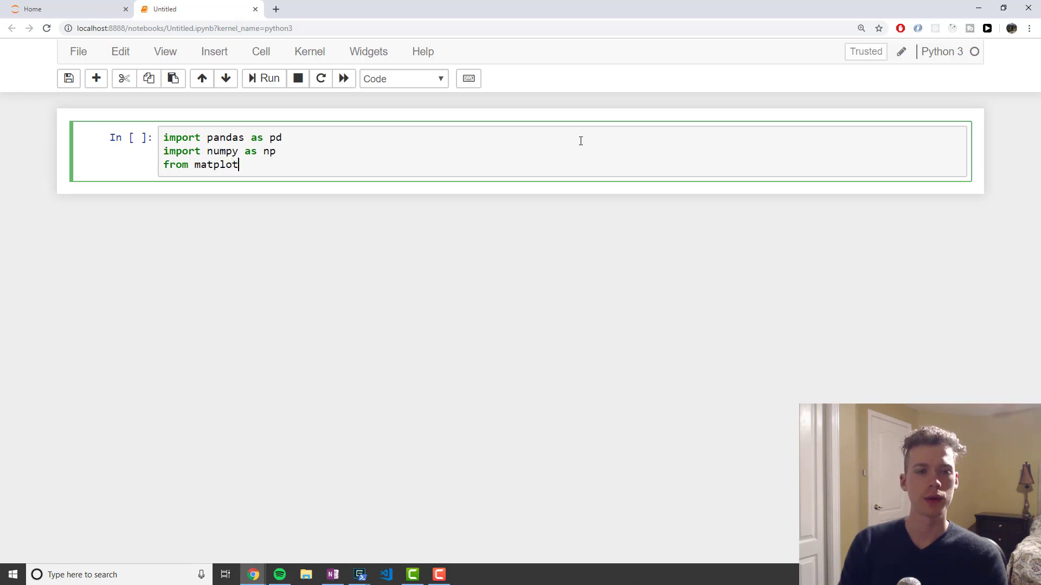
type("lib import py")
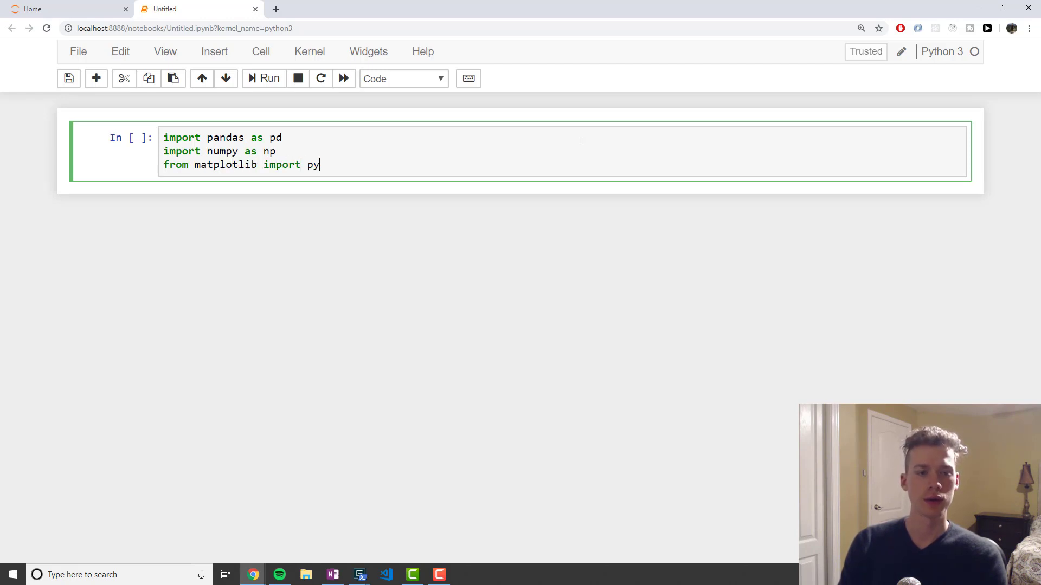
type("plot as plt")
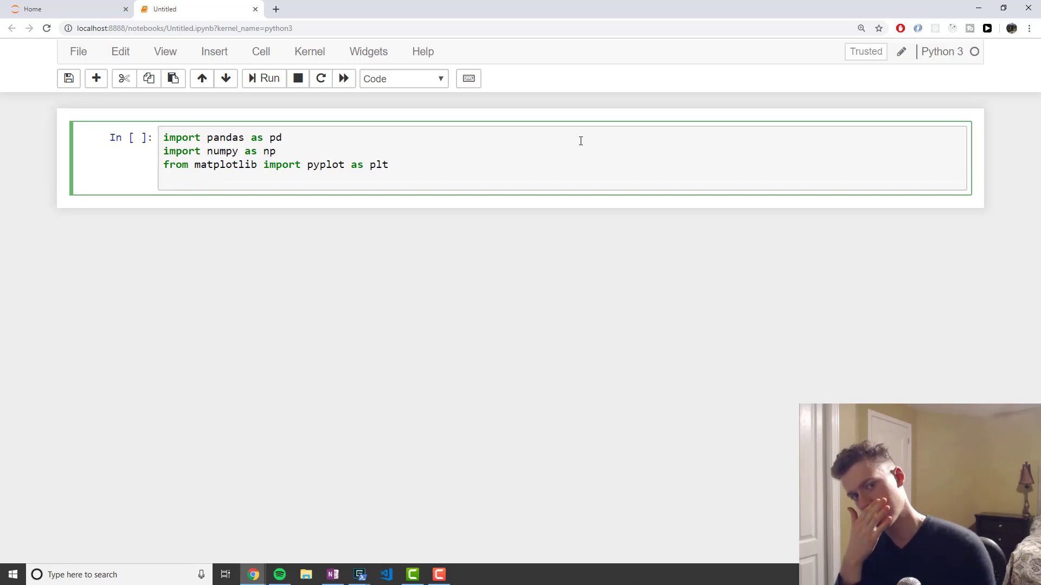
Add 'from sklearn.decomposition import PCA' on a new line.
key("enter")
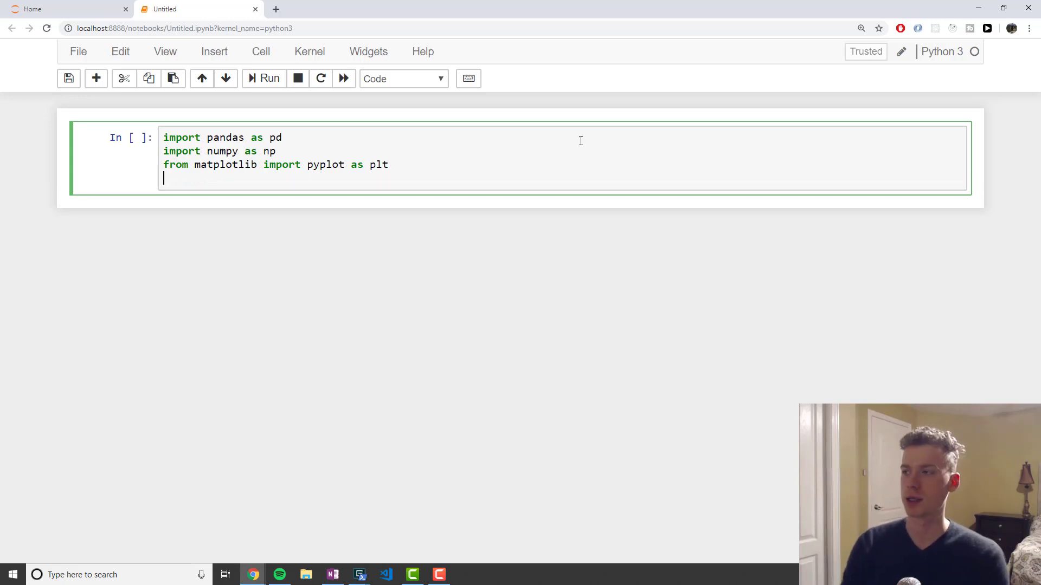
type("from")
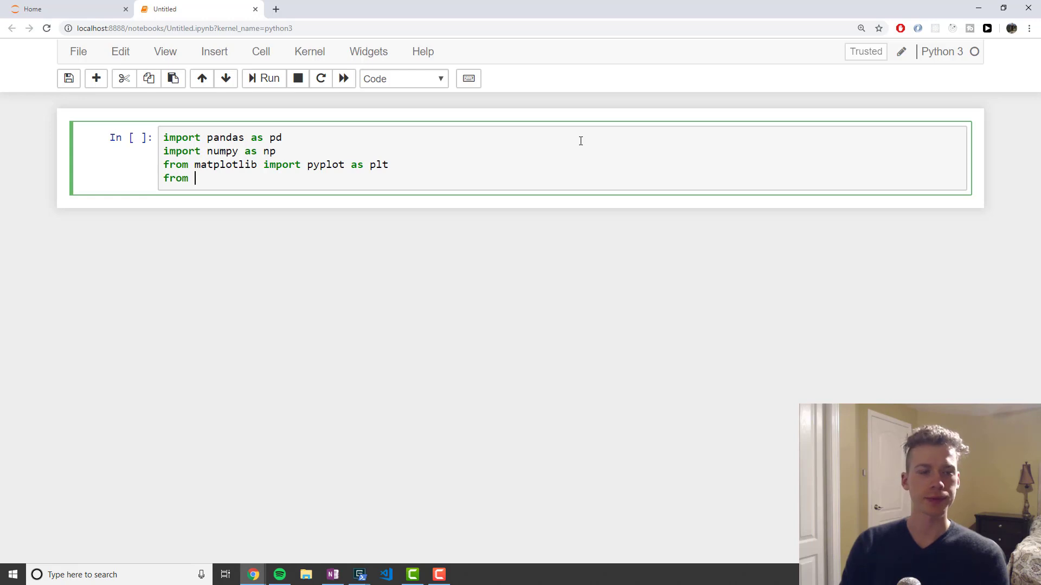
type("sklearn.deco")
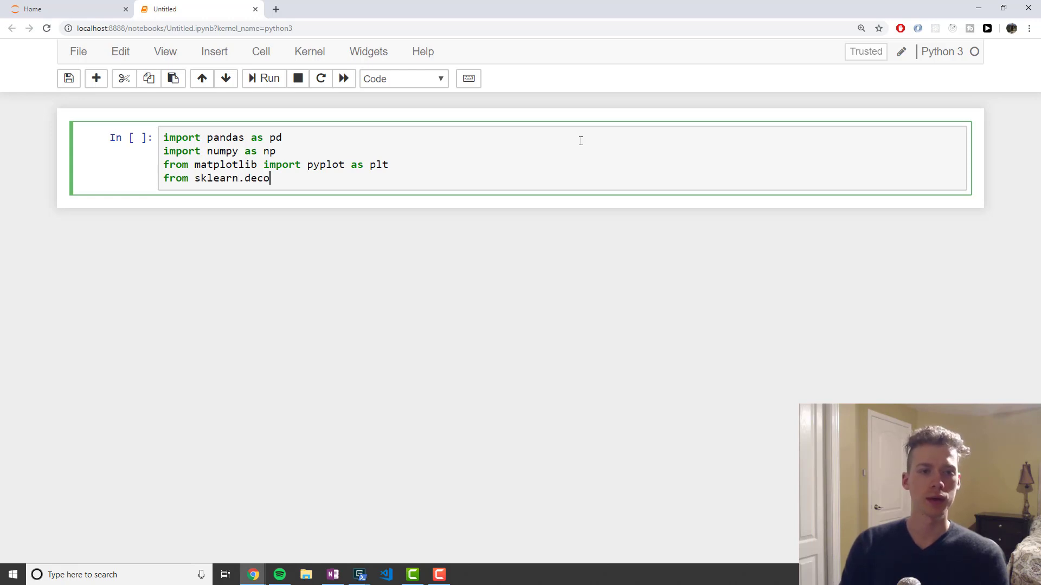
type("mposition")
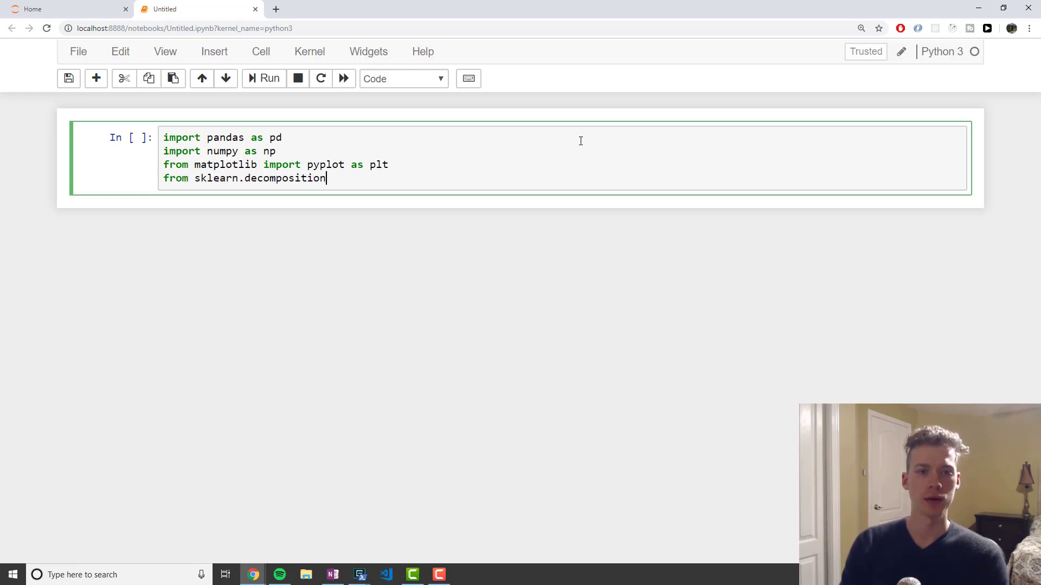
type("import")
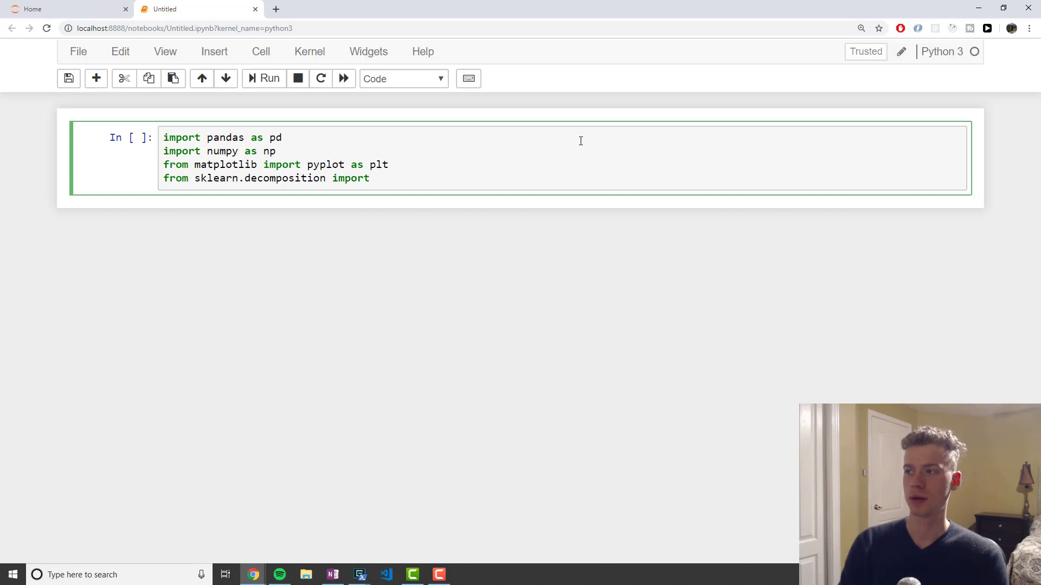
type("PCA")
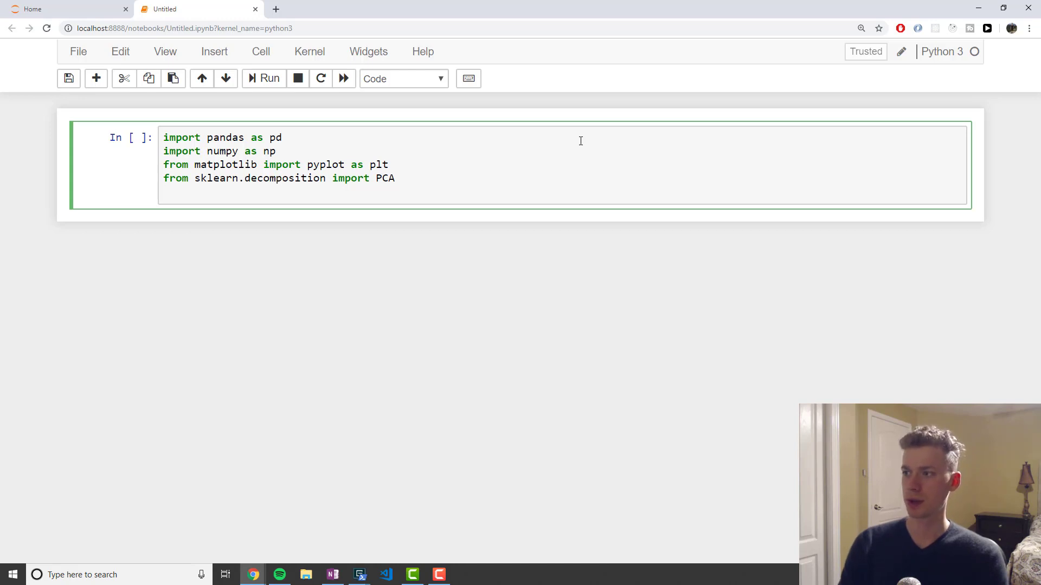
Add 'from sklearn.preprocessing import StandardScaler' to the import cell.
type("from sklearn.p")
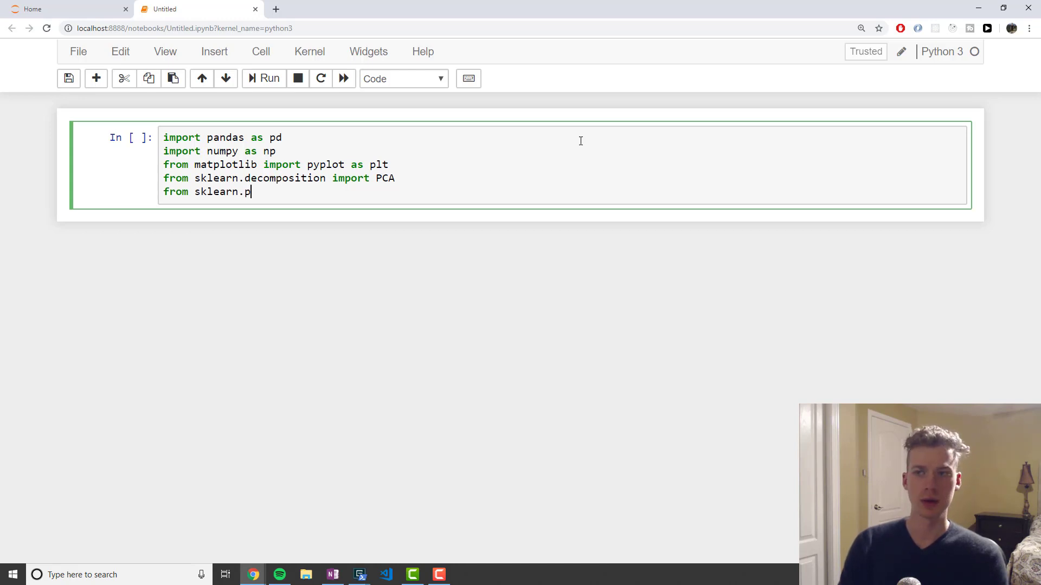
type("reprocessi")
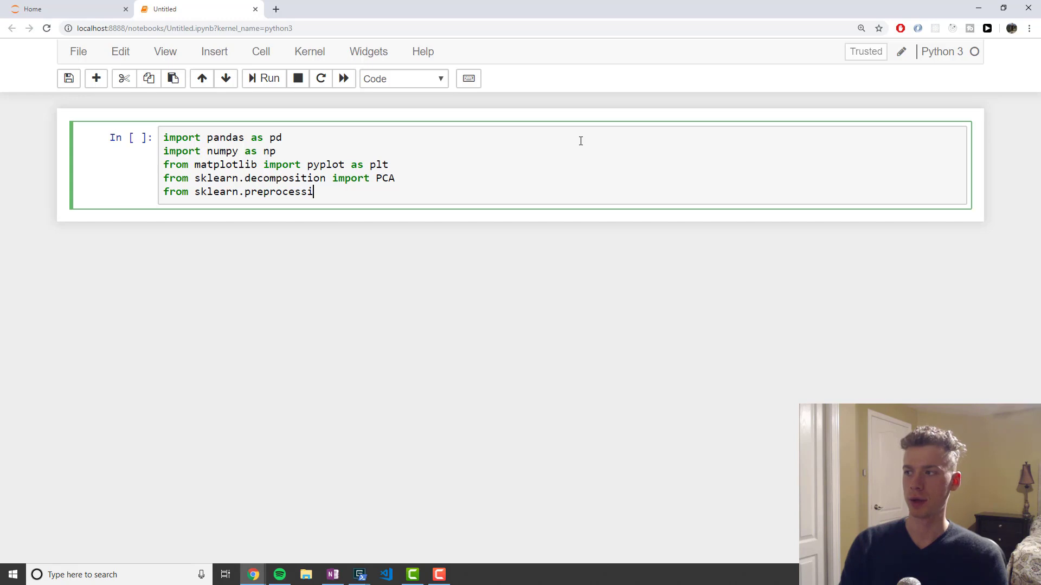
type("ng import Sta")
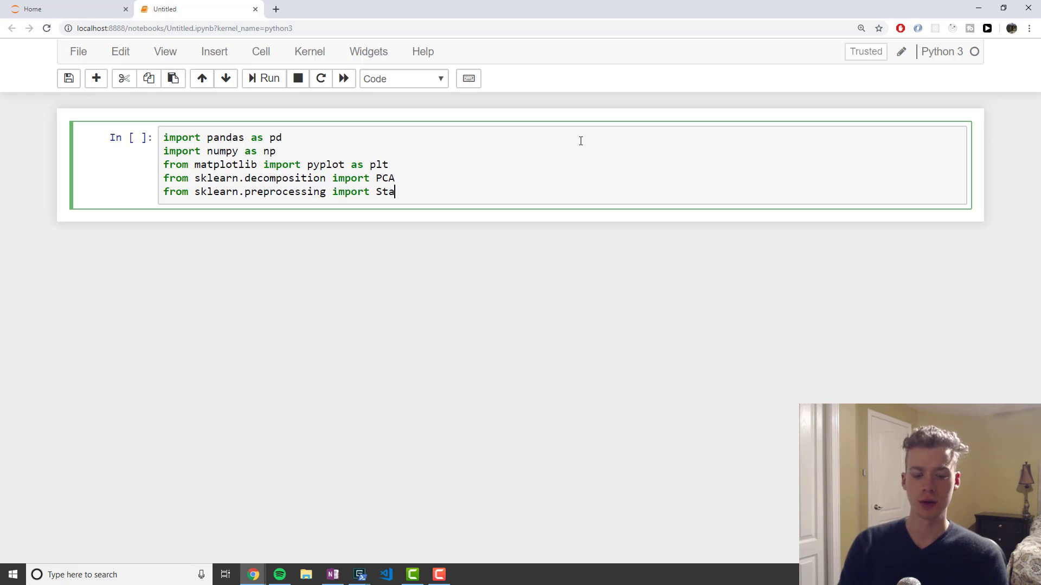
type("ndardSca")
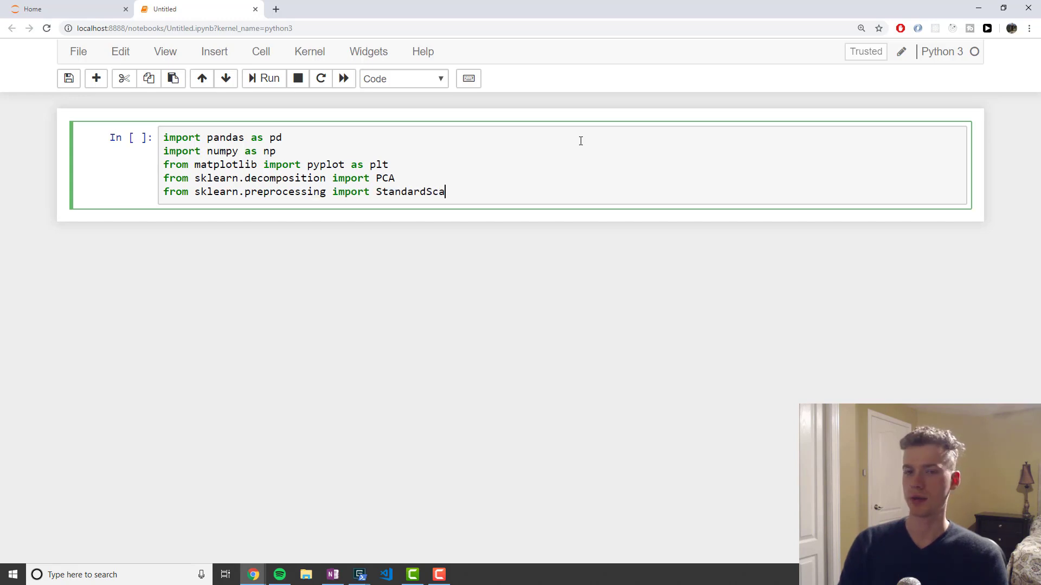
type("ler")
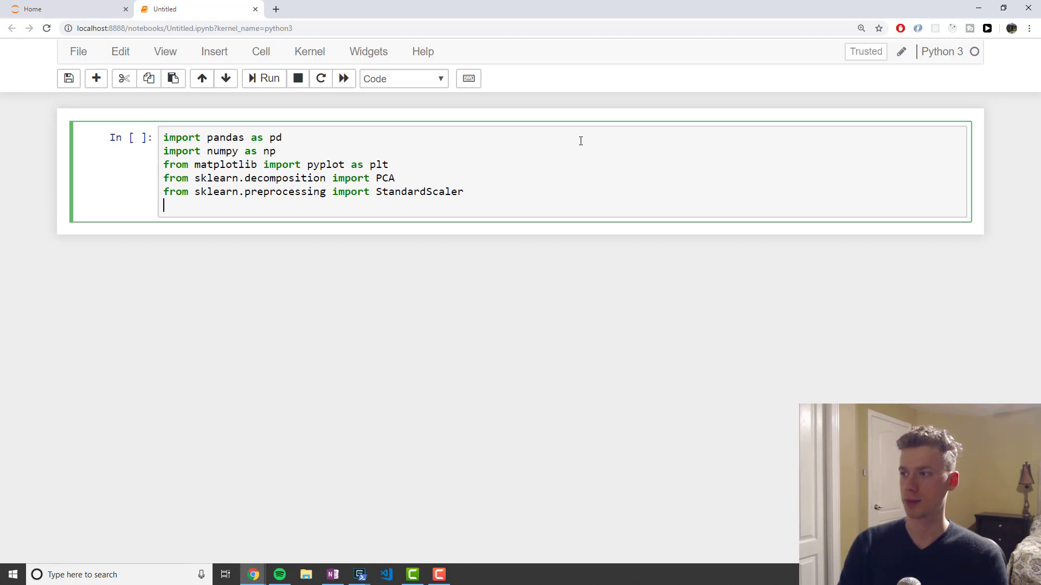
Add 'from sklearn.datasets import load_iris', run the cell and begin the iris-loading cell.
type("from skle")
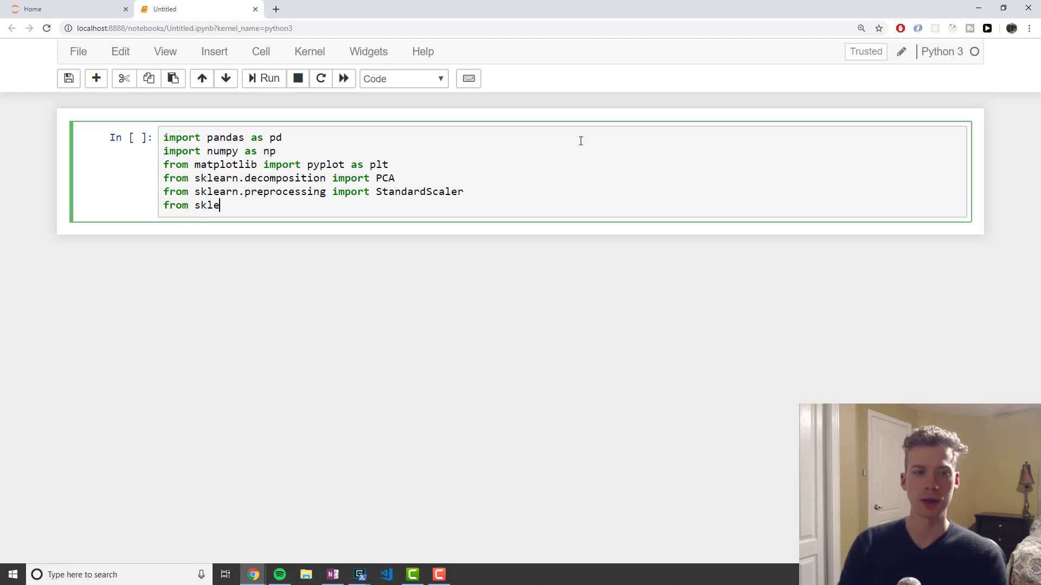
type("arn.dataset")
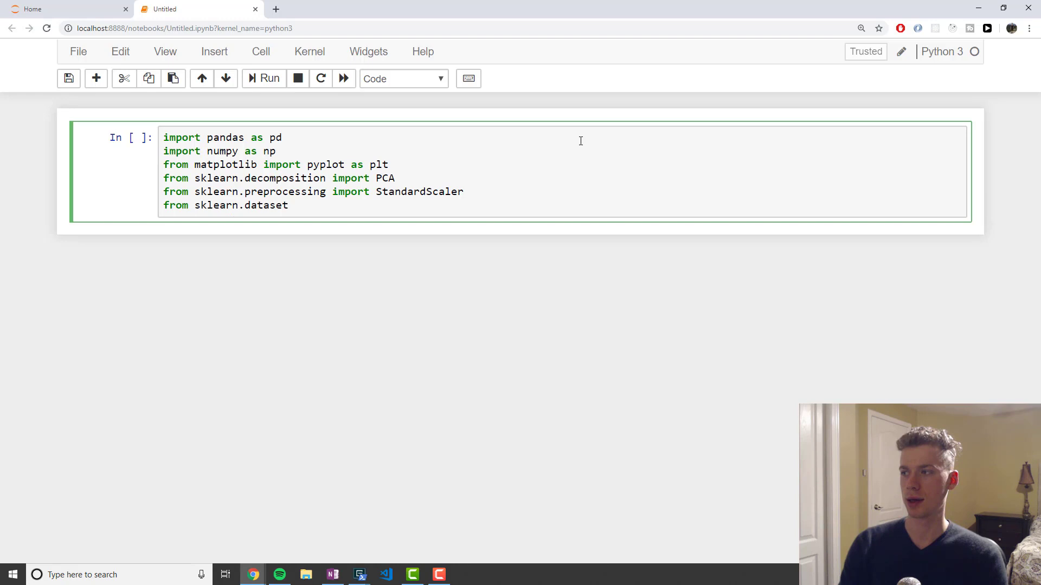
type("s import load_")
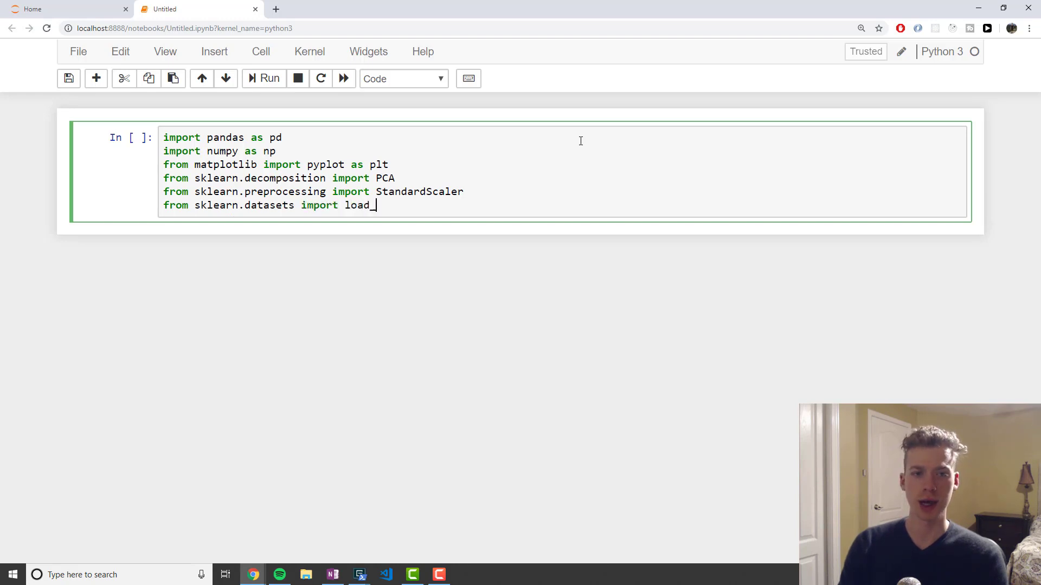
type("iris")
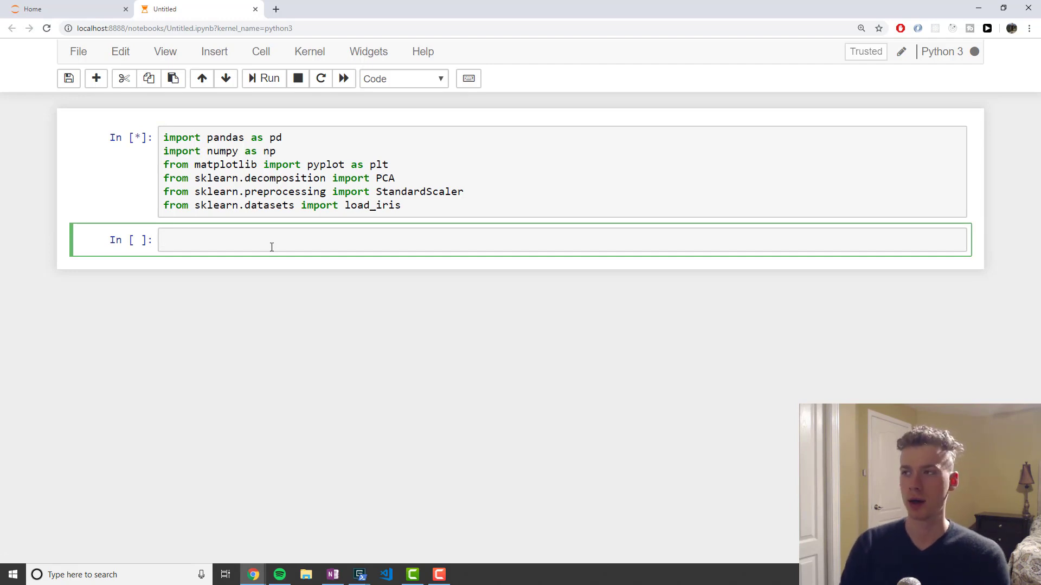
type("in")
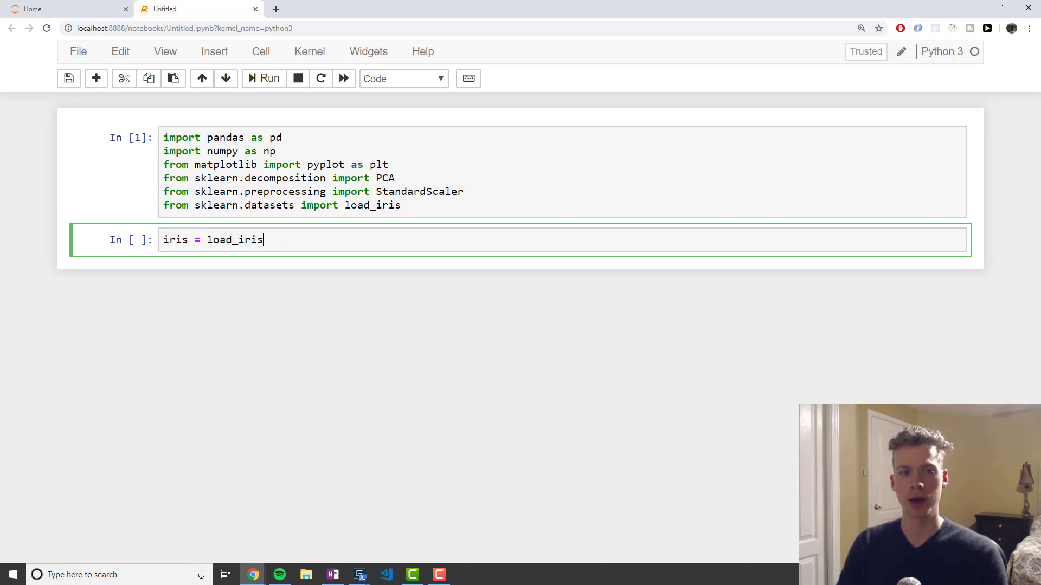
Write X = pd.DataFrame(iris.data, columns=iris.features_names) after loading iris.
type("()")
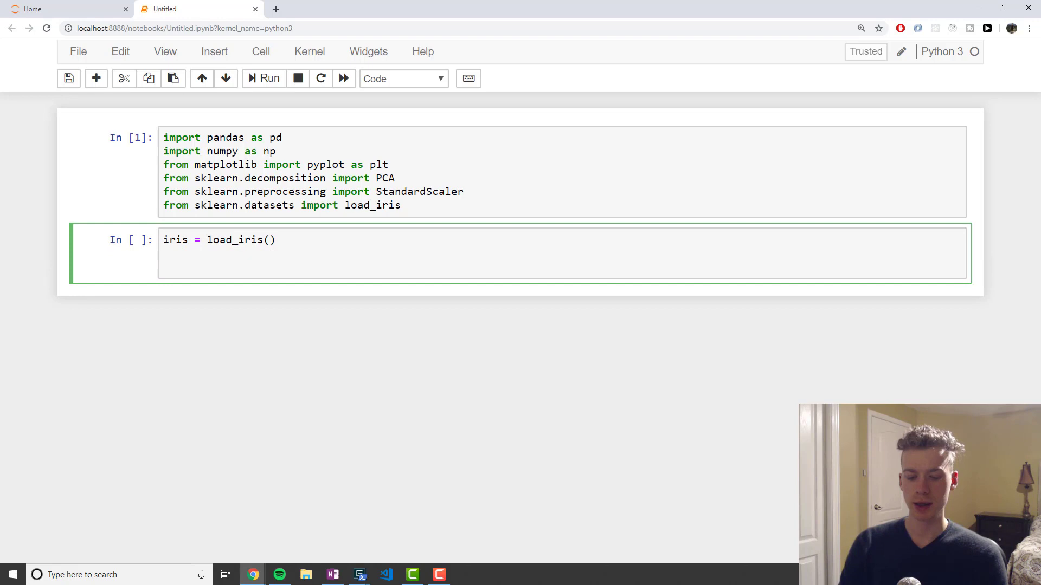
type("X =")
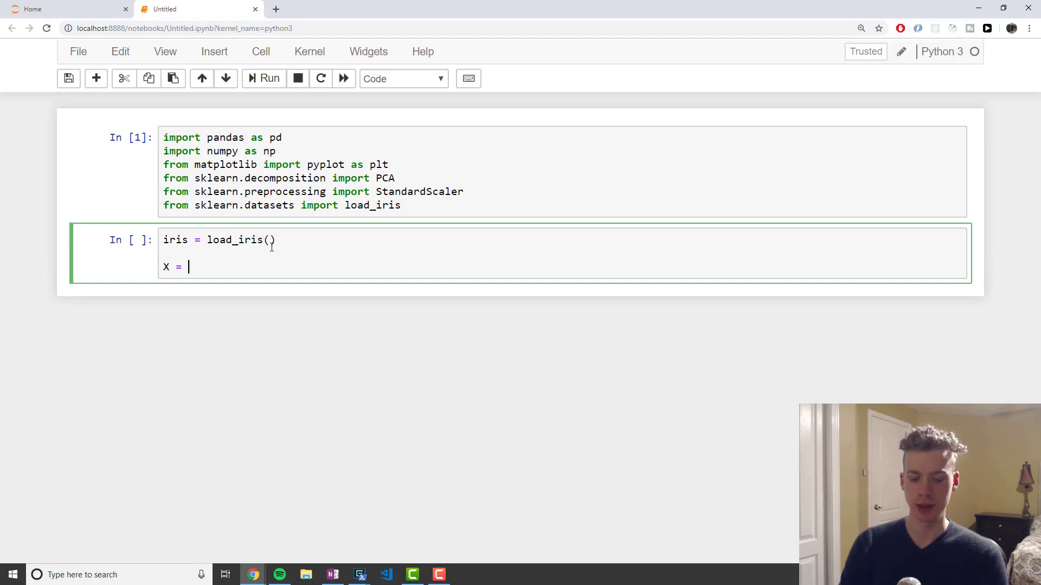
type("pd.D")
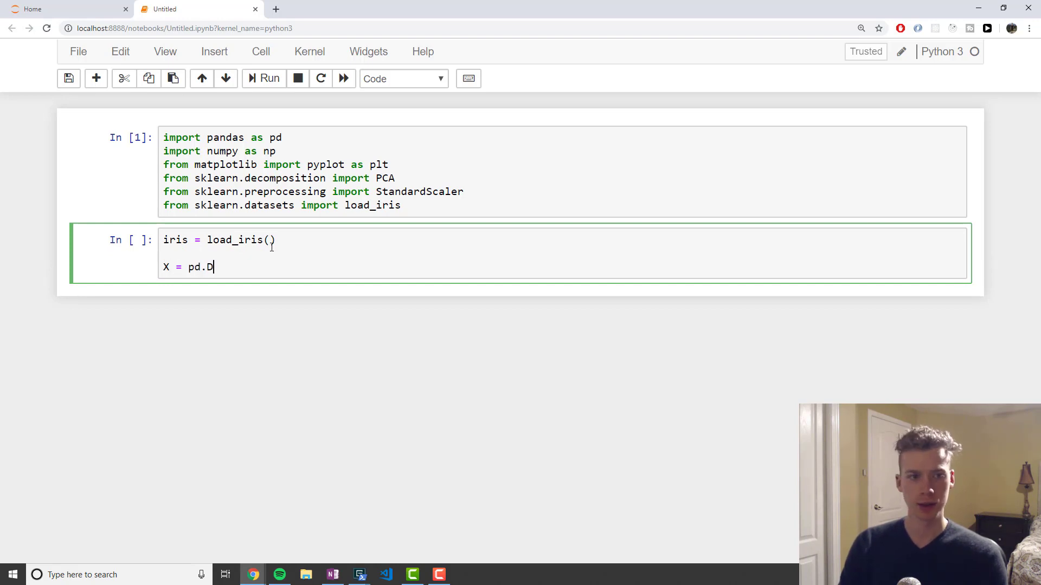
type("ataF")
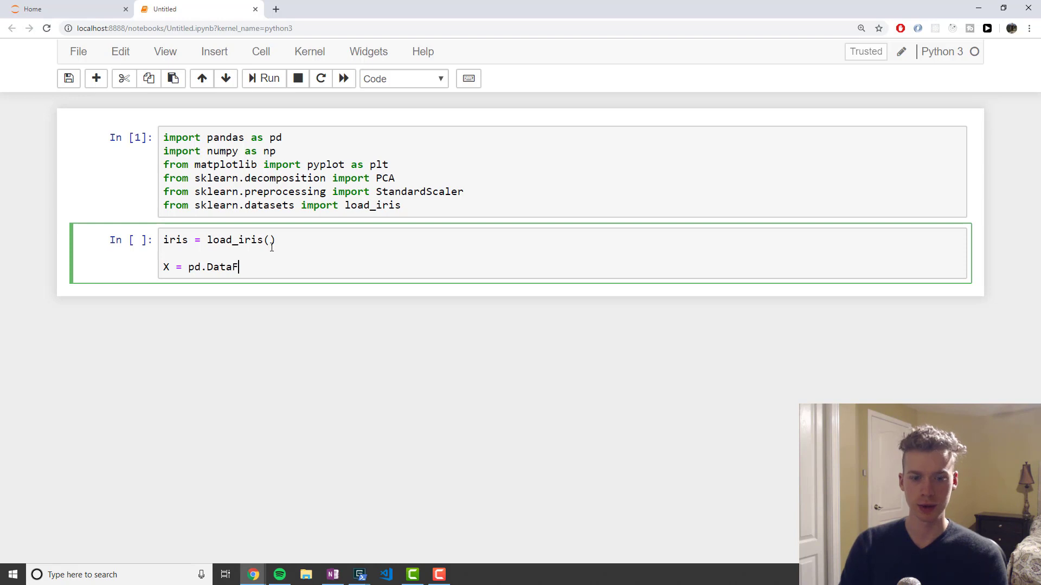
type("rame(iri")
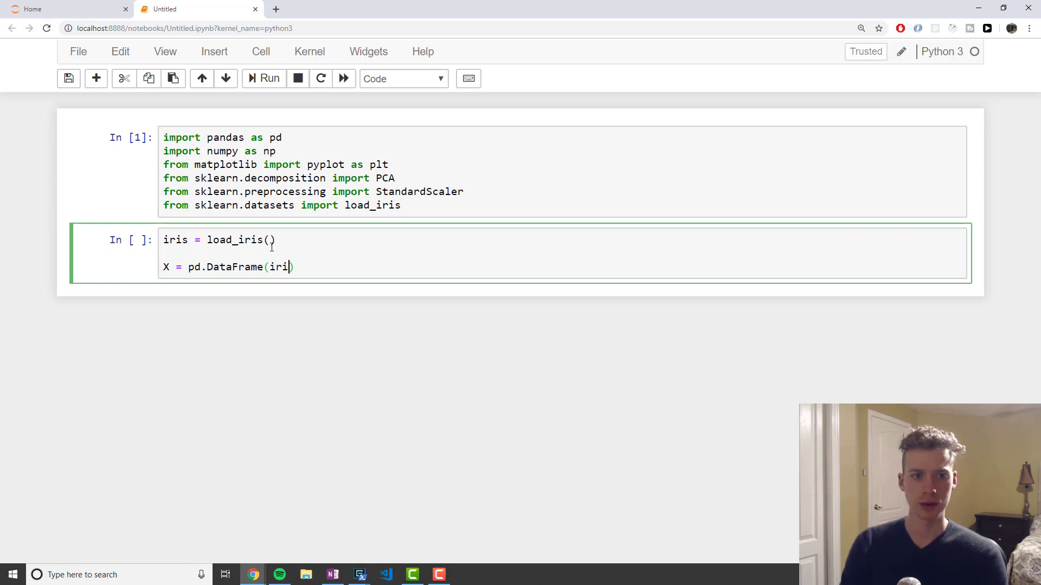
type("s.data, columns=iris")
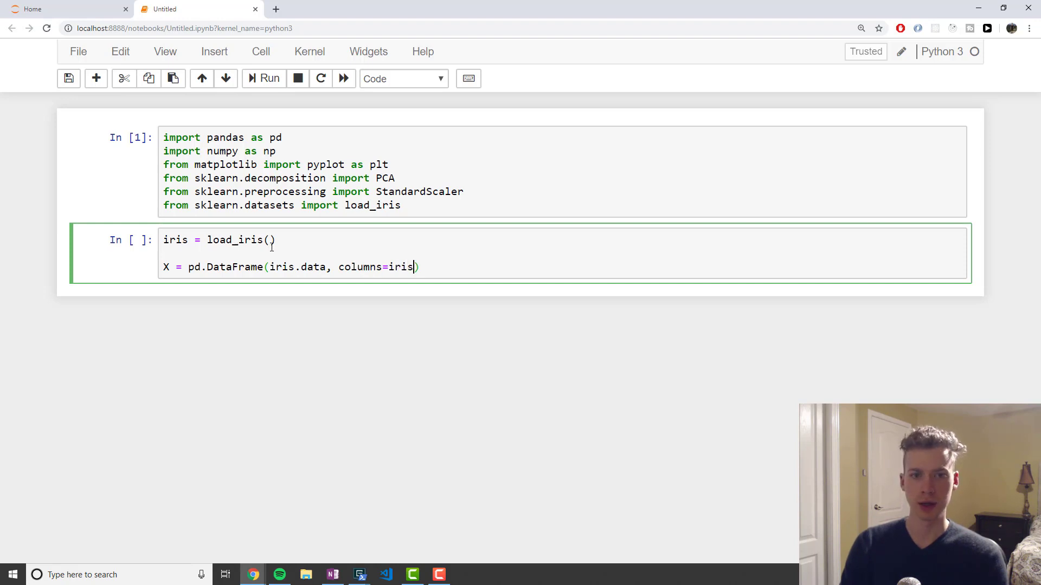
type(".features.")
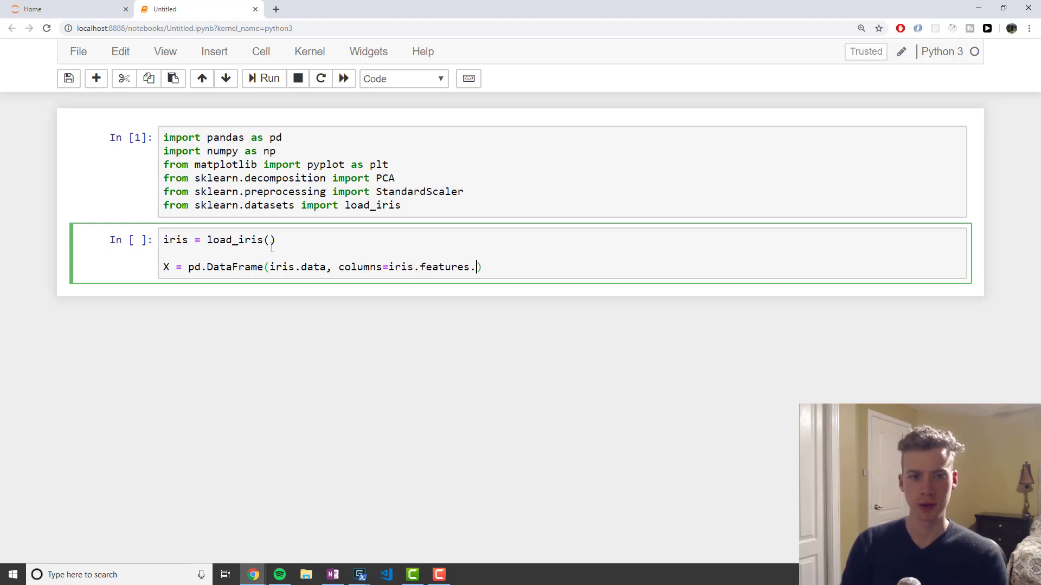
key("BackSpace")
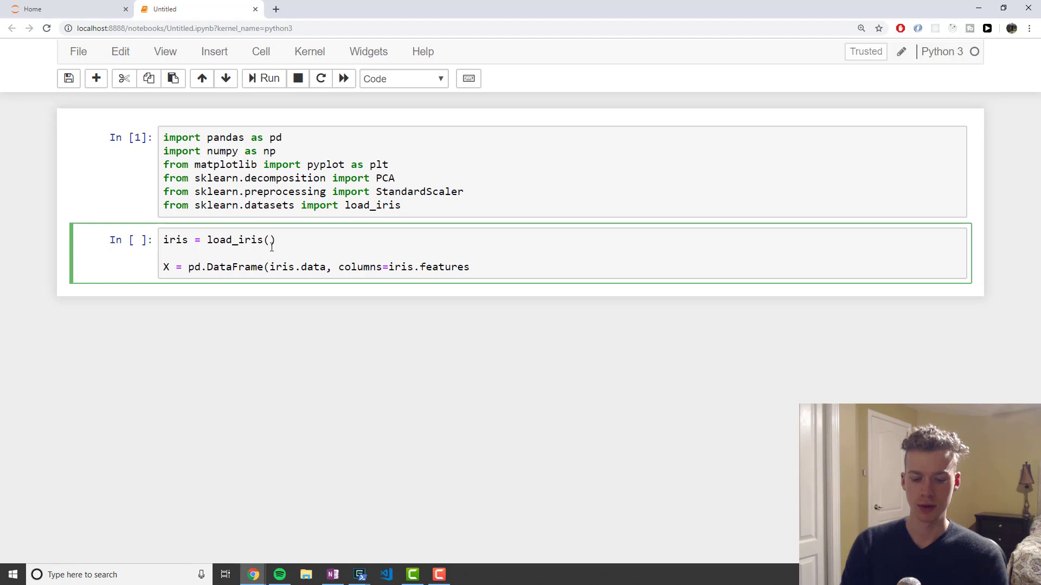
type("_names)")
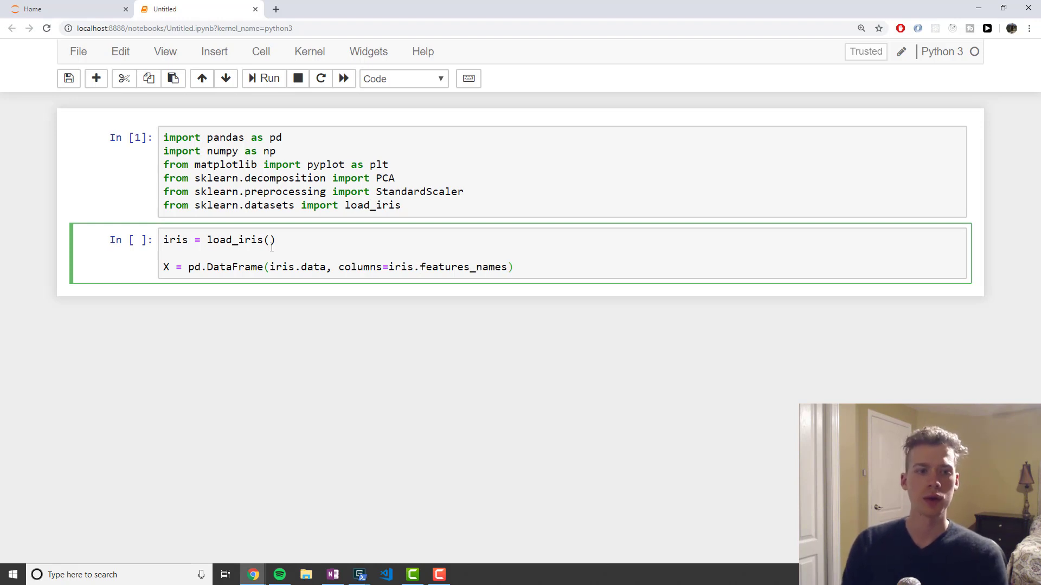
Write y = pd.Categorical.from_codes(iris.target, target_names) and run the cell.
type("y = p")
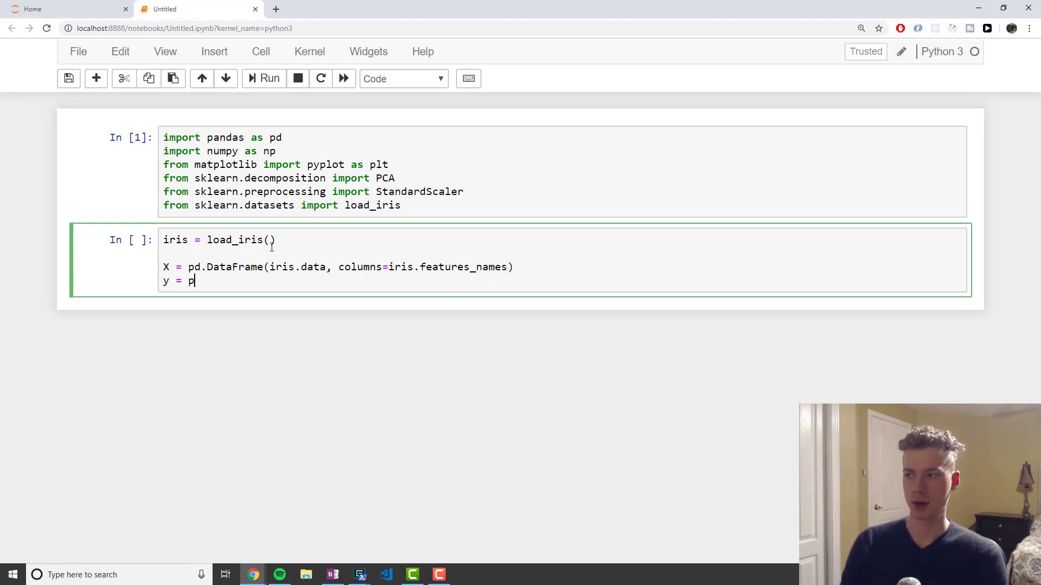
type("d.Cate")
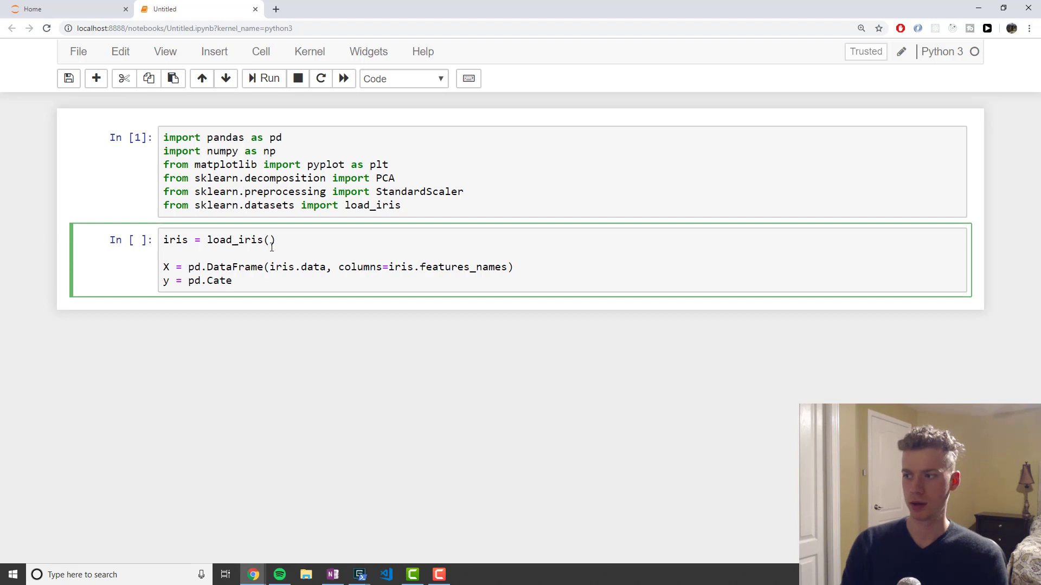
type("gorical.from")
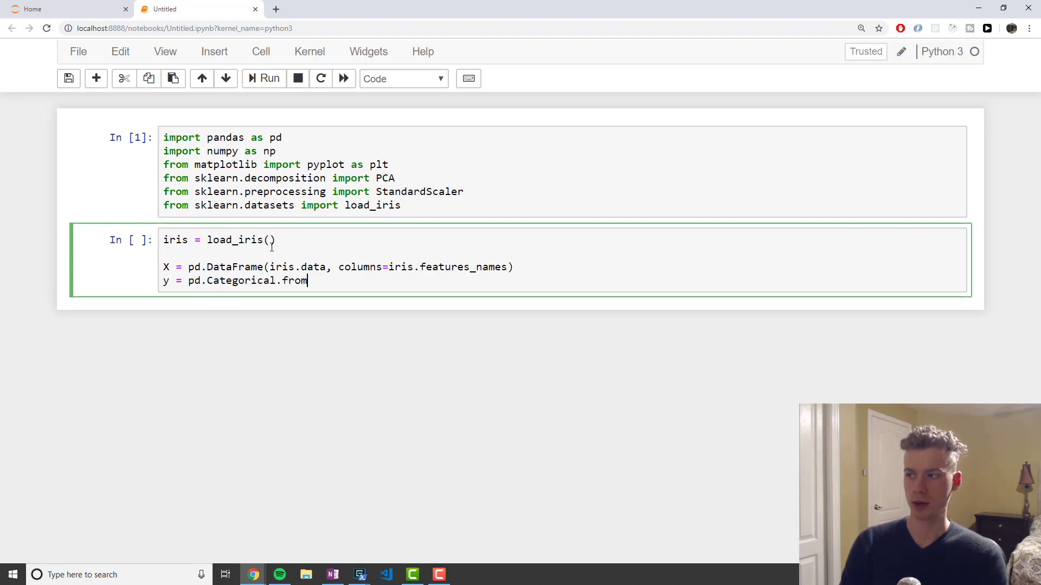
type("_codes()")
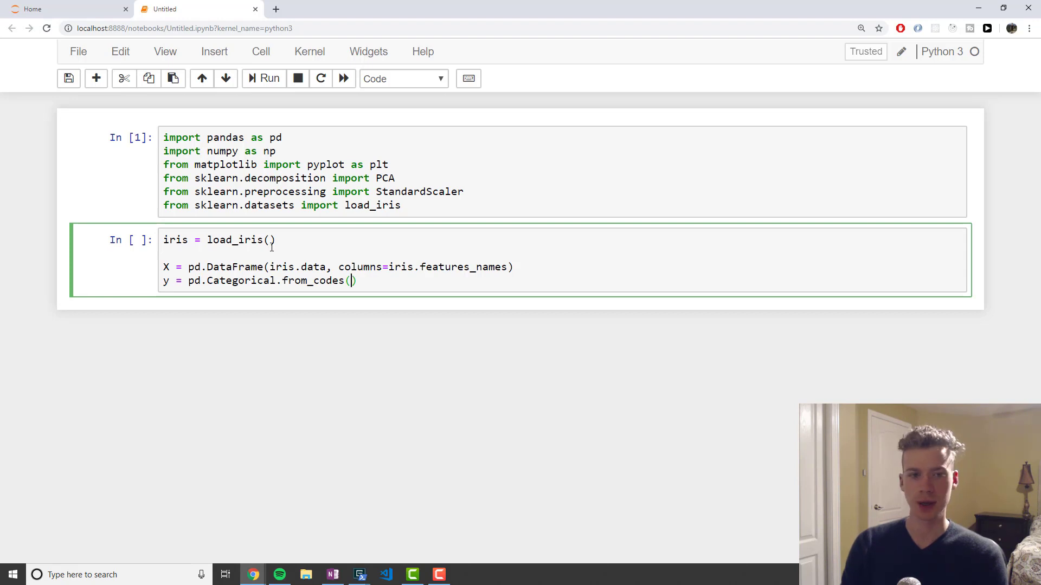
type("iris.tar")
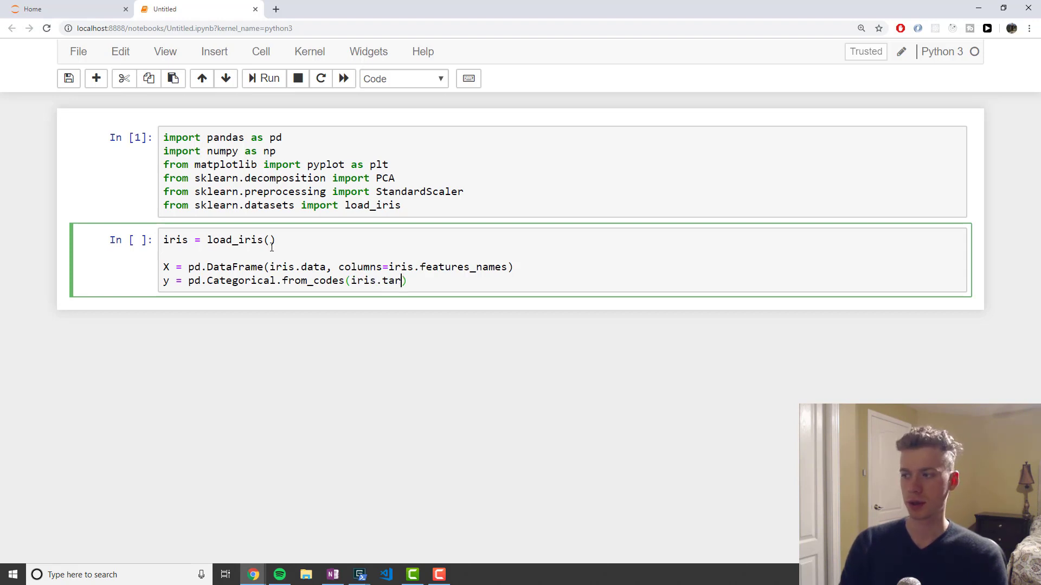
type("get, tar")
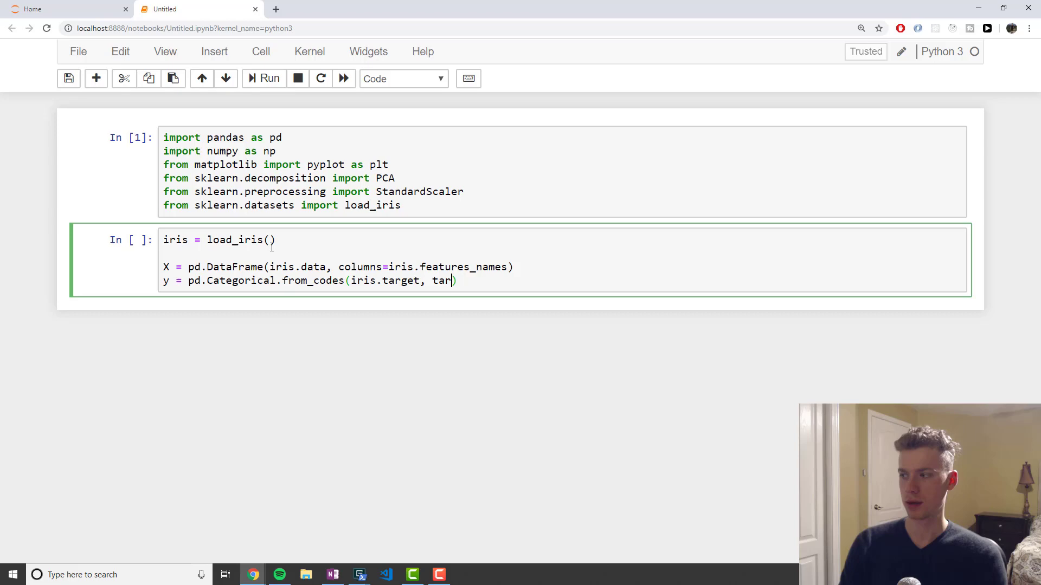
type("get_names")
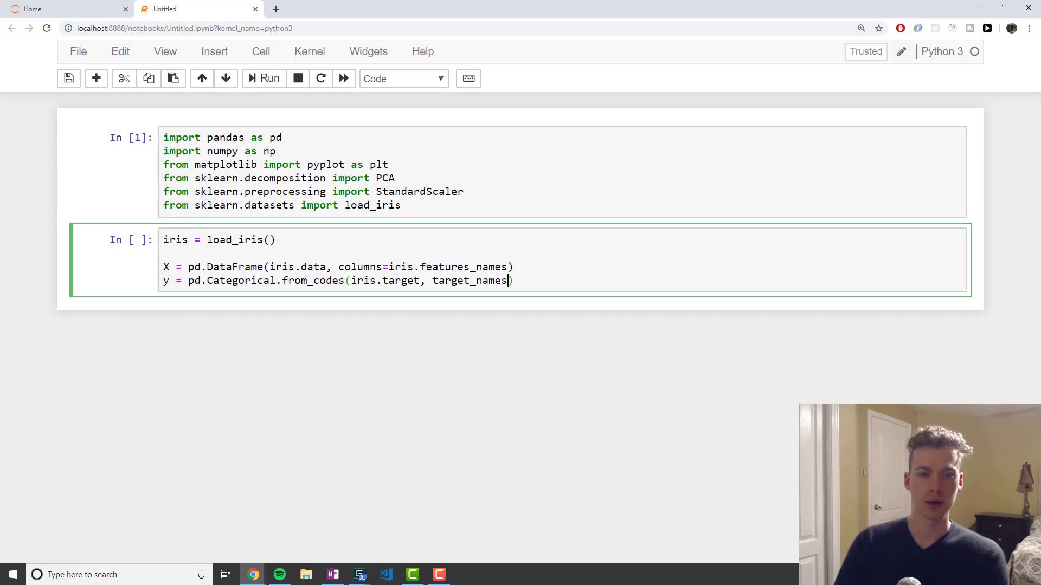
left_click(264, 78)
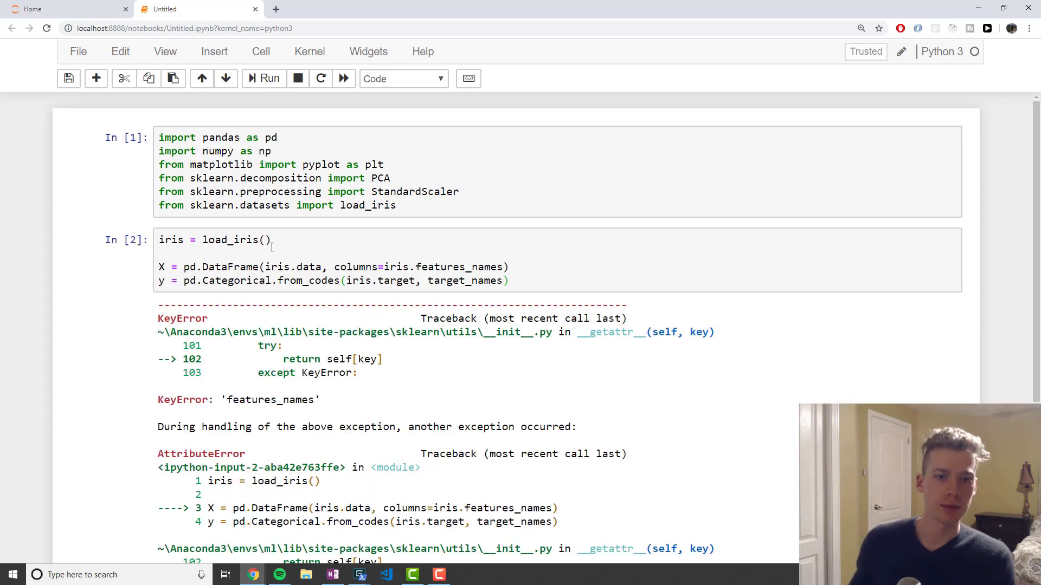
Scroll down to the corrected iris-loading cell and the new empty cell below.
scroll("down", 3)
type("iris.")
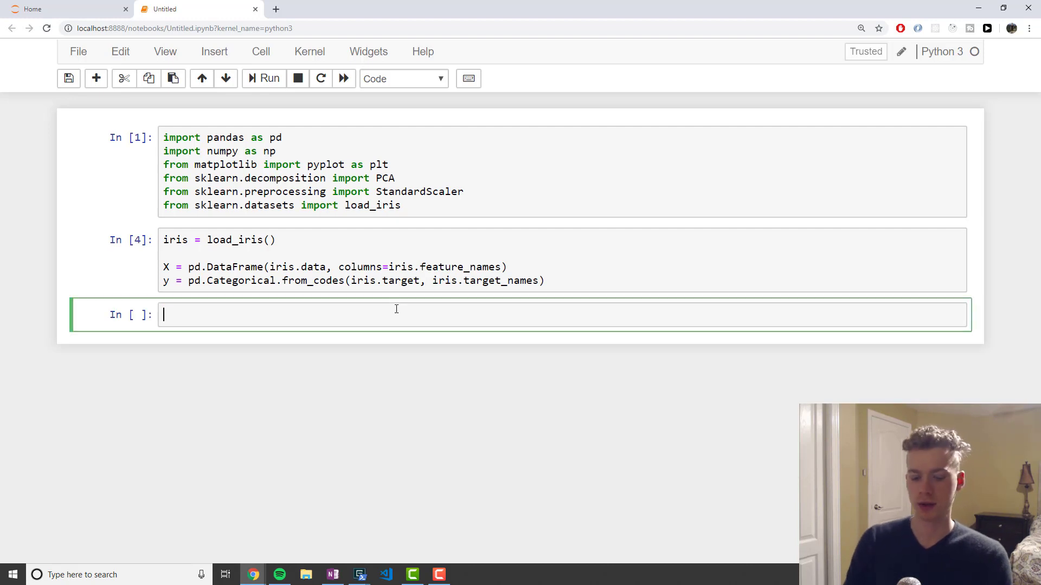
Display the first five rows of X with X.head().
type("X.h")
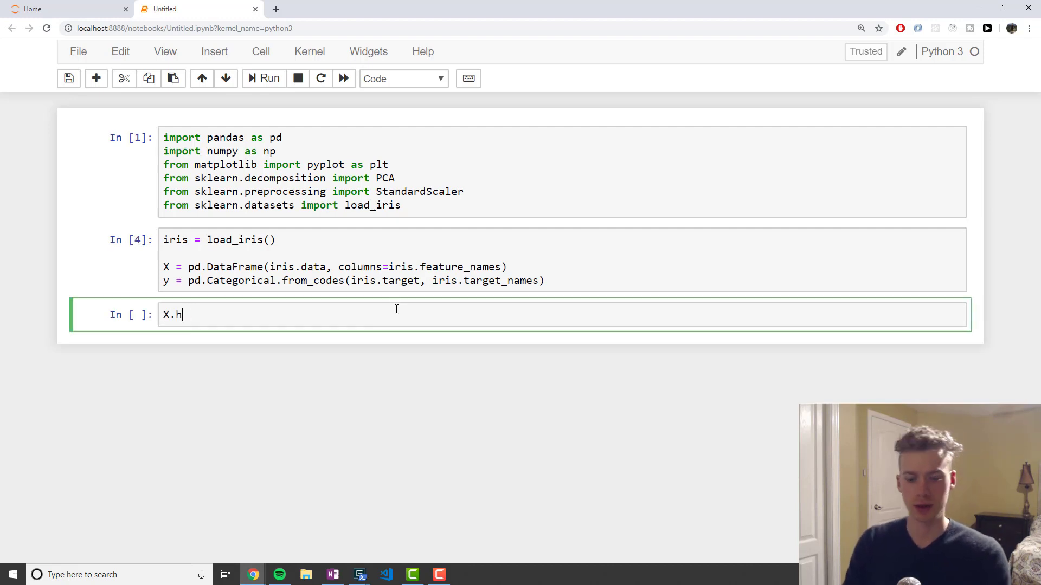
type("ead()")
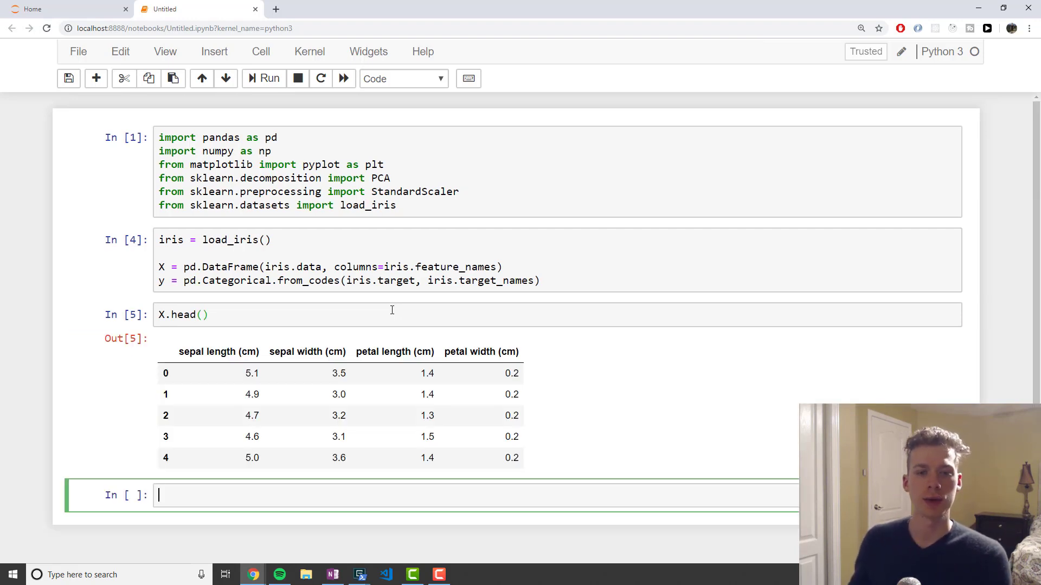
mouse_move(185, 340)
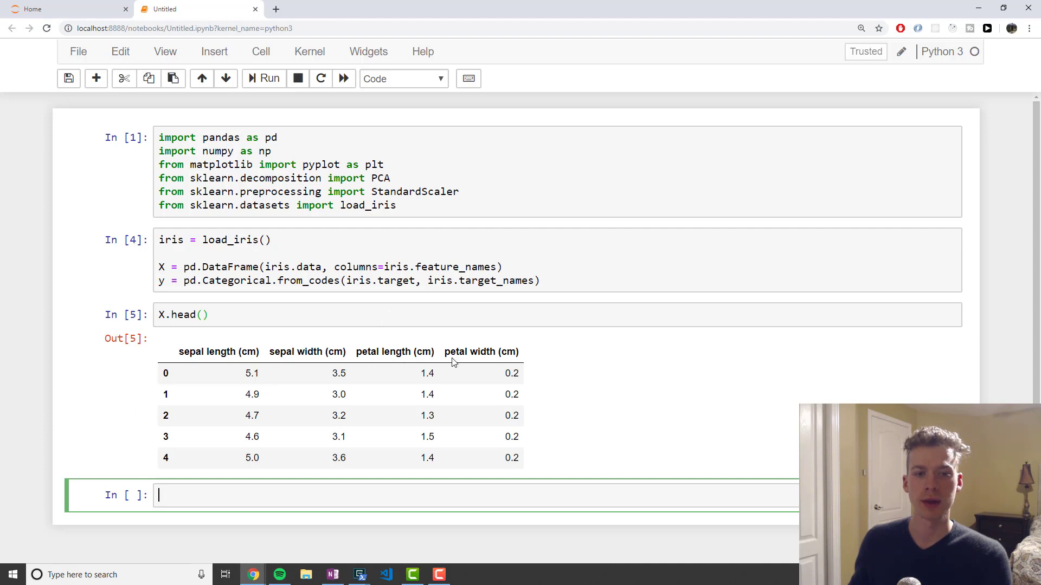
mouse_move(215, 386)
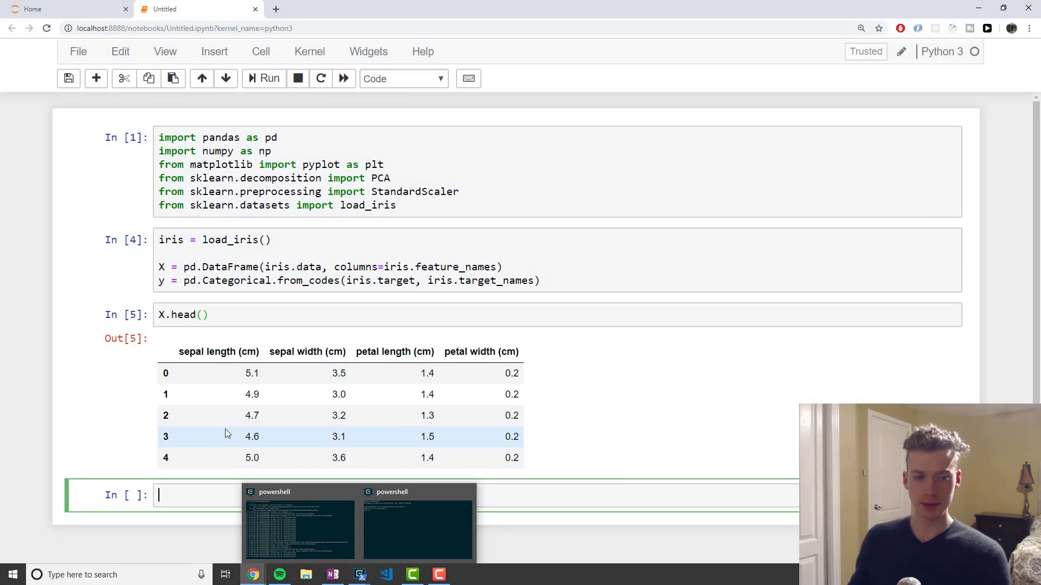
mouse_move(282, 478)
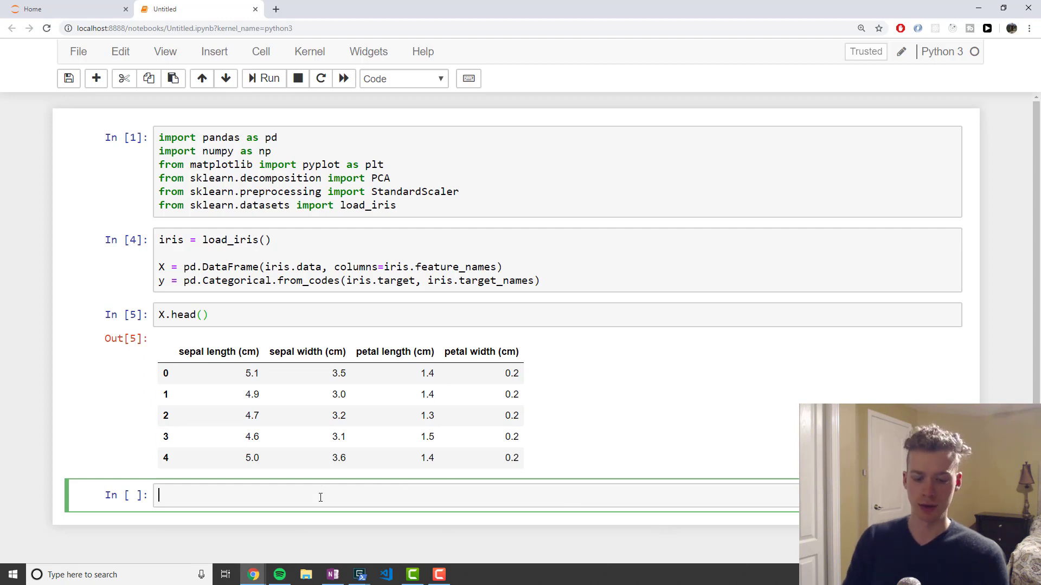
Write scaler = StandardScaler() and X = scaler.fit_transform(X) in a new cell.
type("scaler")
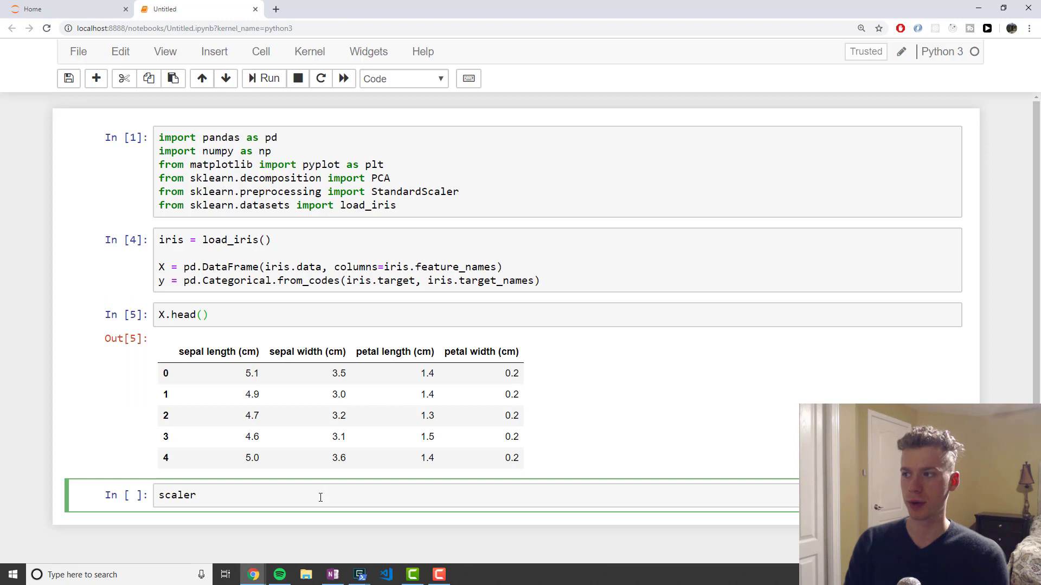
type("= StandardScaler")
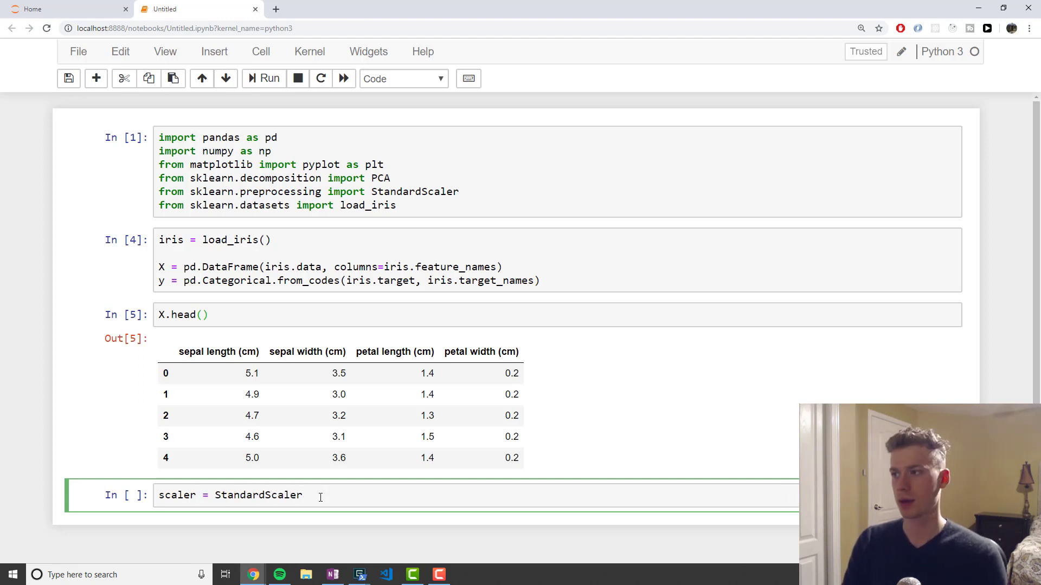
type("()")
type("X =")
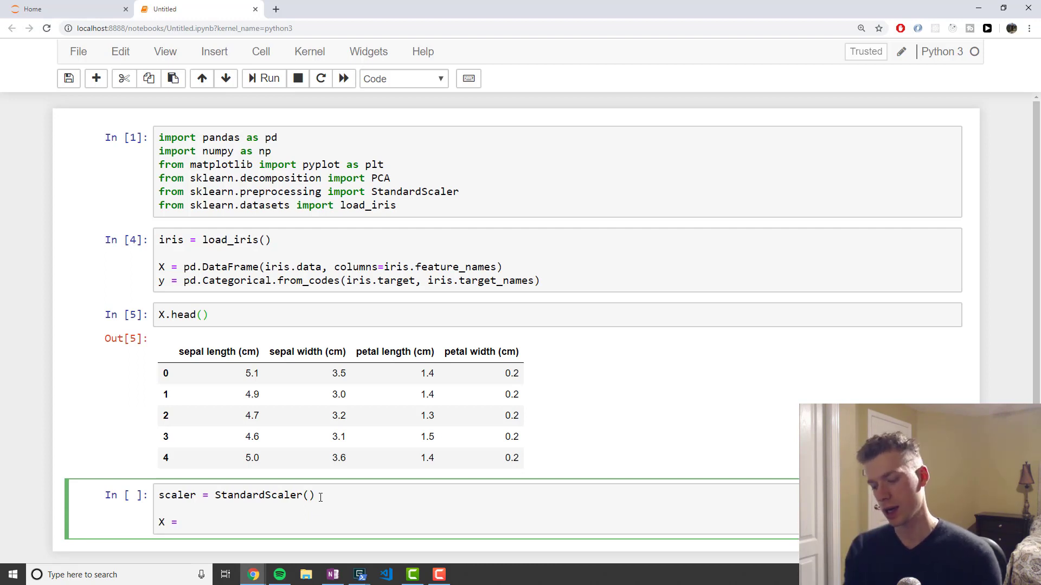
left_click(182, 522)
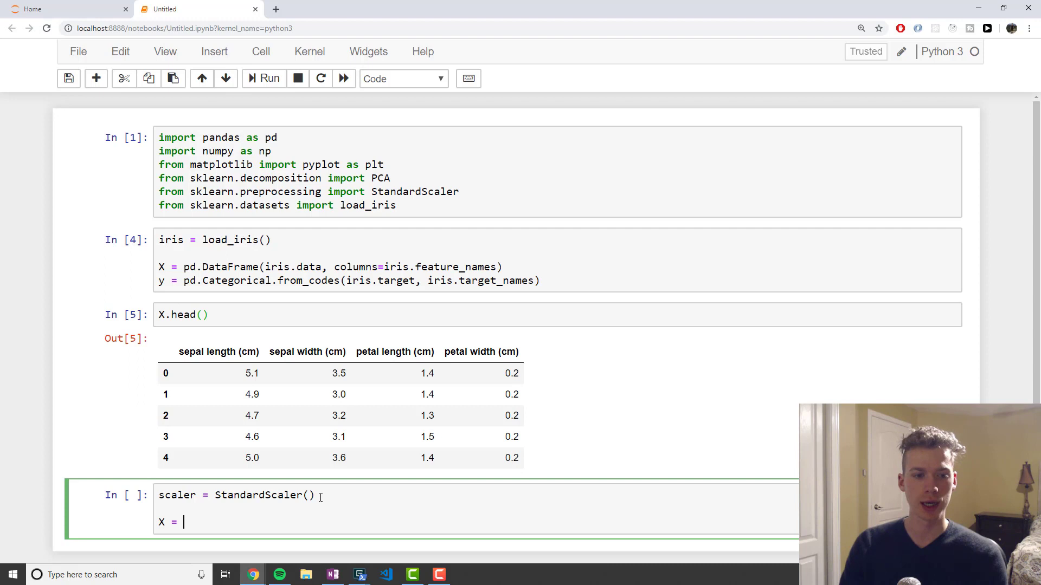
type("scaler.fit")
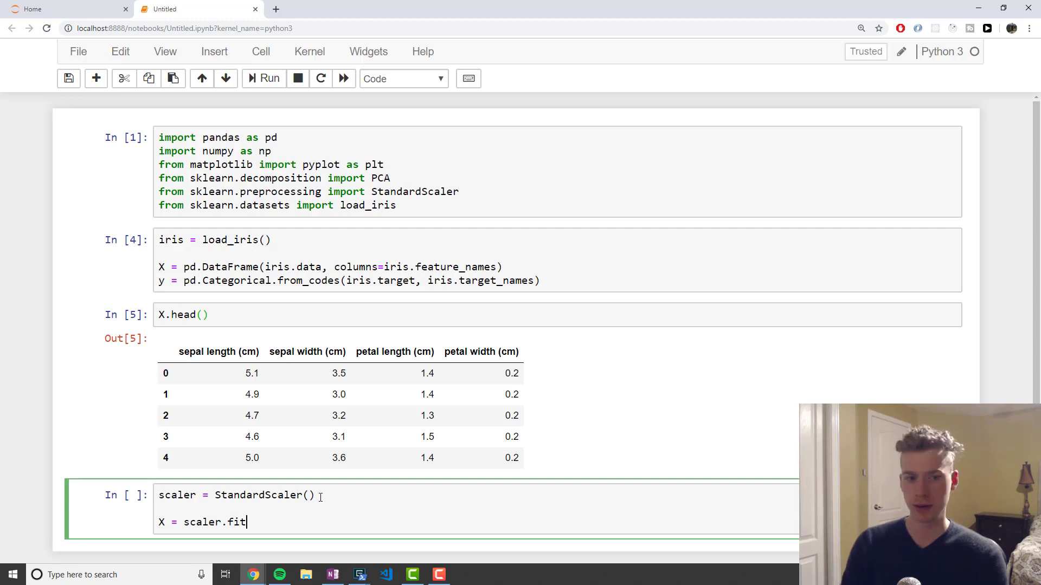
type("_trans")
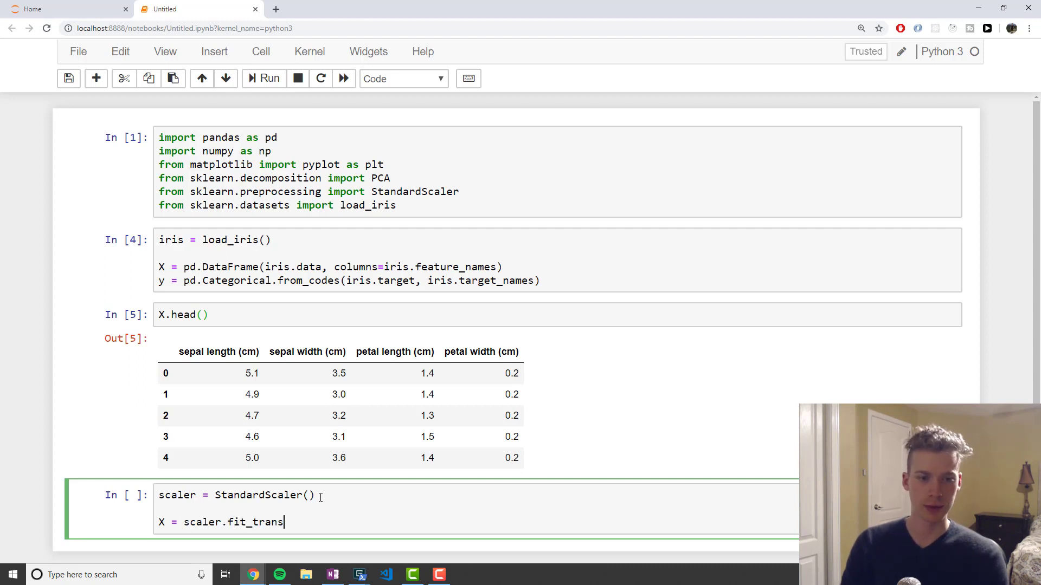
type("form()")
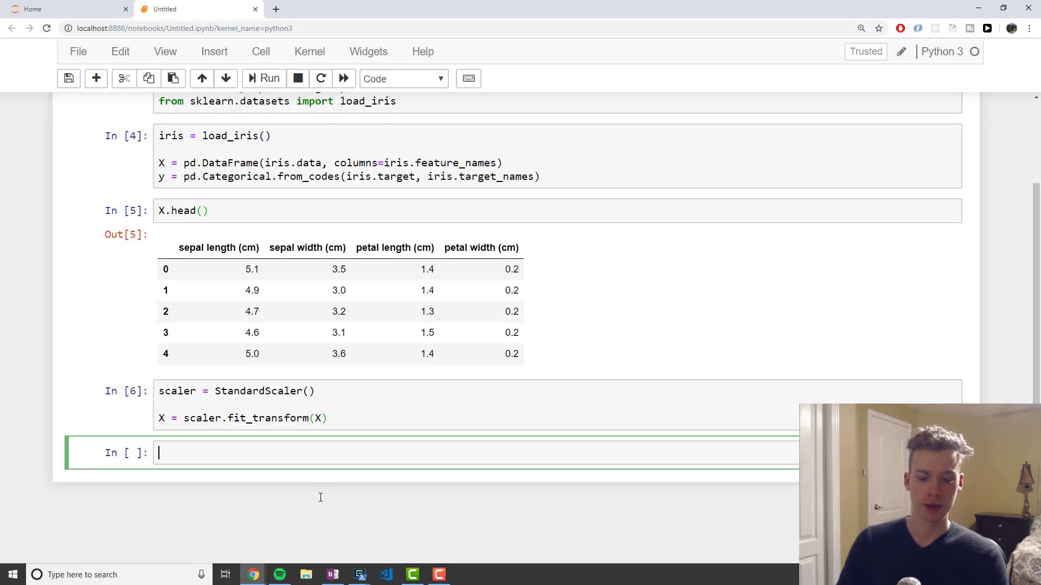
Replace the failing X.head() with just X and run it to show the standardized array.
type("X.head(")
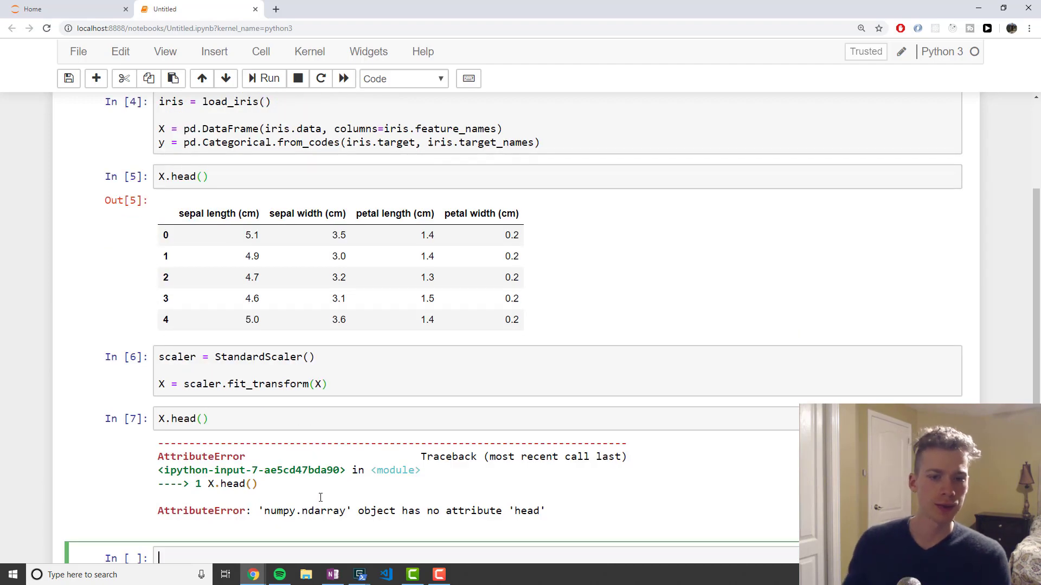
left_click(285, 419)
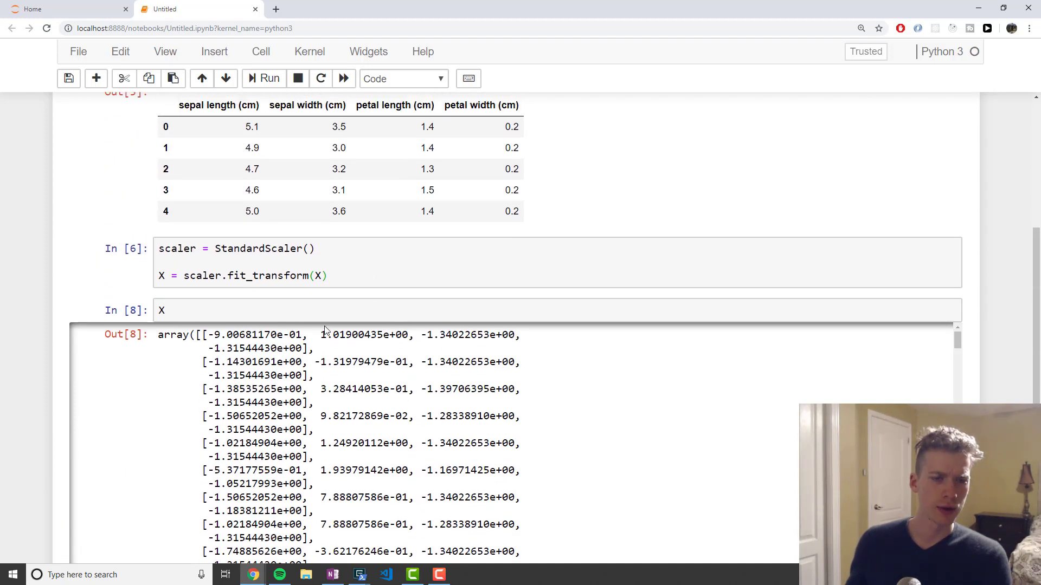
mouse_move(572, 348)
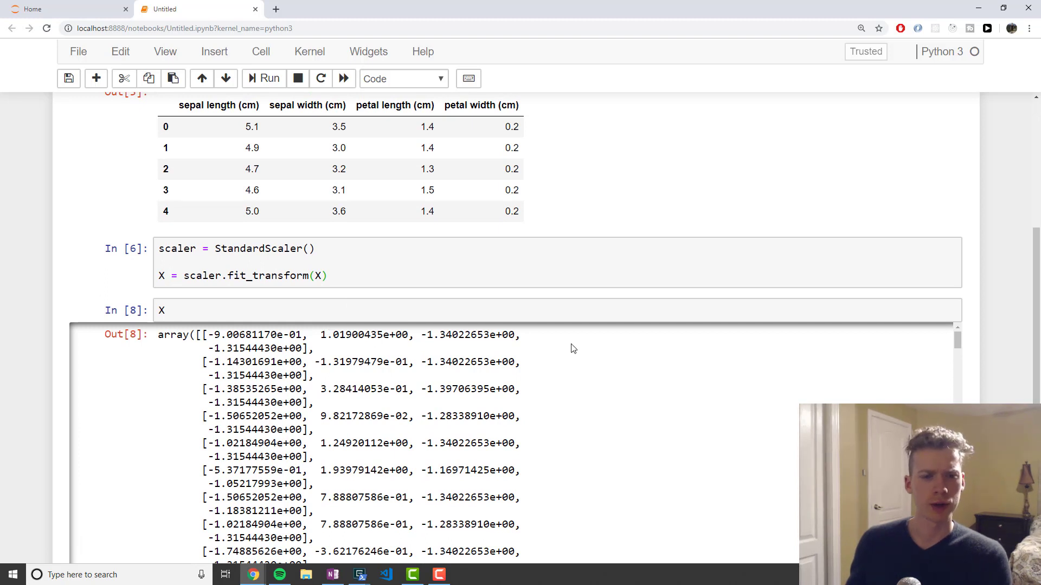
mouse_move(437, 293)
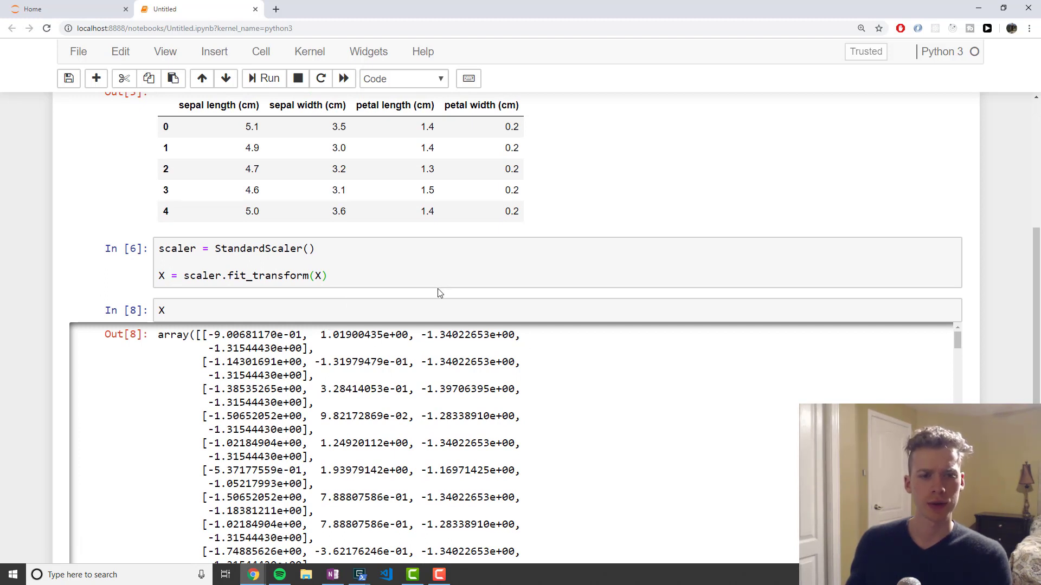
left_click(335, 312)
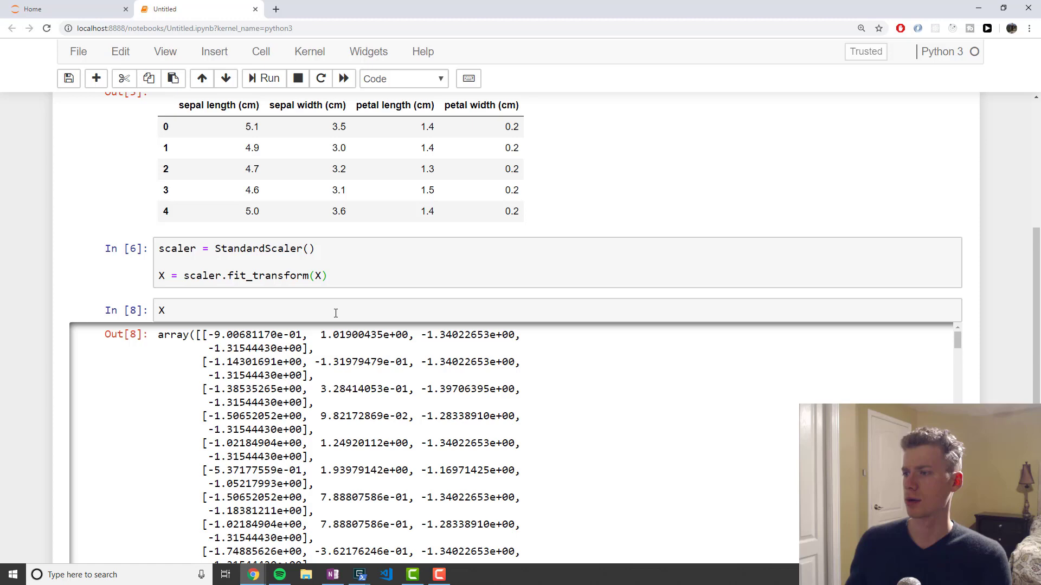
scroll("down", 3)
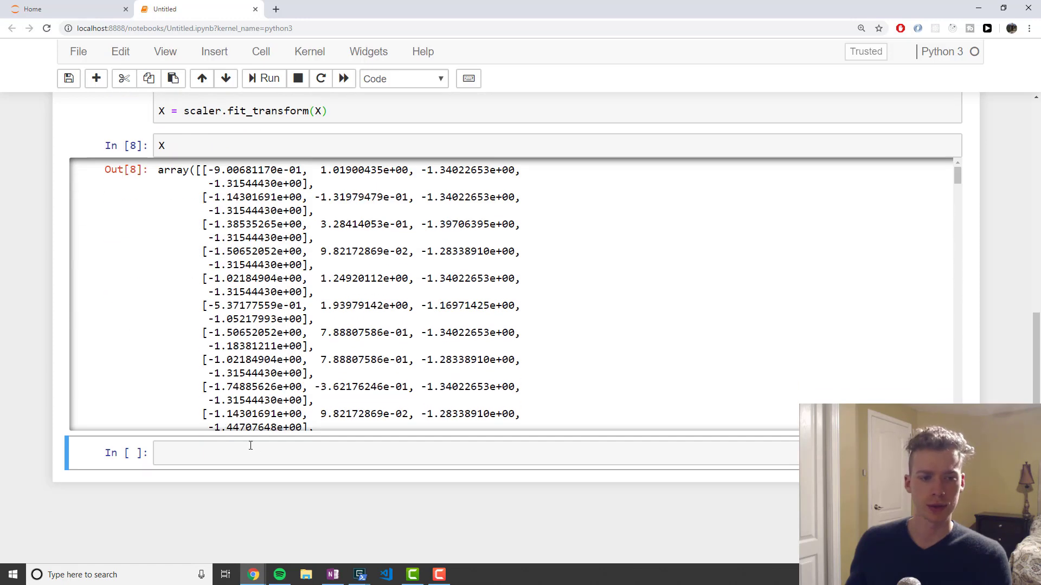
Create a PCA object with n_components=2 assigned to pca.
type("PCA")
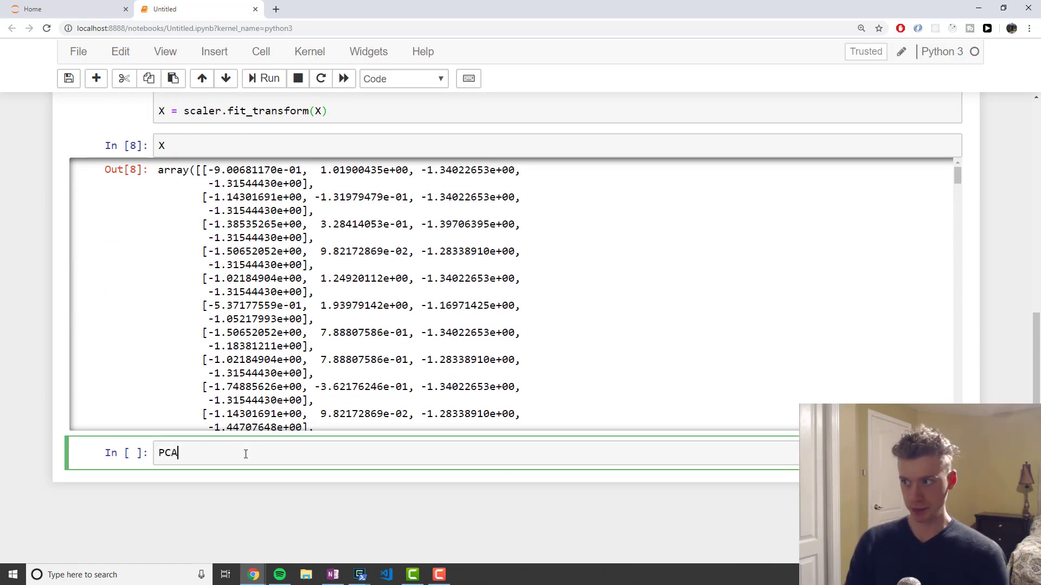
key("ctrl+a")
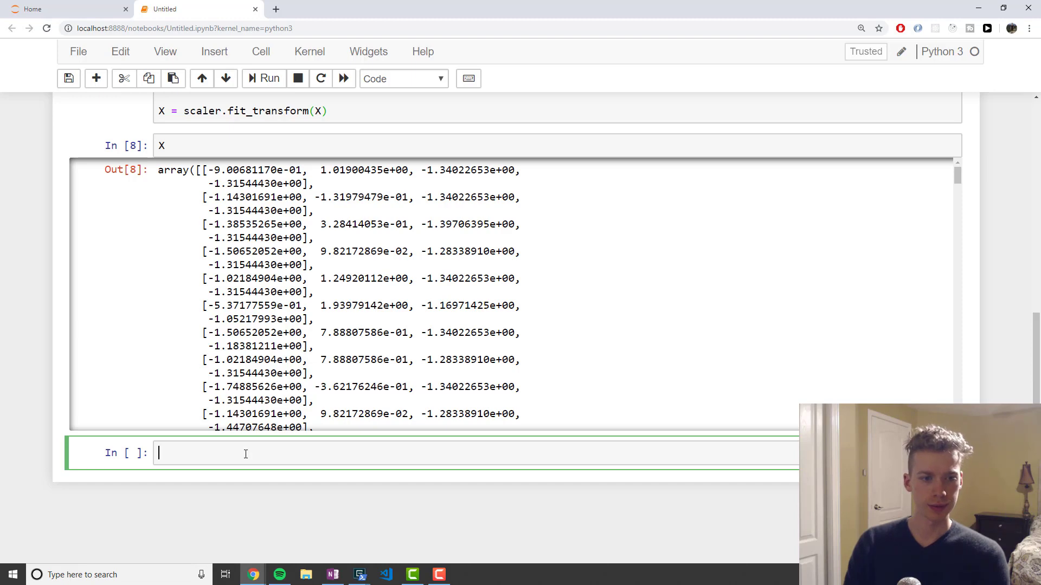
type("pca = PCA")
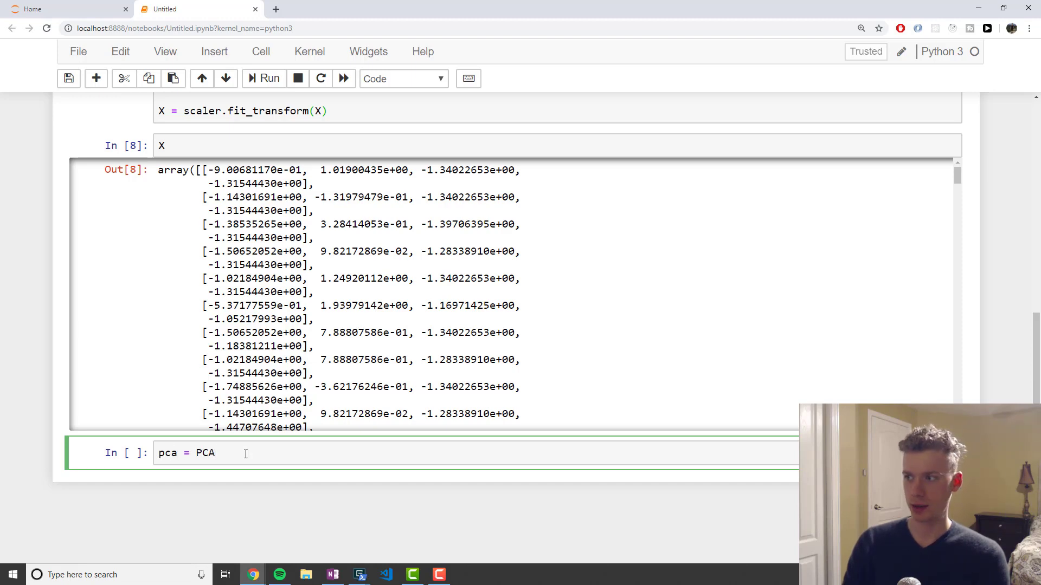
type("()")
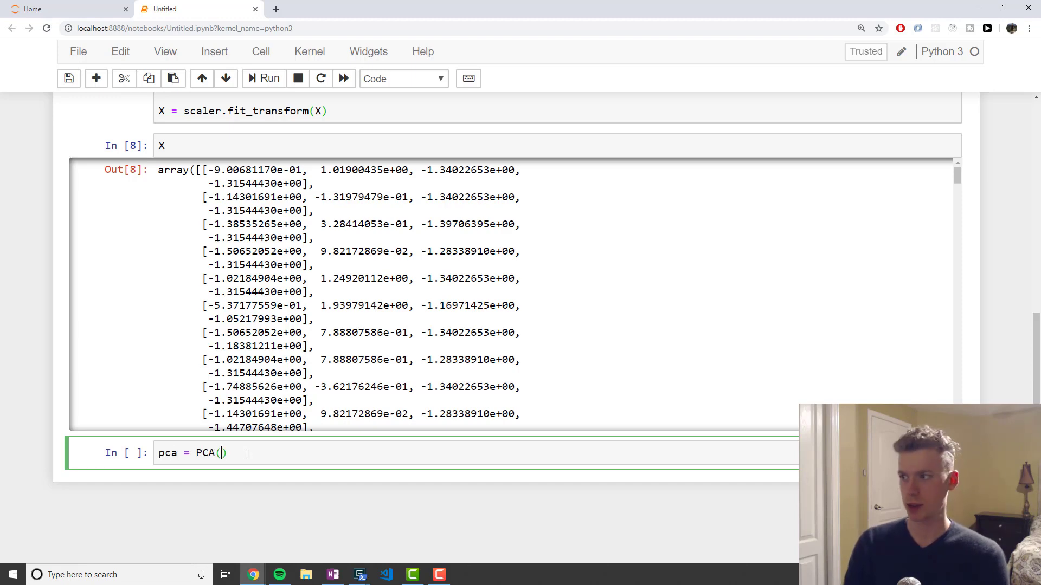
type("n_comp")
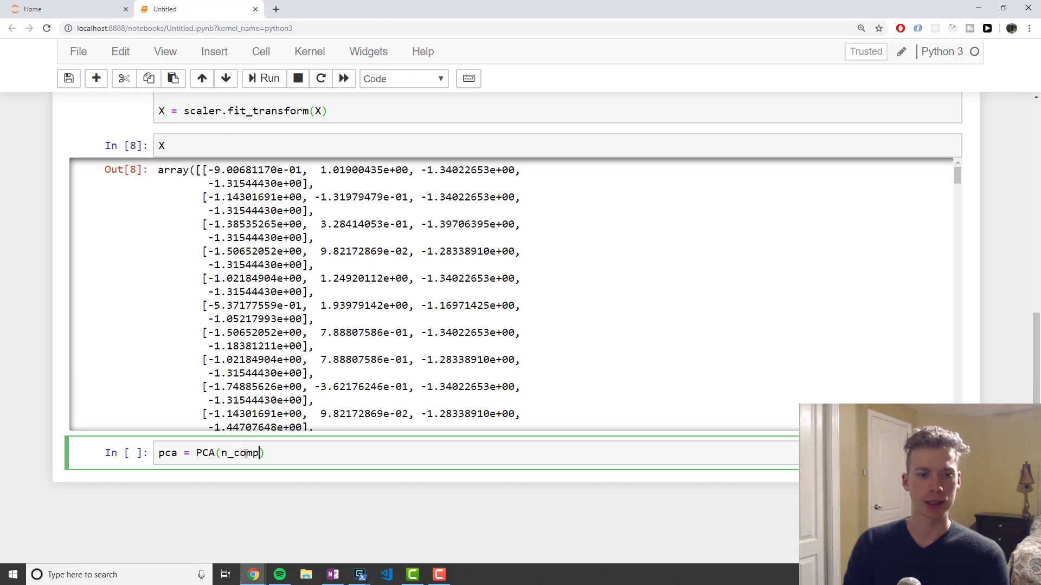
type("onents")
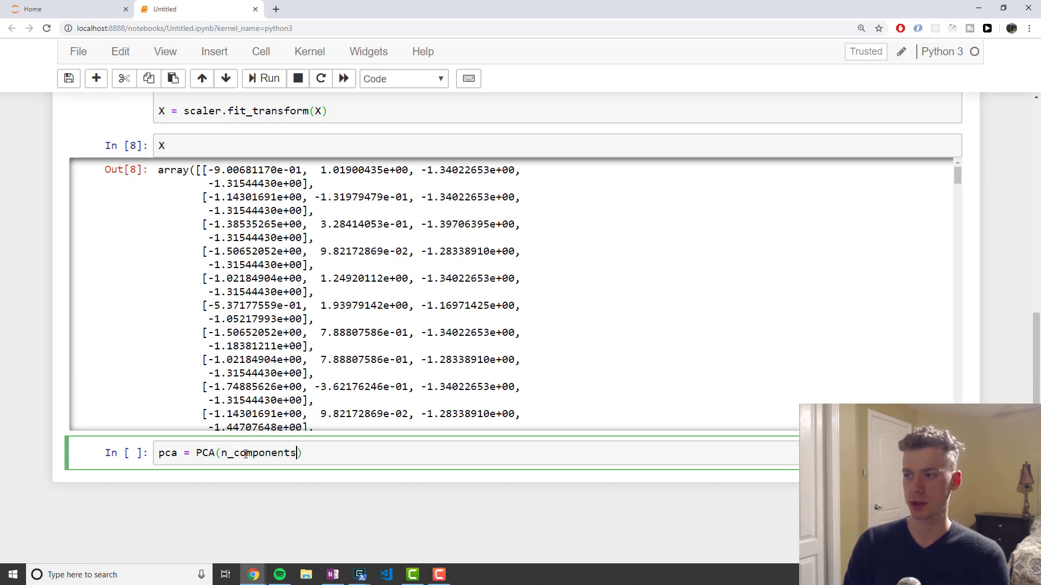
type("=2")
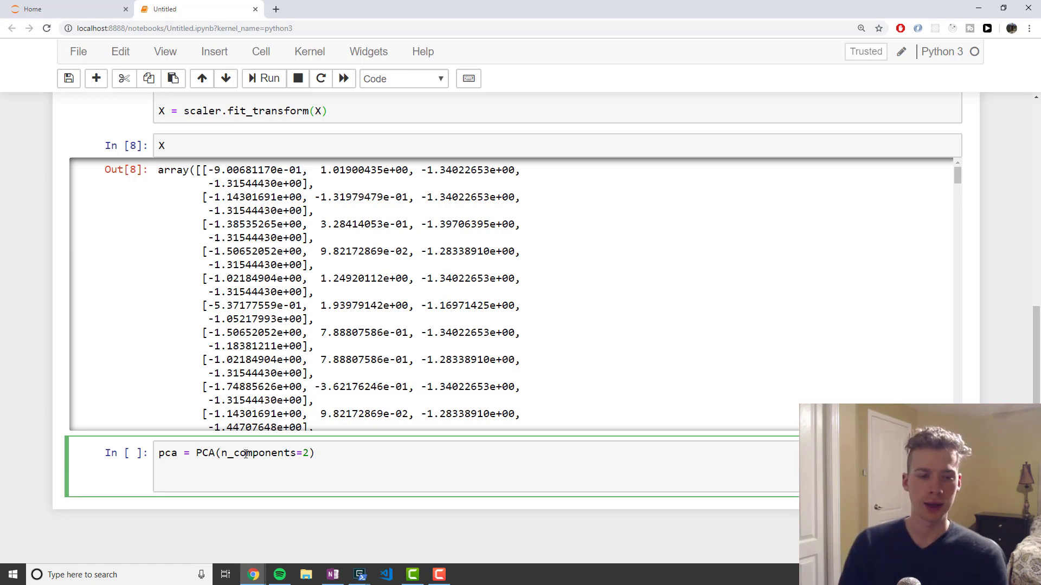
Compute principal_components with pca.fit_transform on X.
type("principal")
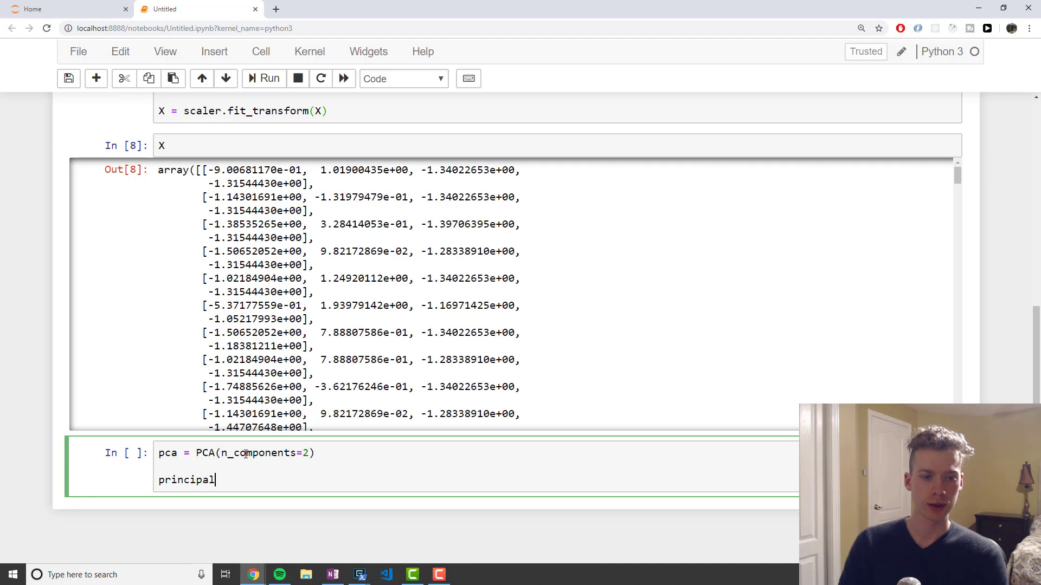
type("_components")
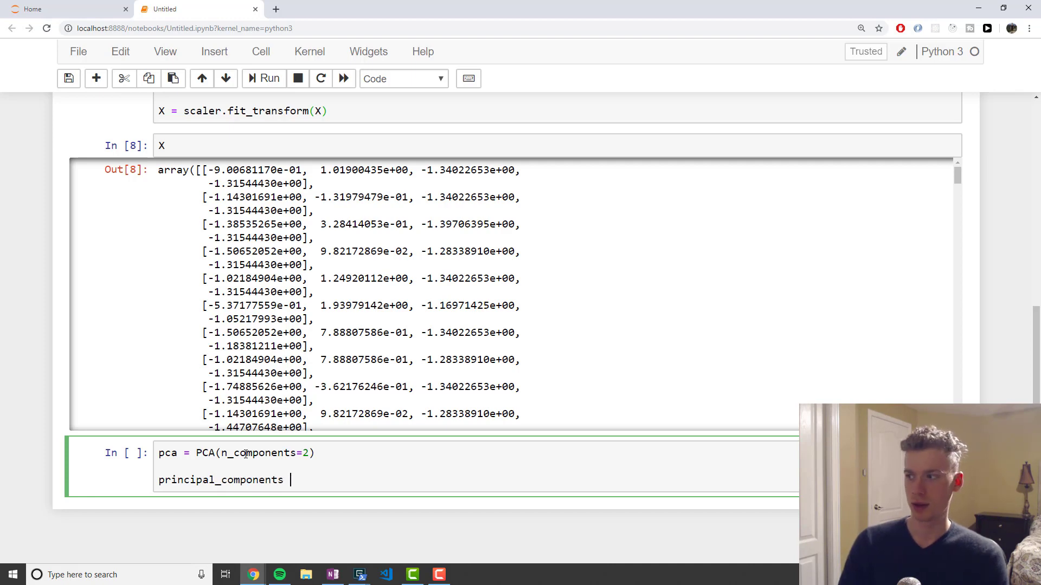
type("= pca.")
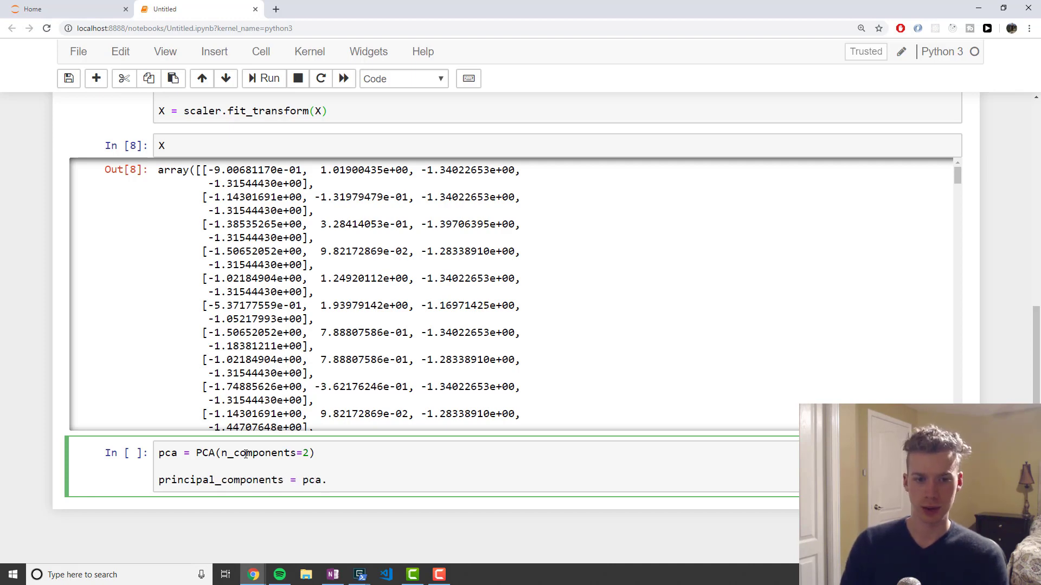
type("fit_t")
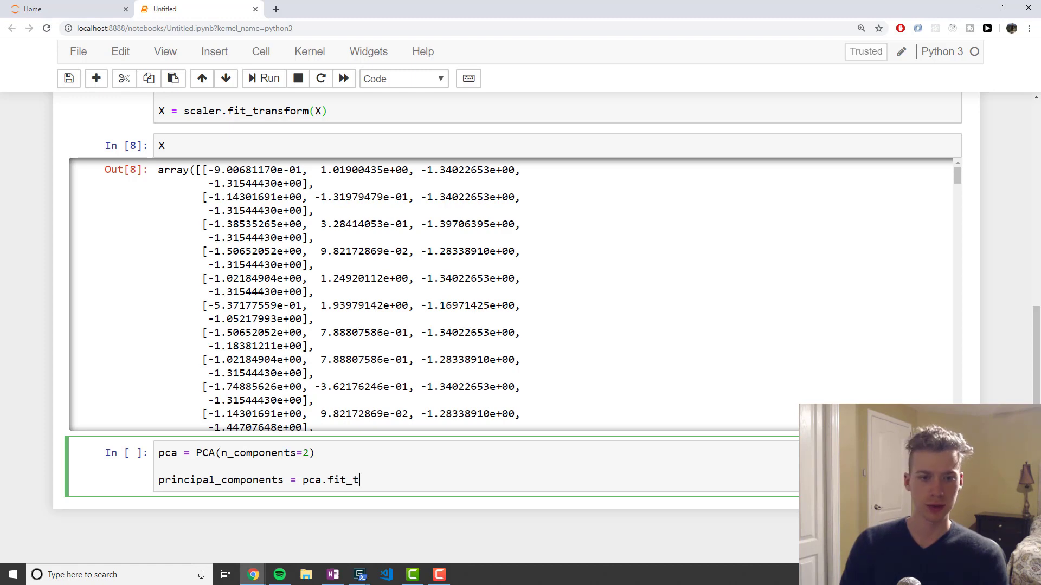
type("ransform(X")
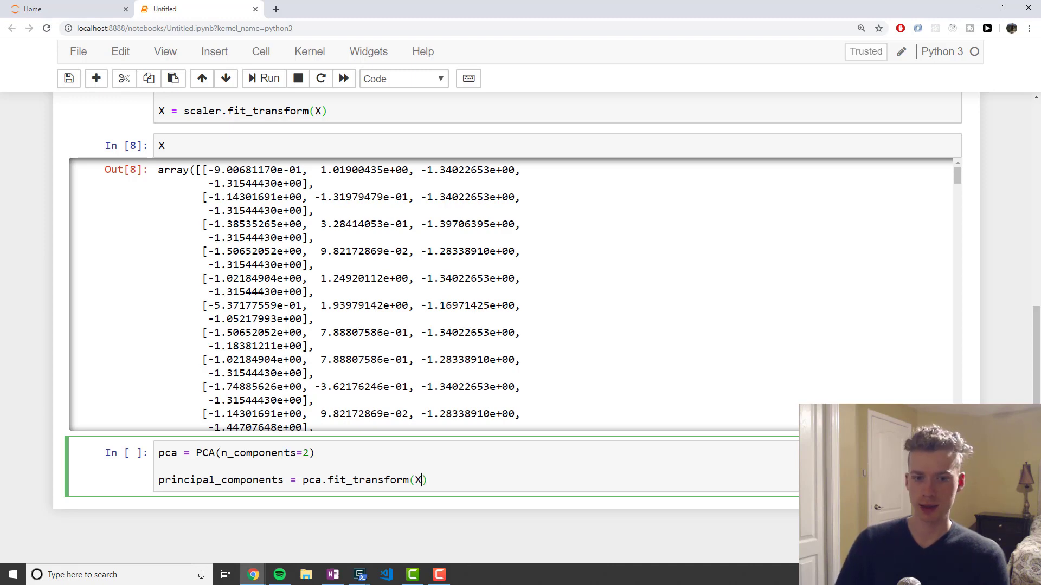
key("enter")
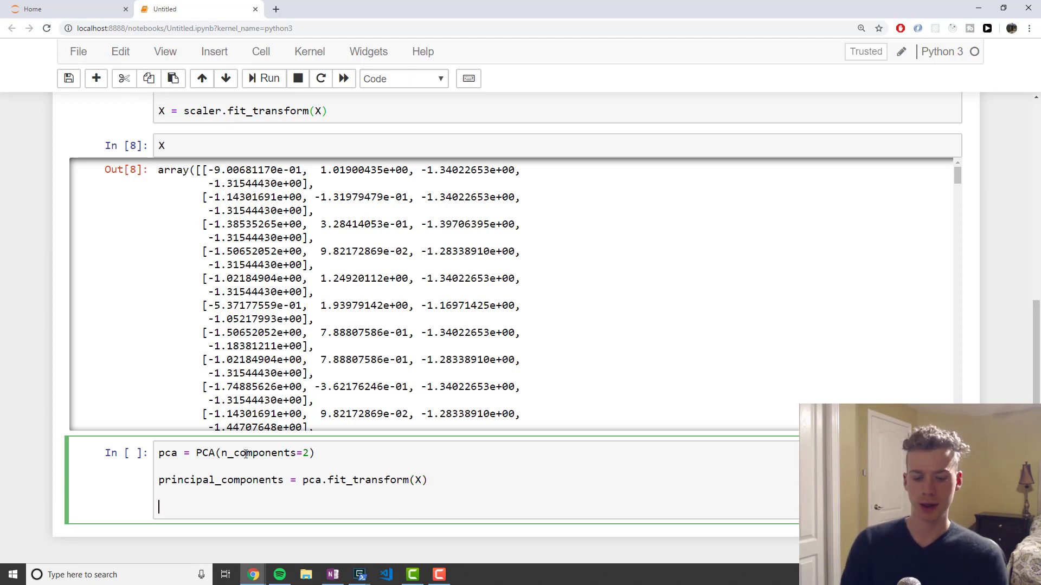
Build new_X as a pd.DataFrame of principal_components with PC1 and PC2 columns.
type("new_")
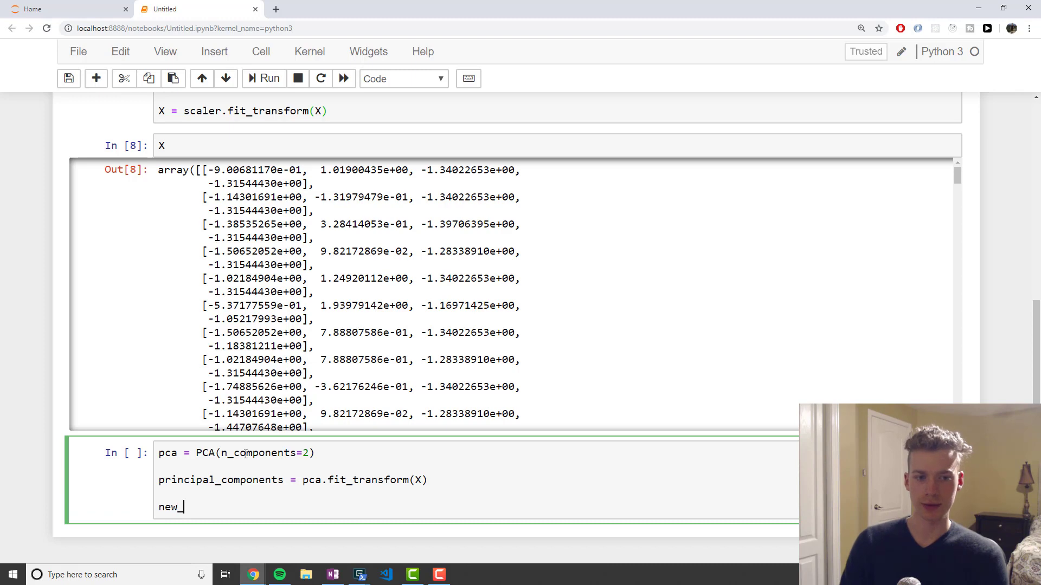
type("X = pd.DataF")
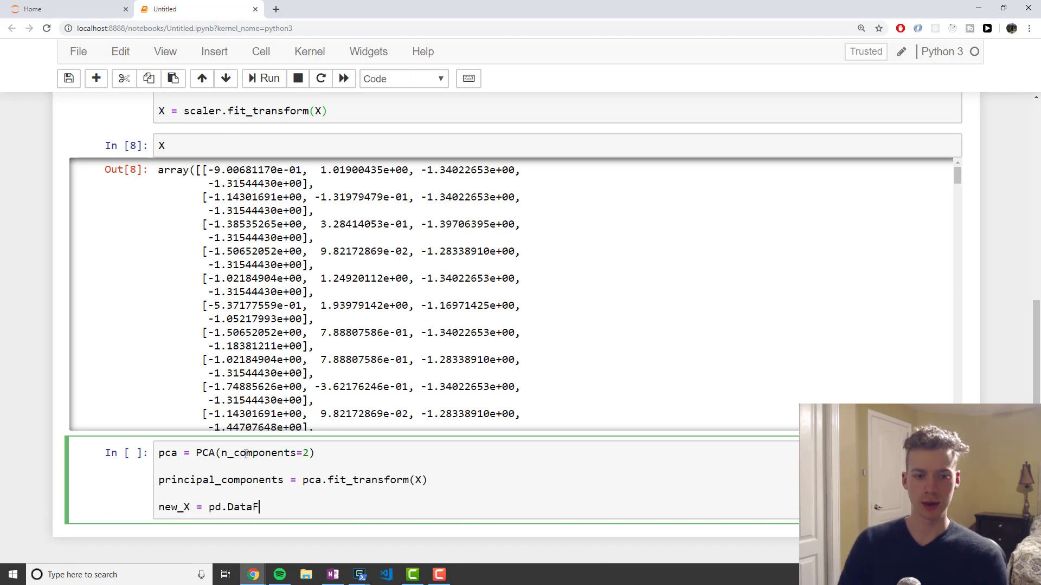
type("rame(data = princ")
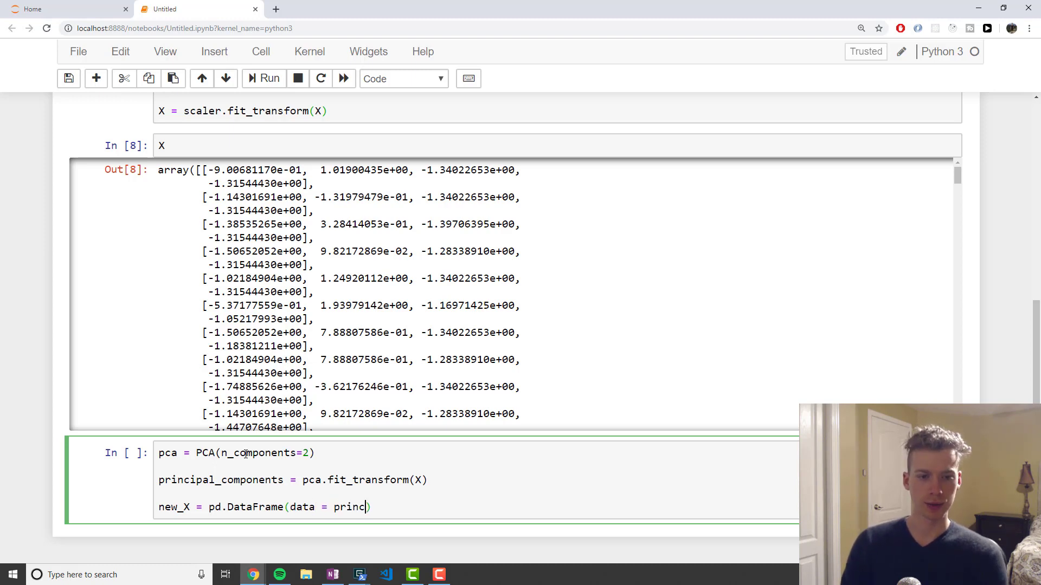
type("ipal_compon")
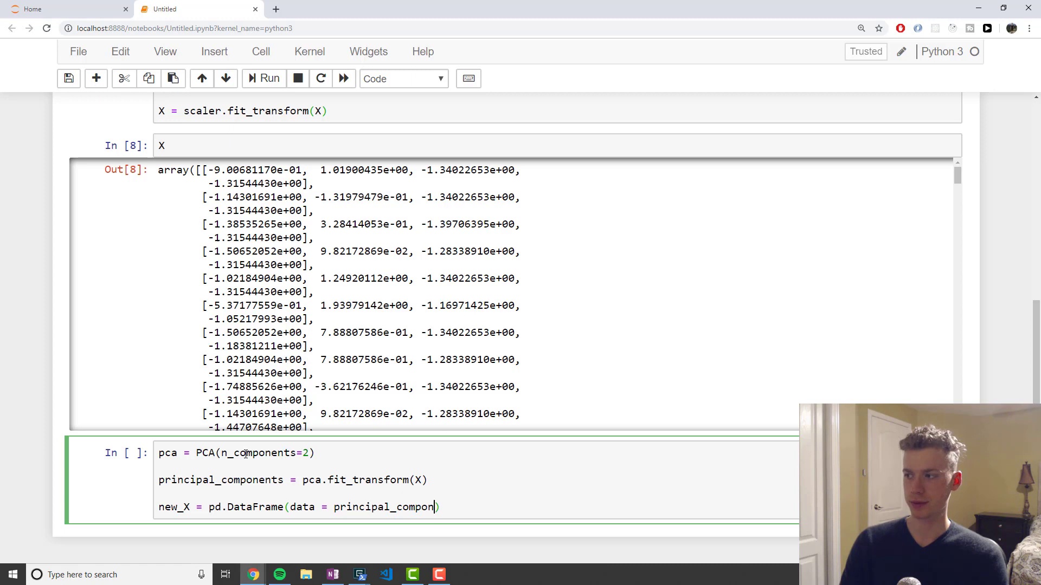
type("ents, columns=['PC1', 'PC2")
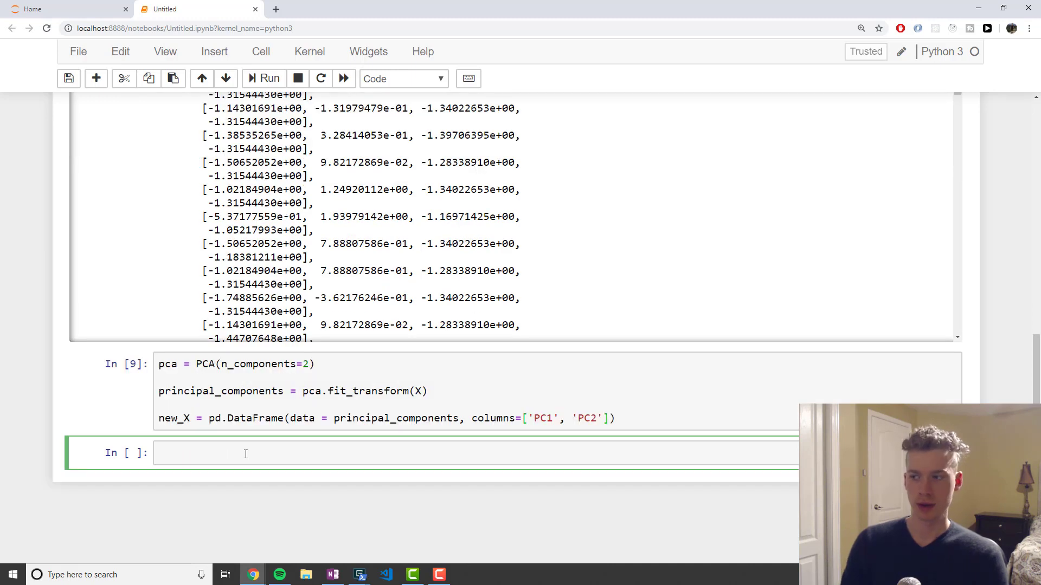
Display the first five rows of new_X with new_X.head() and move to the next cell.
type("new_X")
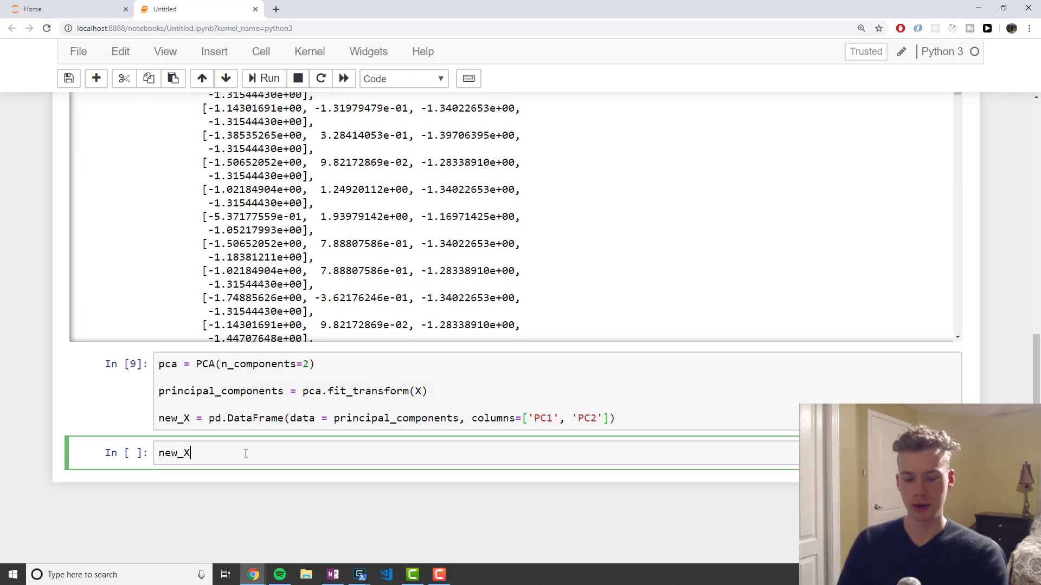
type(".")
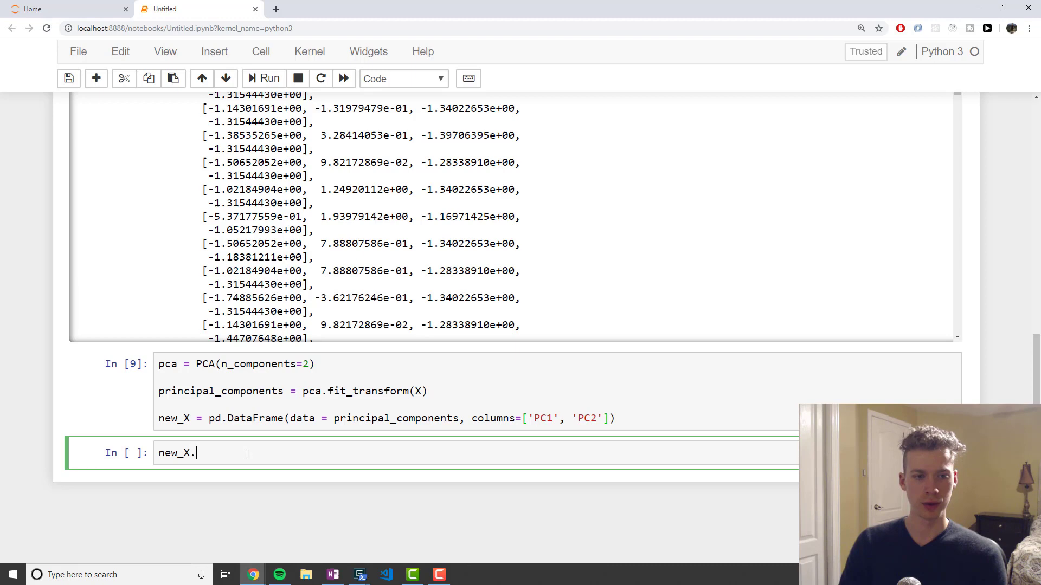
type("head()")
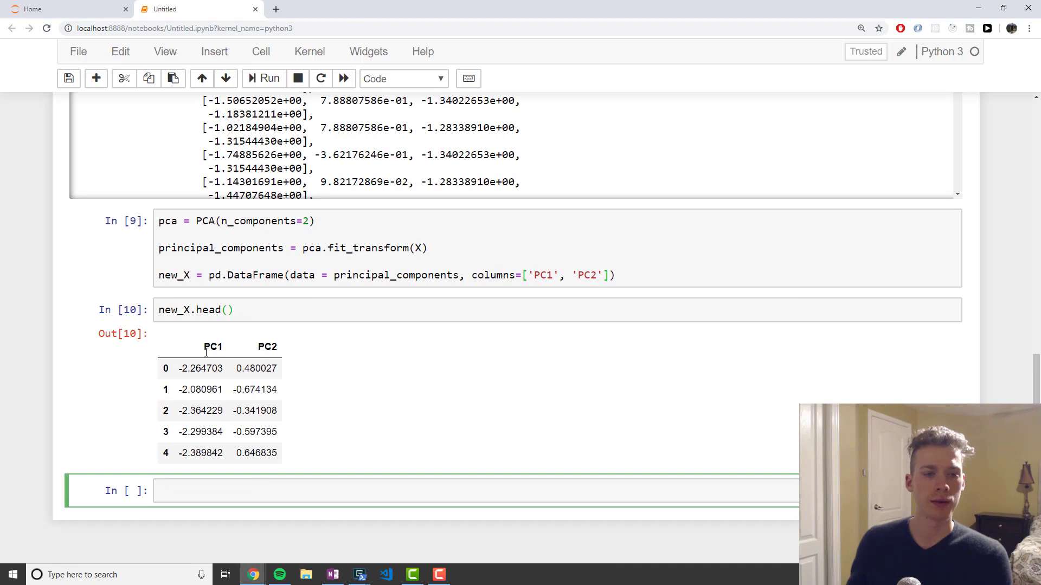
mouse_move(290, 347)
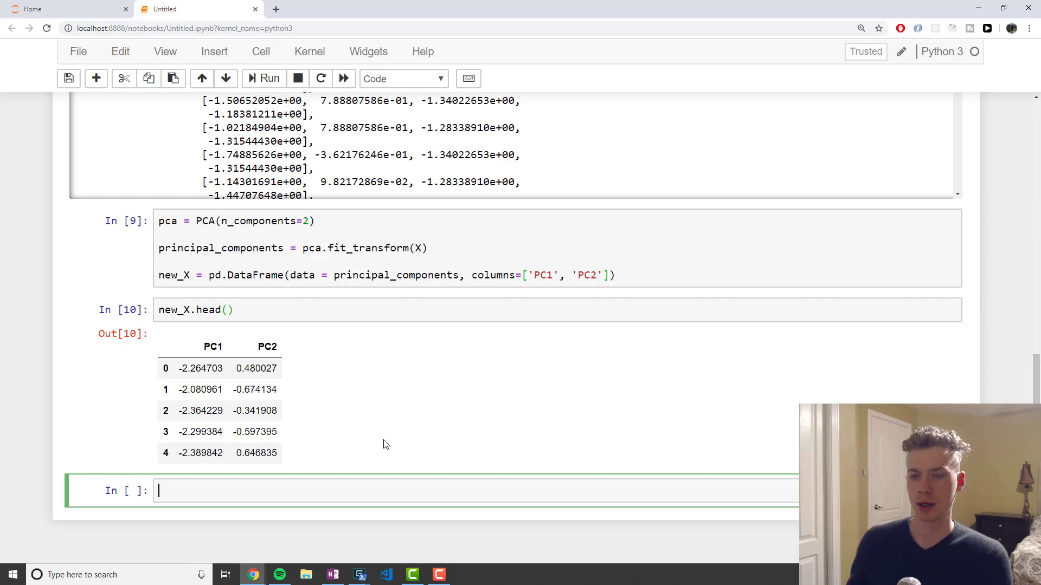
mouse_move(841, 353)
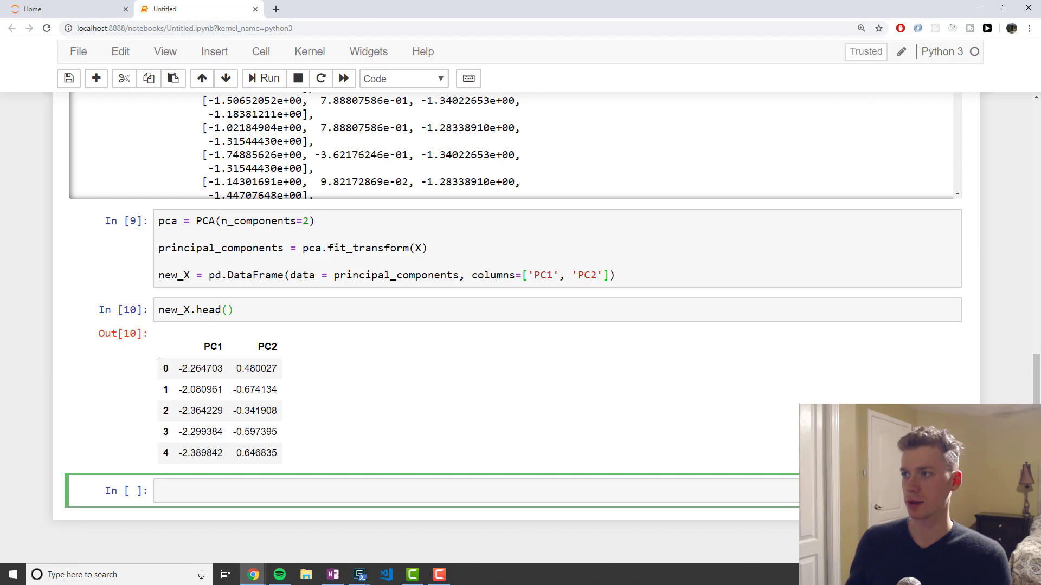
mouse_move(107, 526)
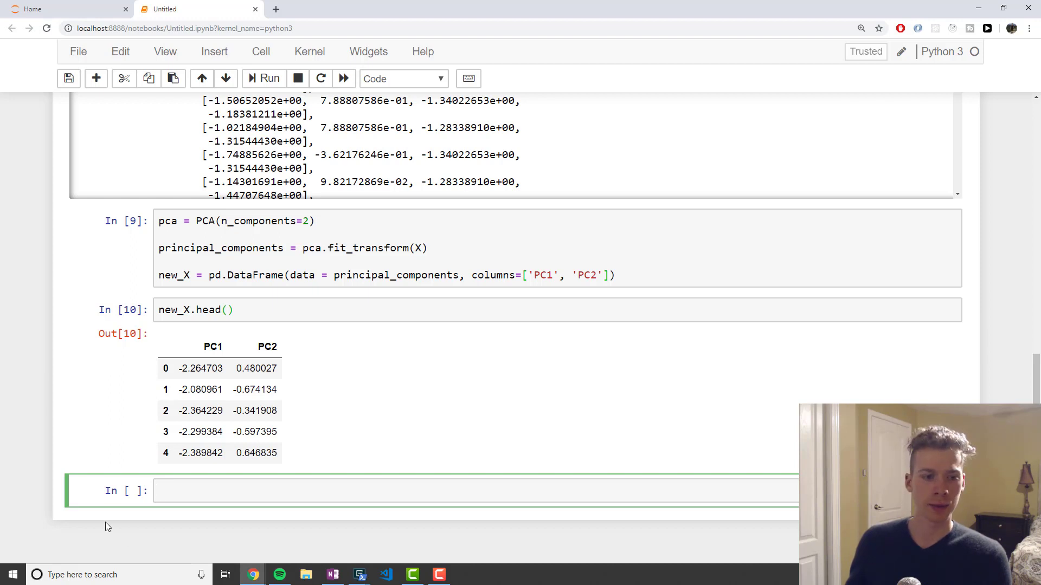
left_click(277, 490)
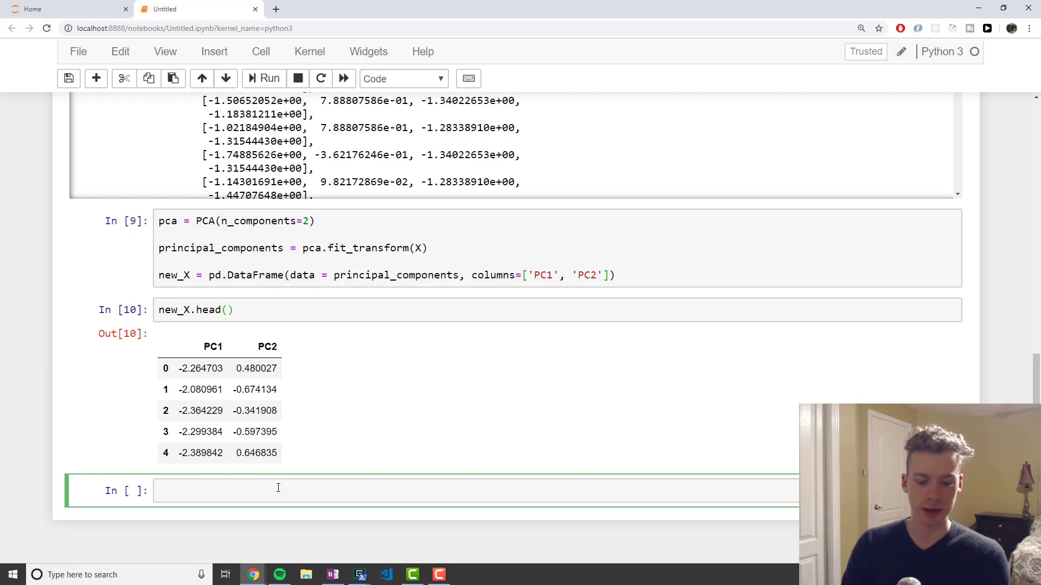
Compute per_var as rounded pca.explained_variance_ratio_ times 100.
type("per_var =")
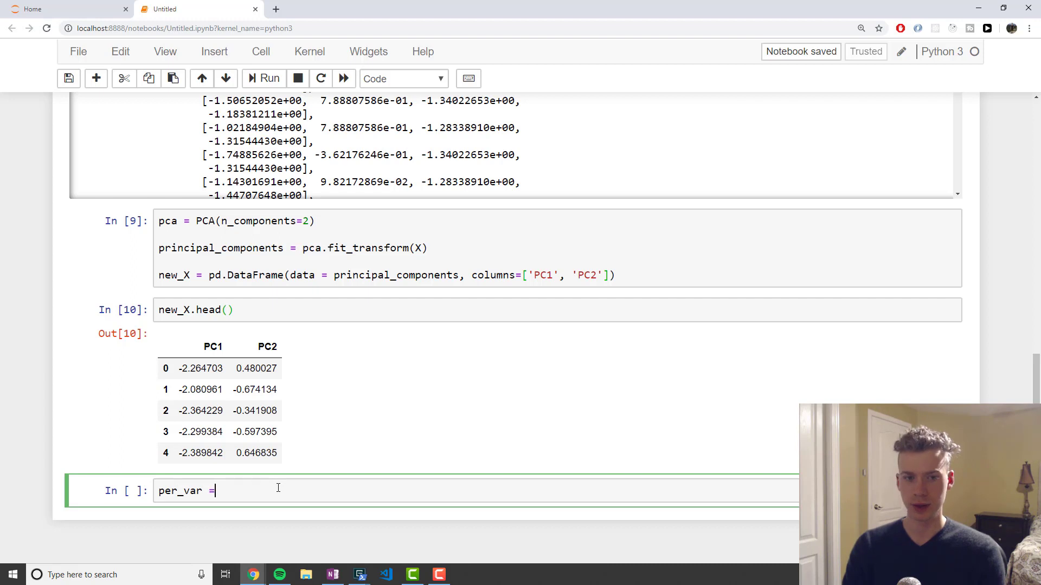
type("np.round")
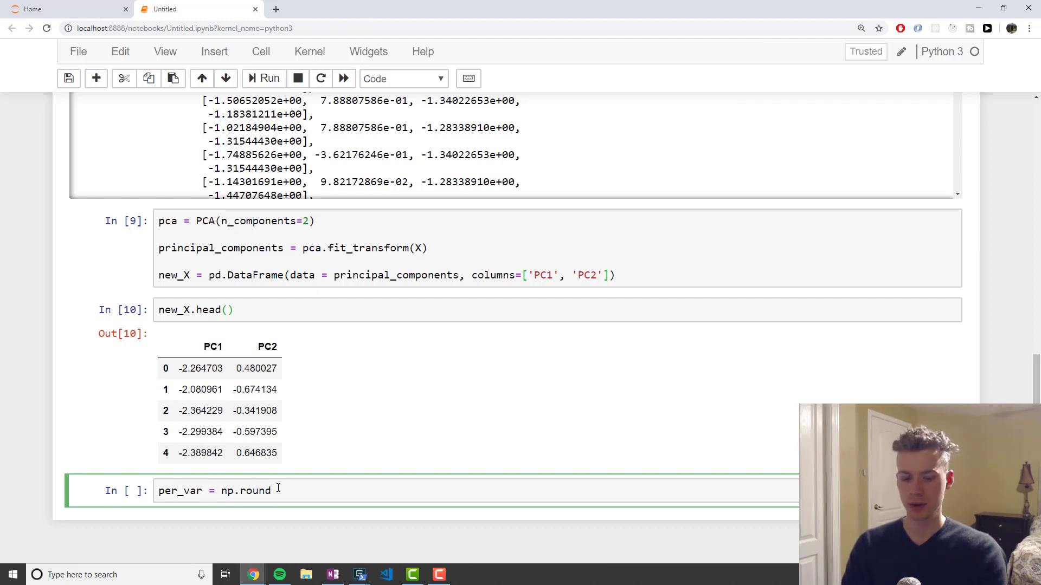
type("(pca.)")
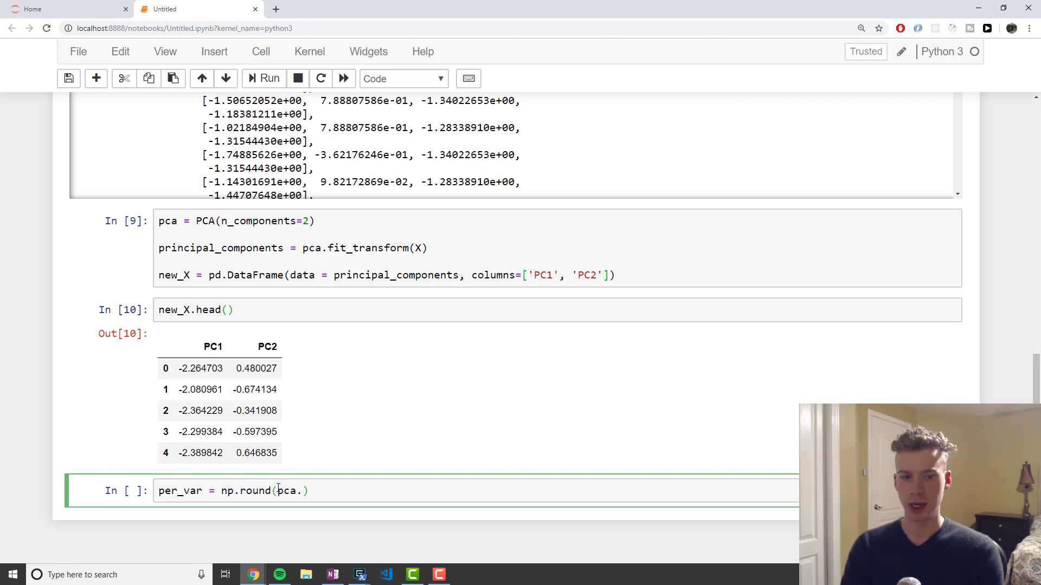
type("explained")
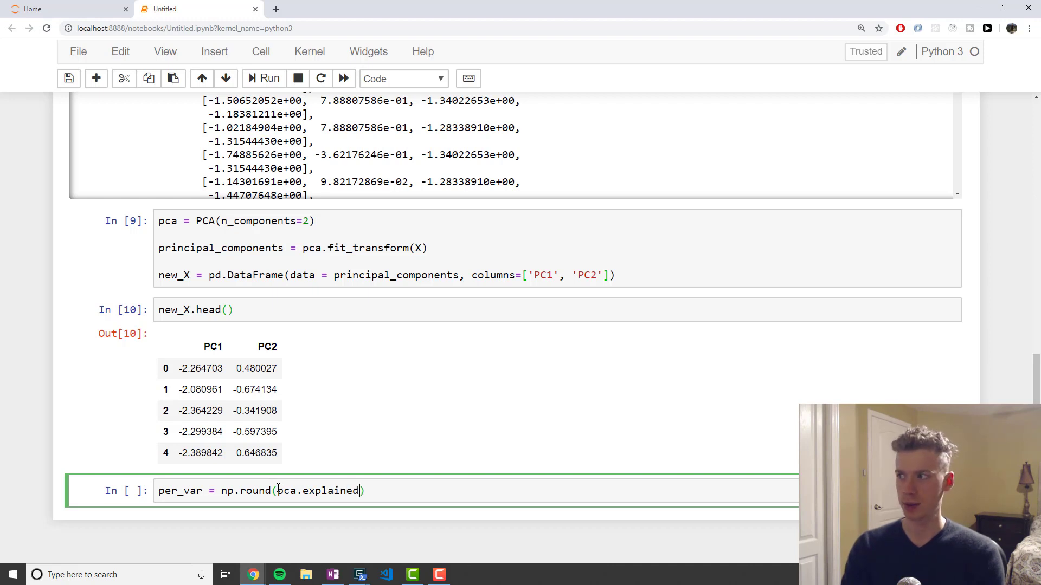
type("_variance")
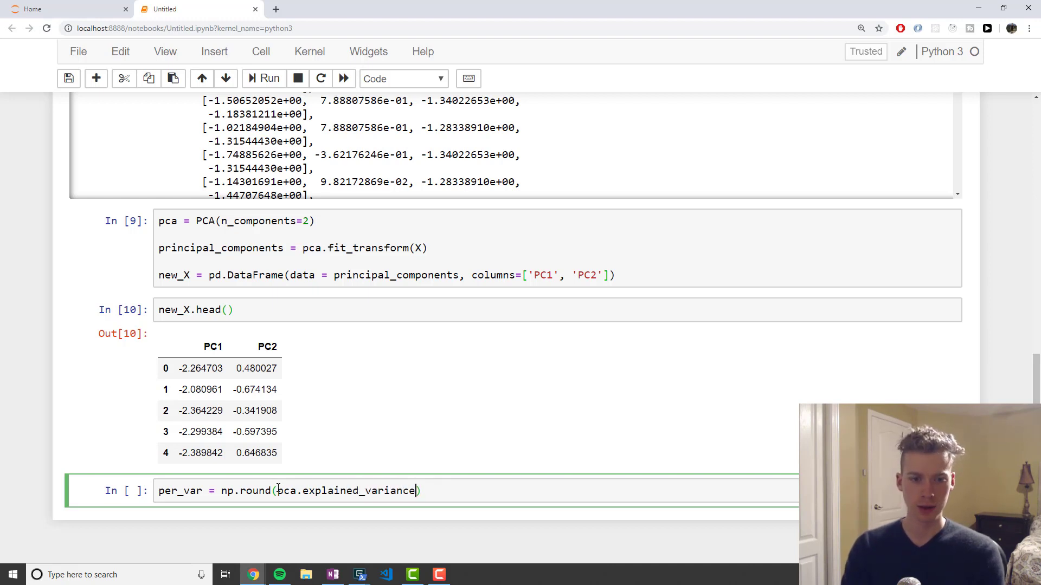
type("_ratio_")
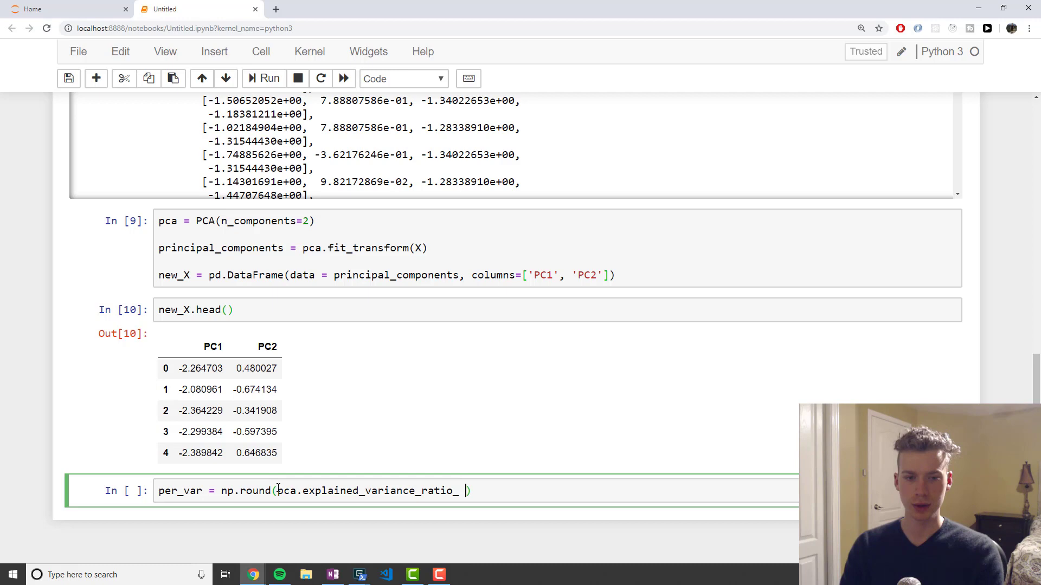
type("* 1000, decimals=1")
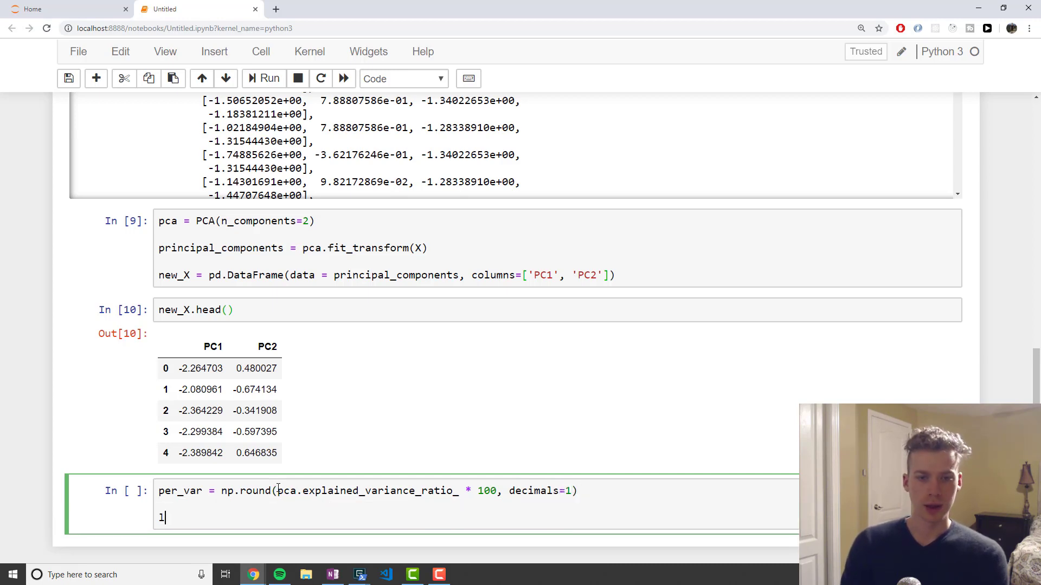
Build label list 'PC' + str(x) for x in range(1, len(per_var)+1).
type("label = []")
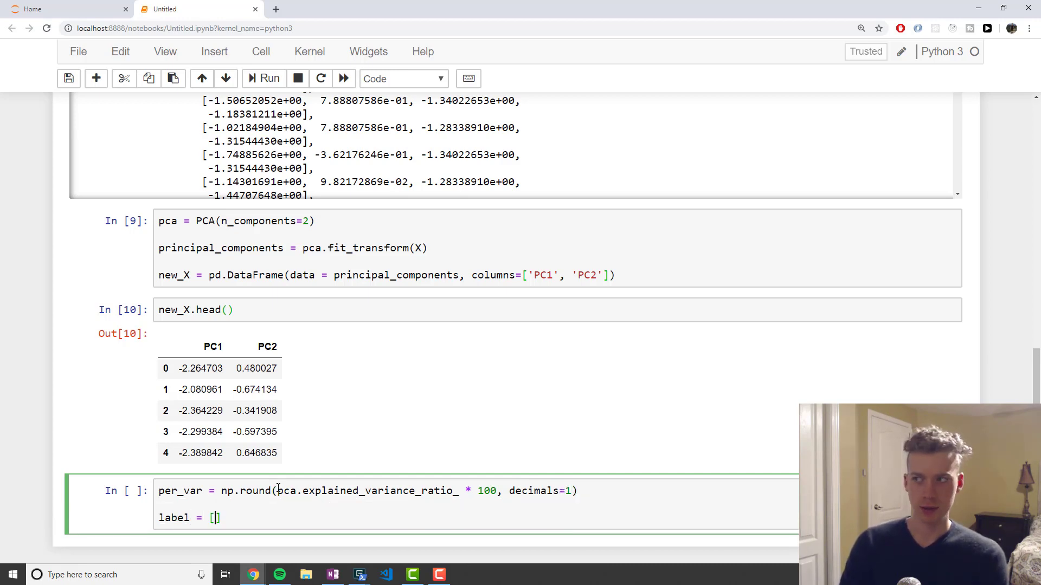
type("''")
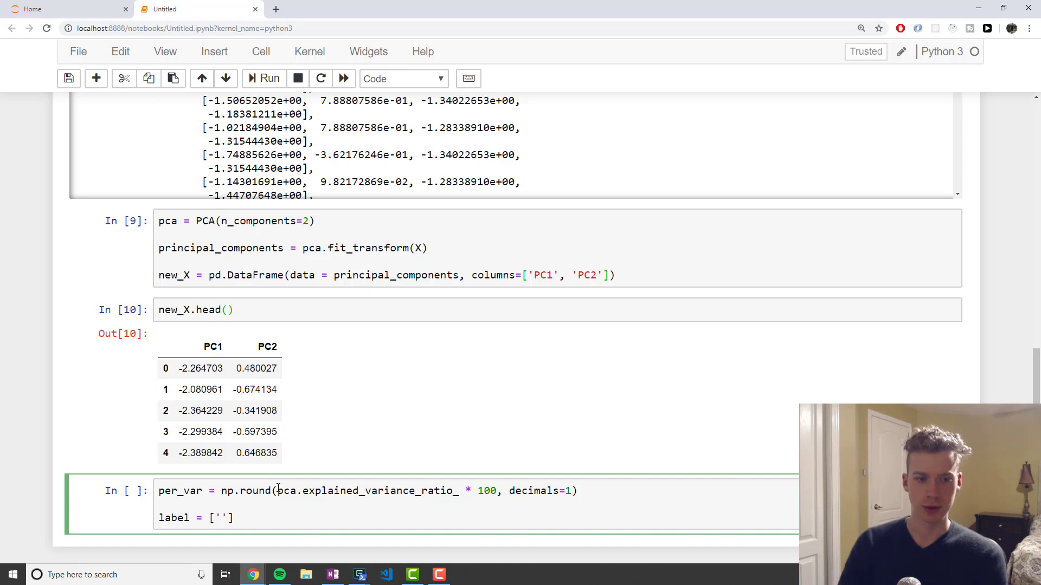
type("PC")
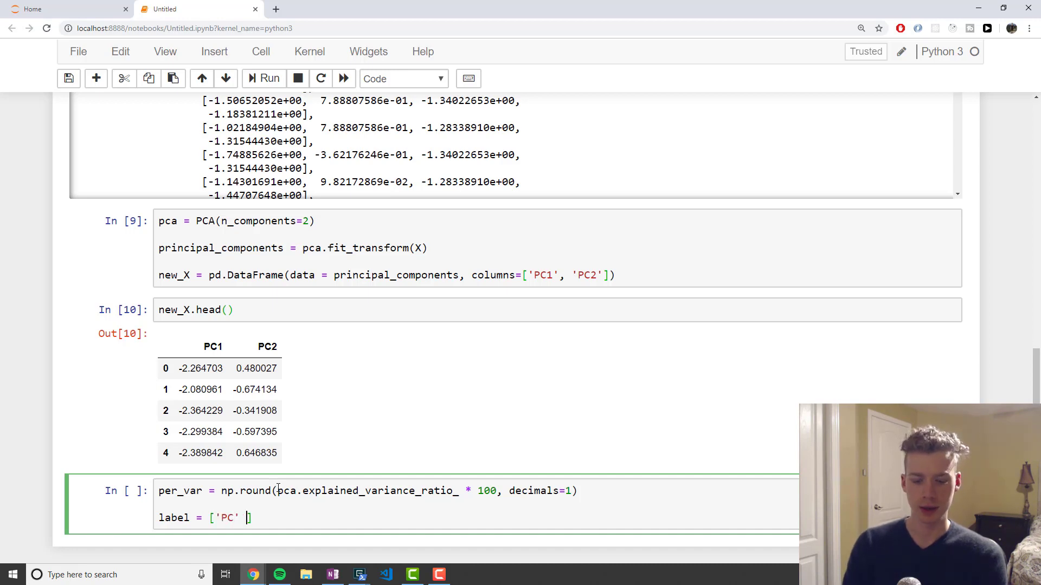
type("+ str")
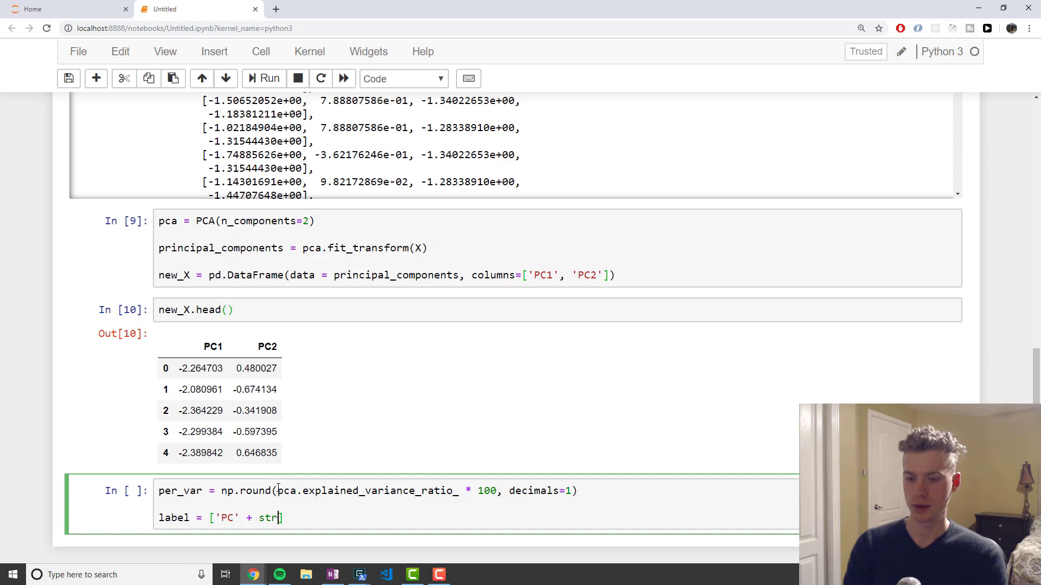
type("(x),")
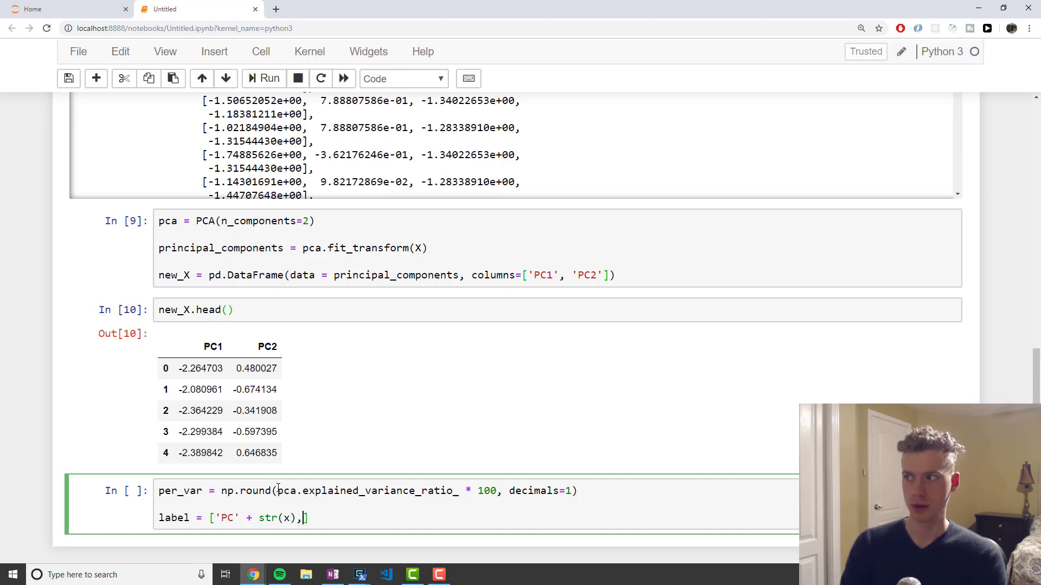
type("for x in")
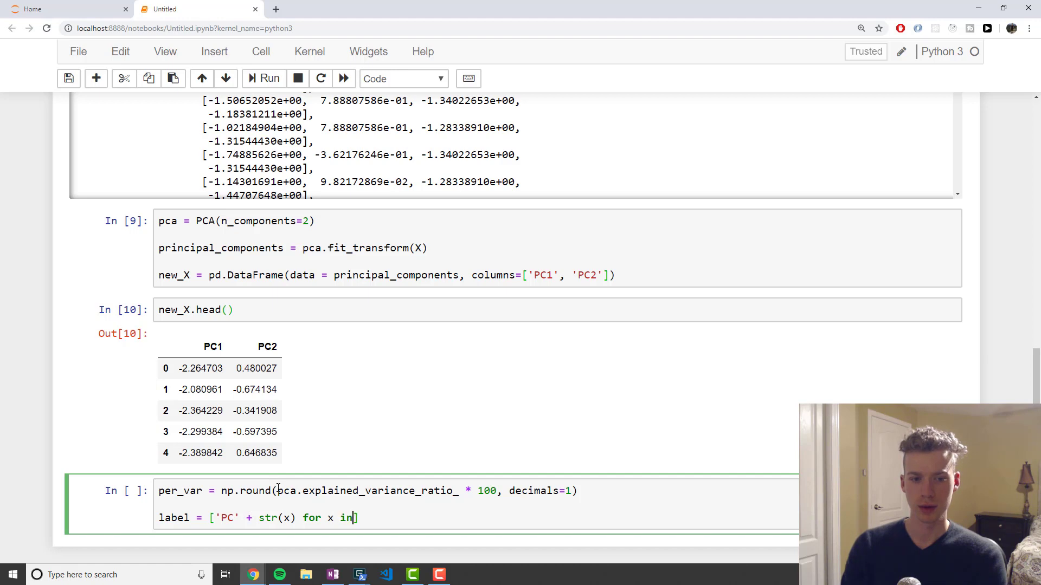
type("range ()")
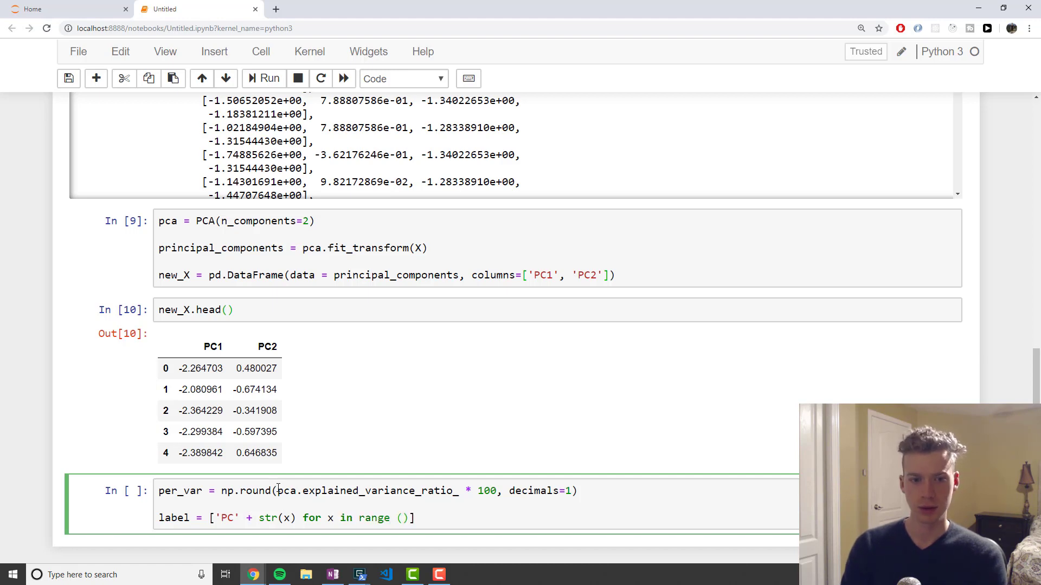
type("1,")
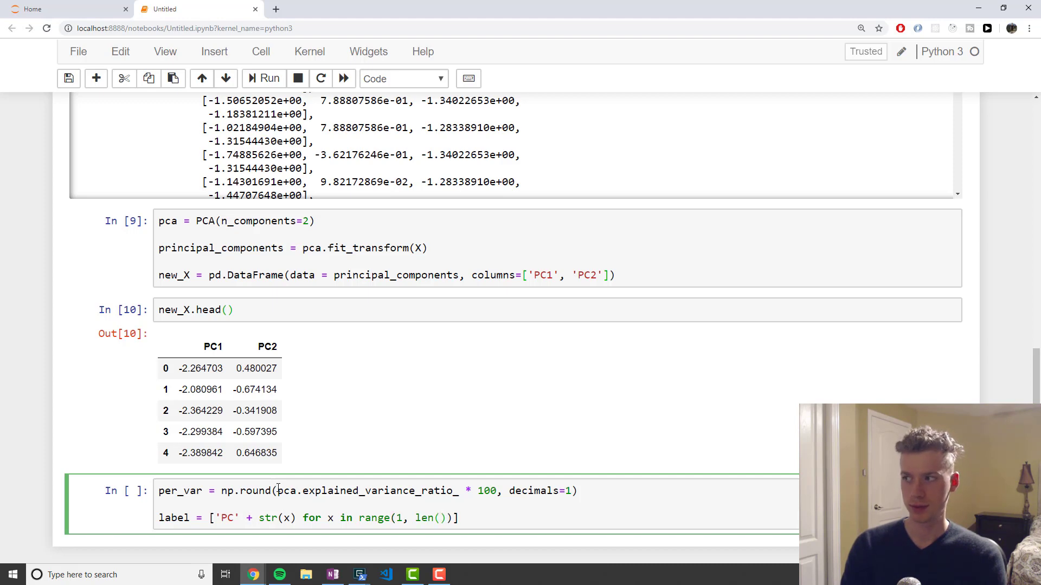
type("per_var")
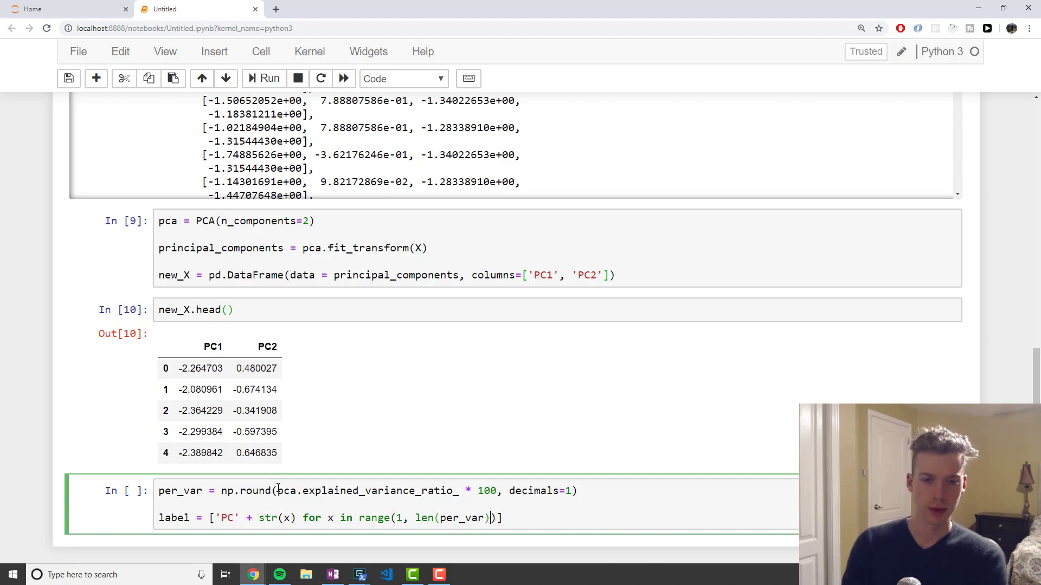
type("+ 1")
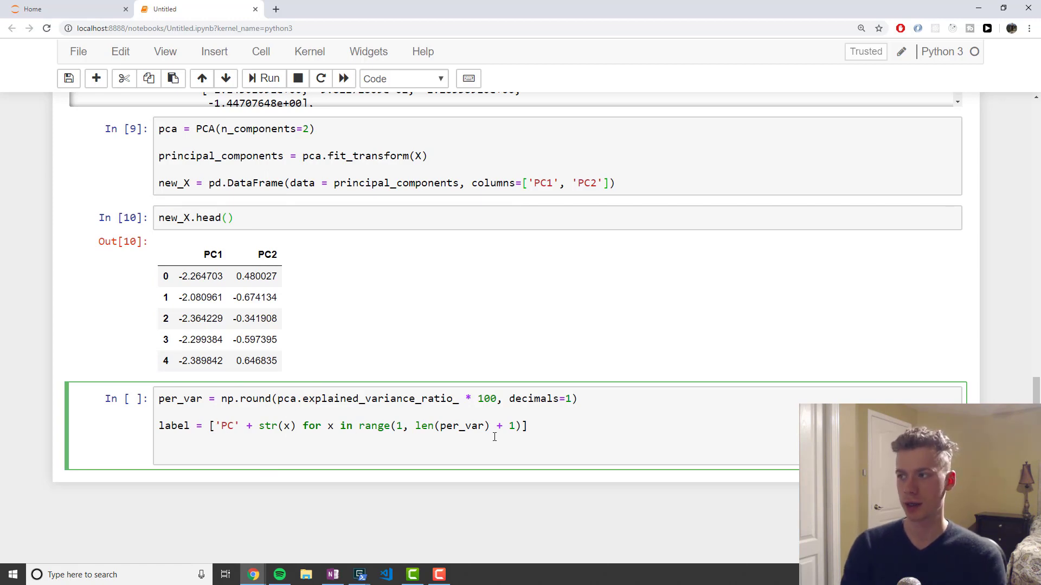
Call plt.bar with x=range(1, len(per_var)+1), height=per_var and tick_label=labels.
type("plt")
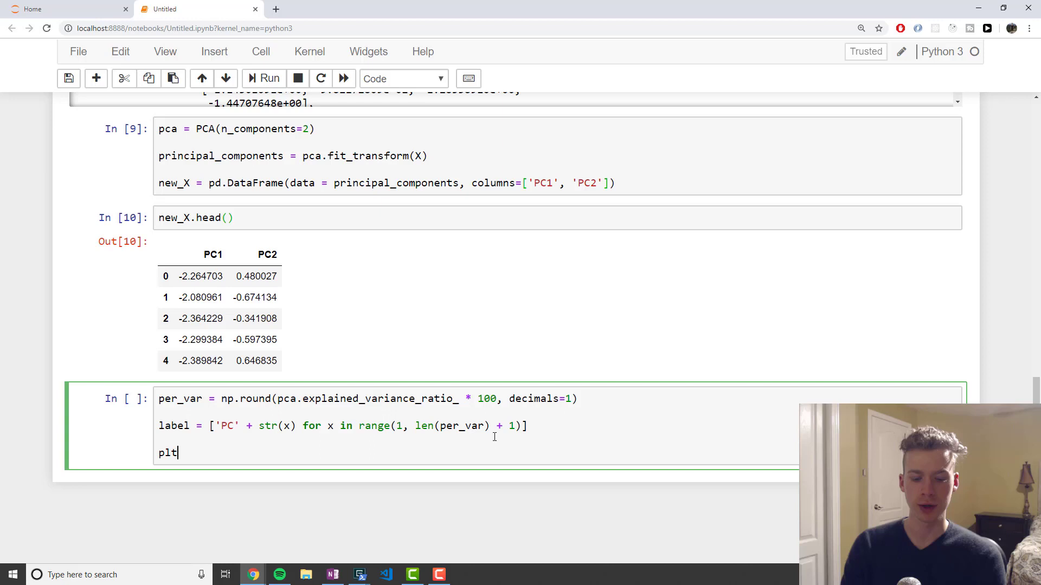
type(".bar")
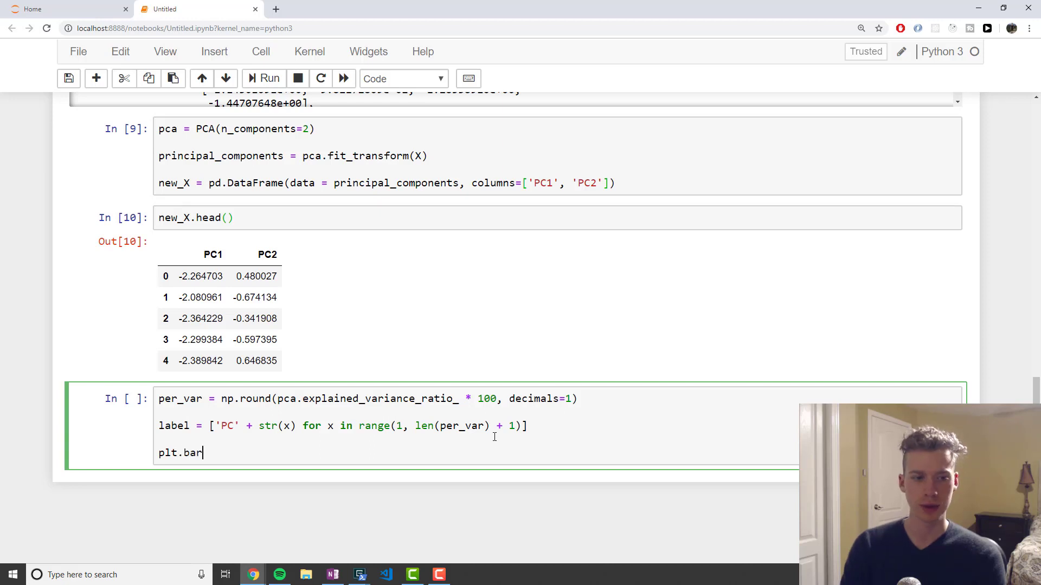
type("(x=range")
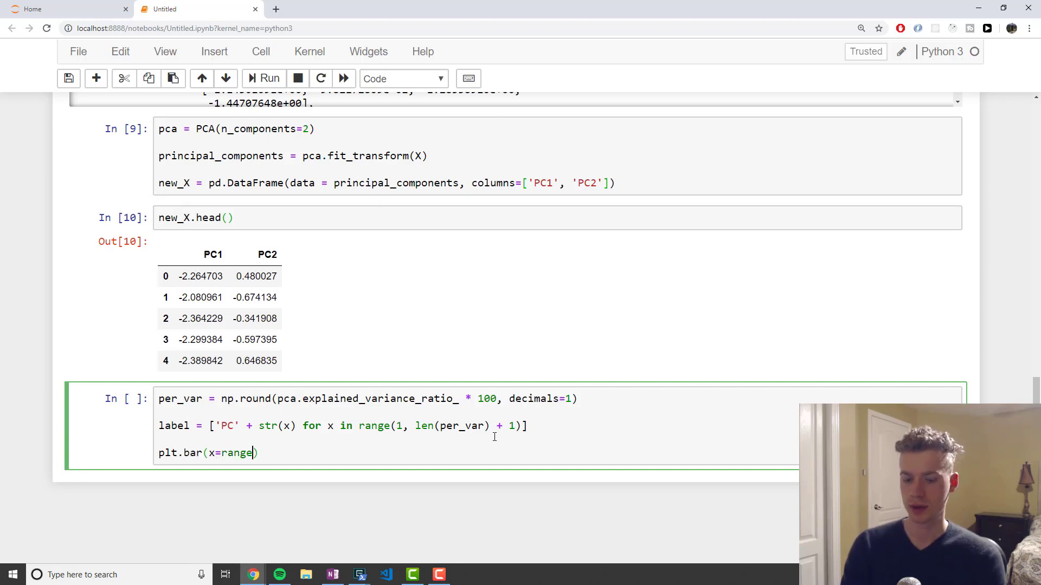
type("1,")
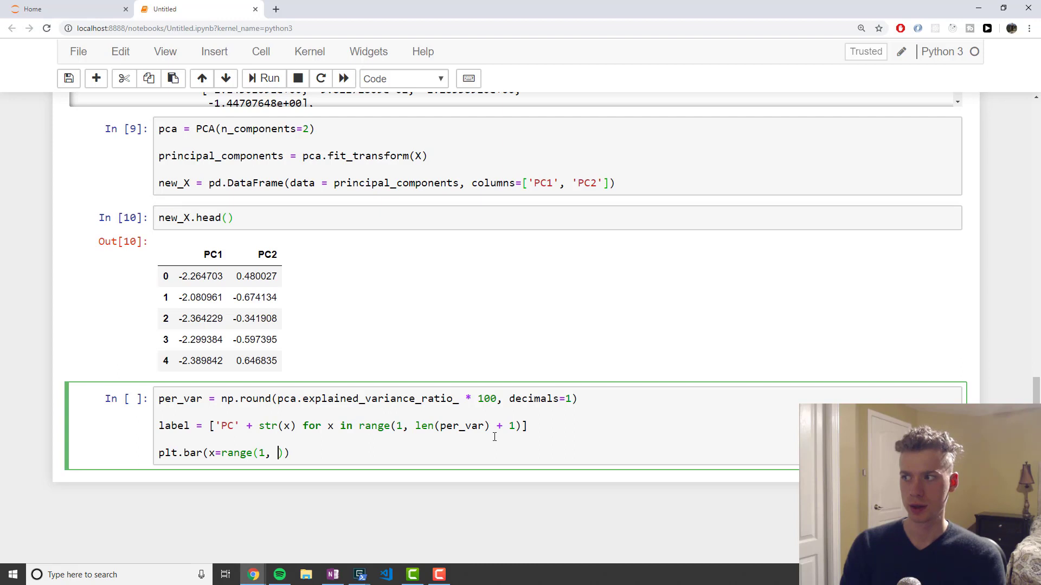
type("len(")
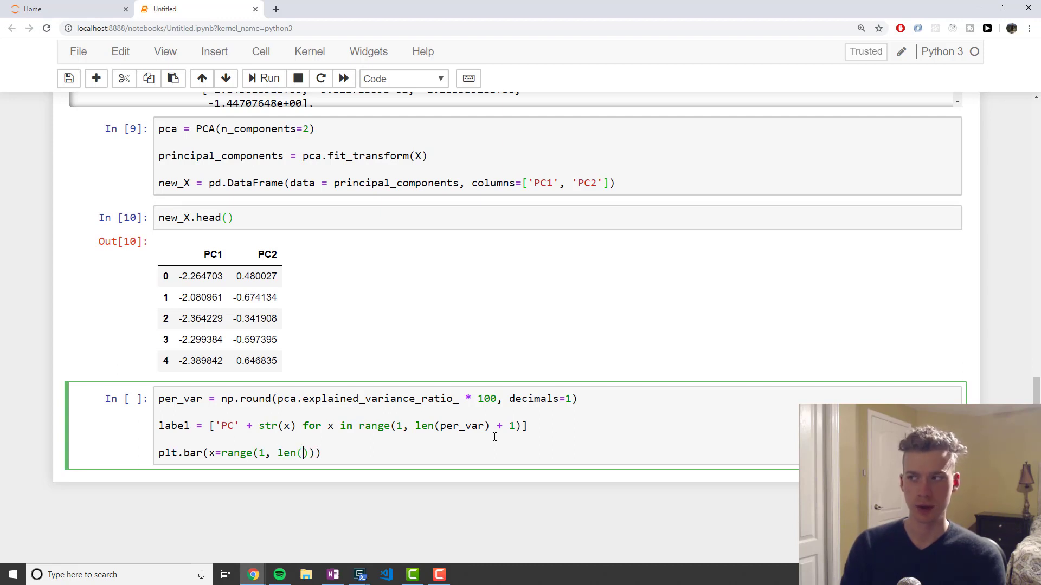
type("p")
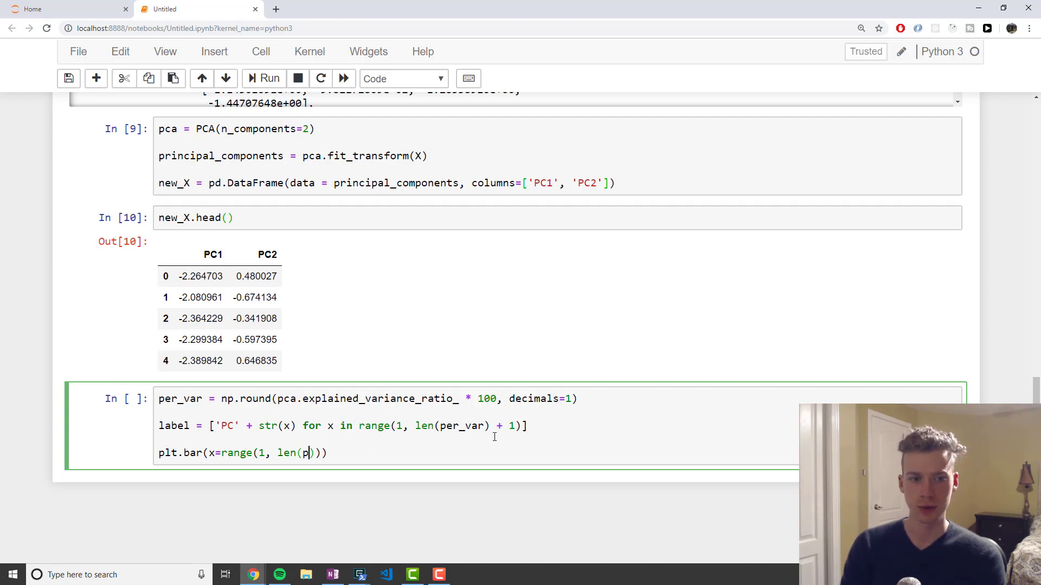
type("er_var")
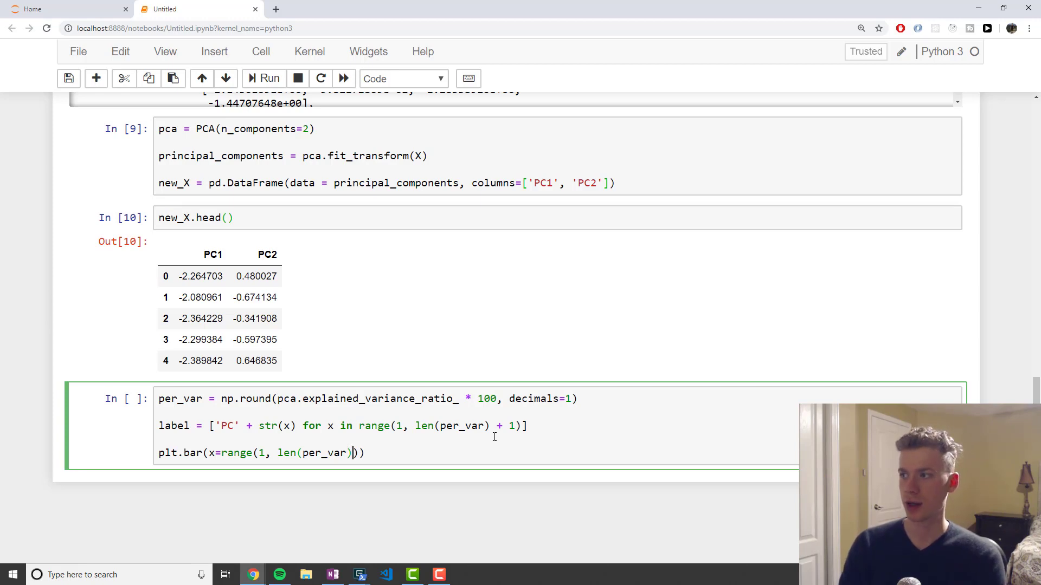
type(")")
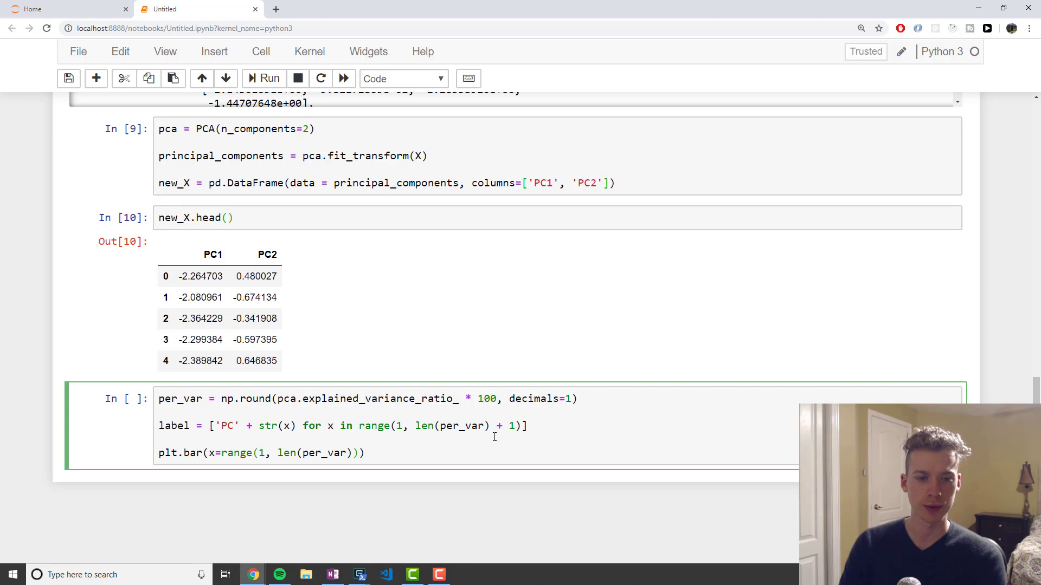
type("+")
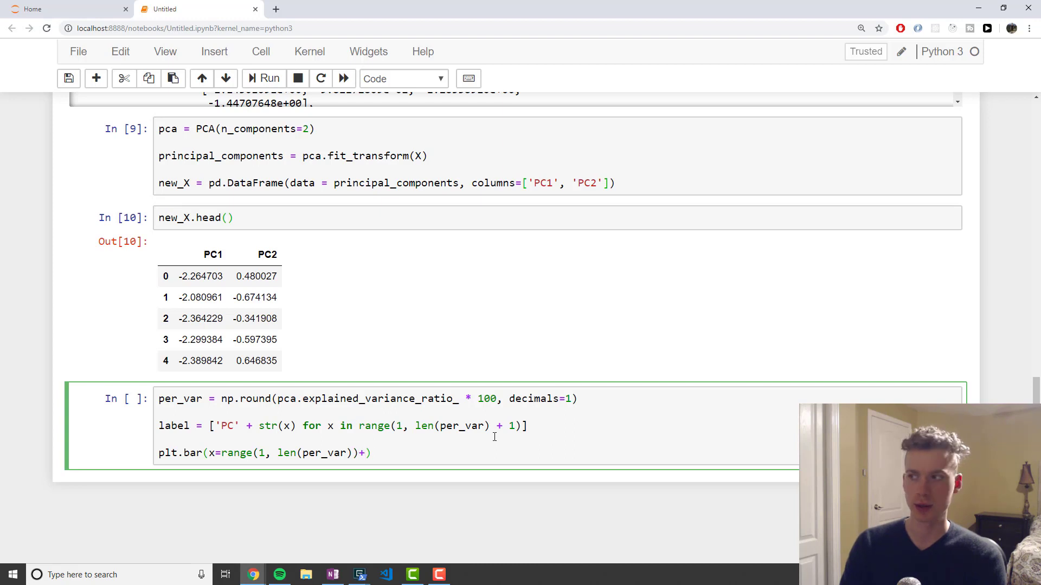
type("1")
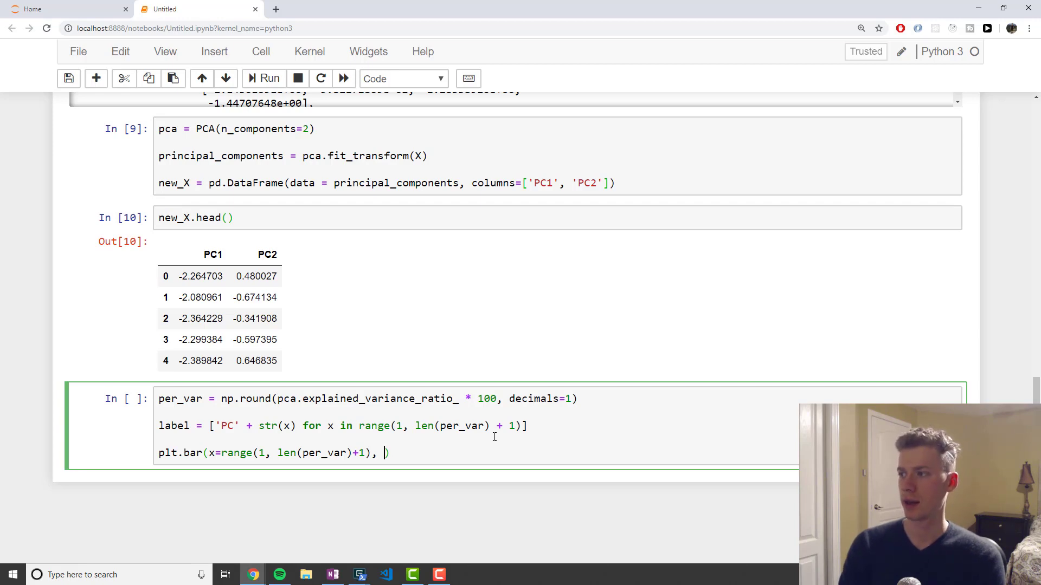
type("height_")
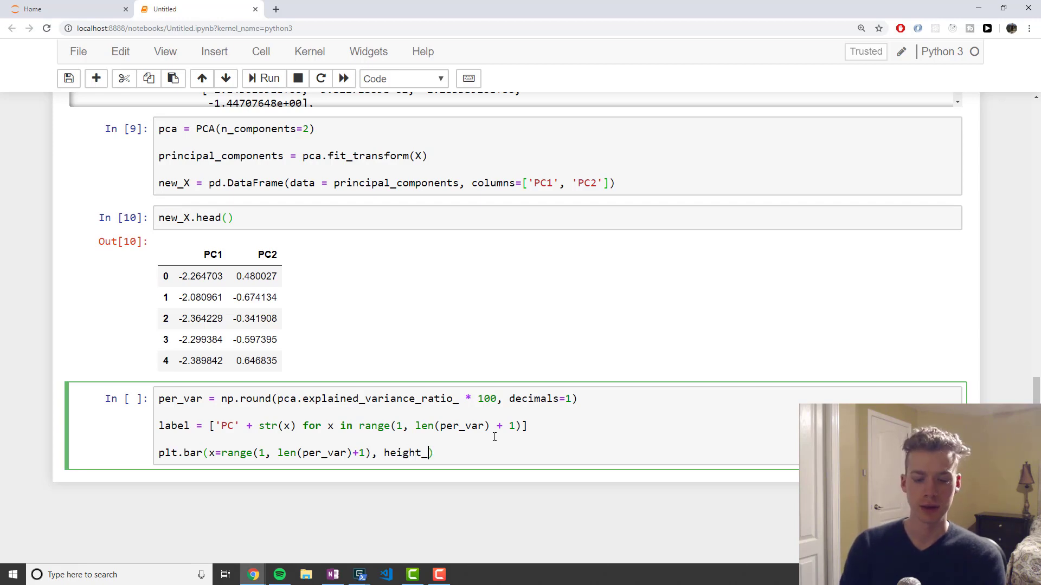
type("per_va")
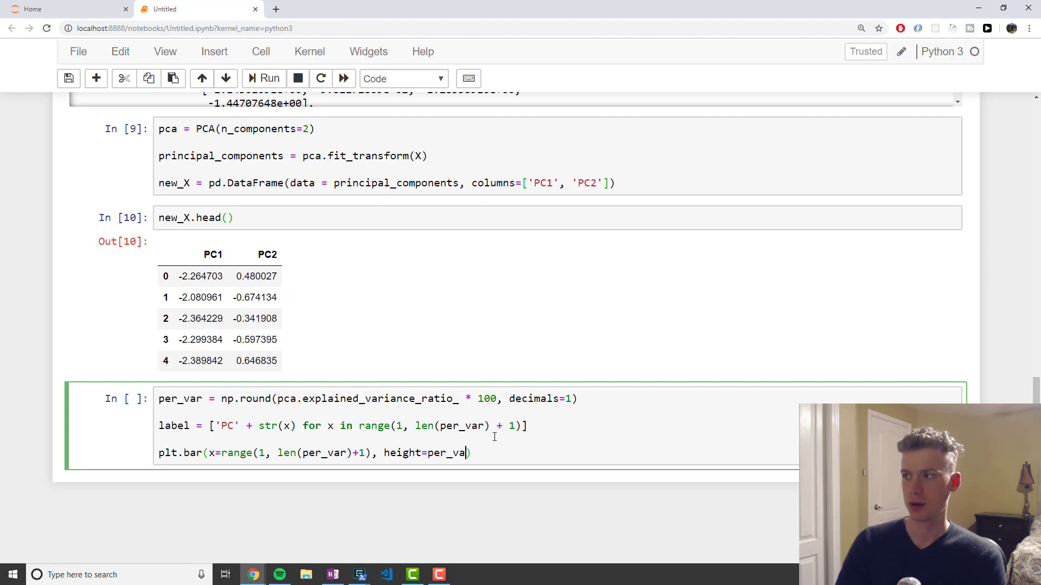
type(",")
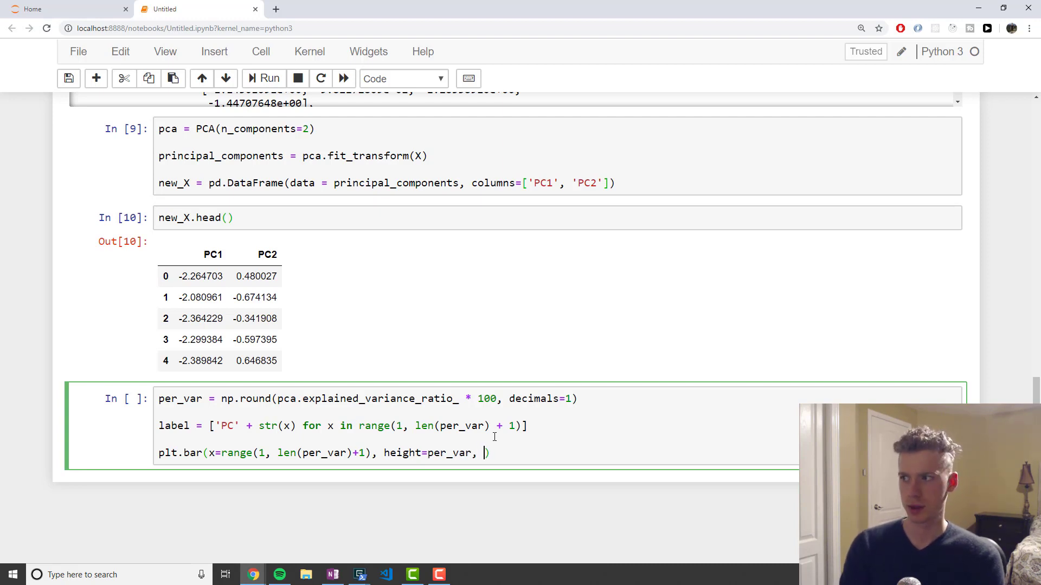
type("tick_label=")
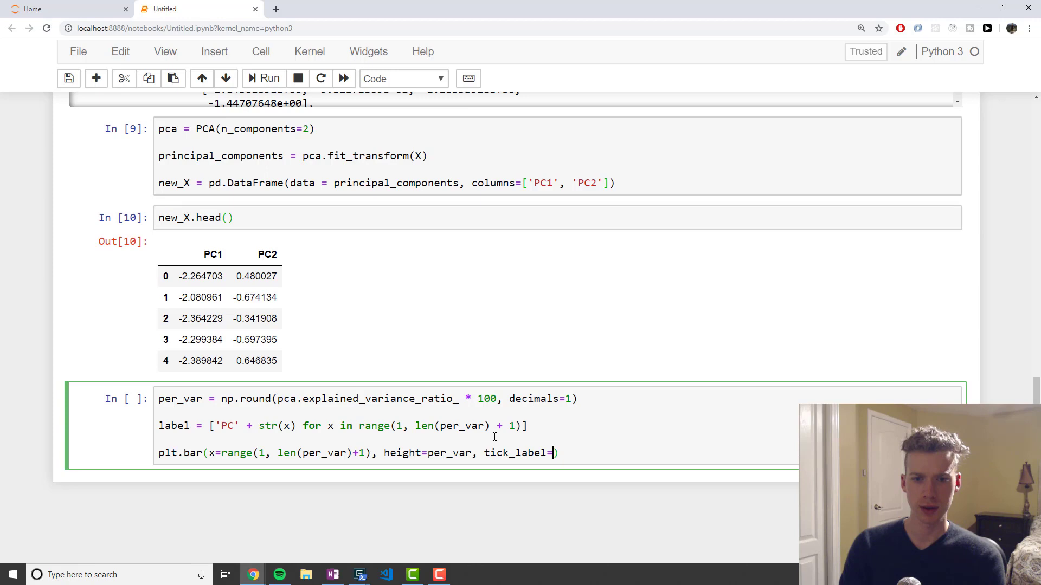
type("labels)")
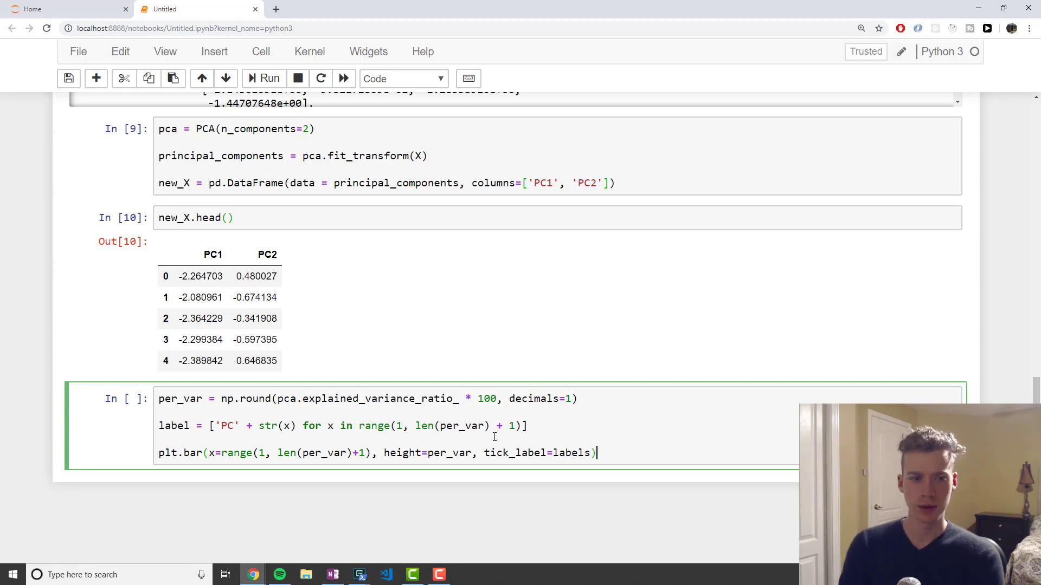
type("plt.")
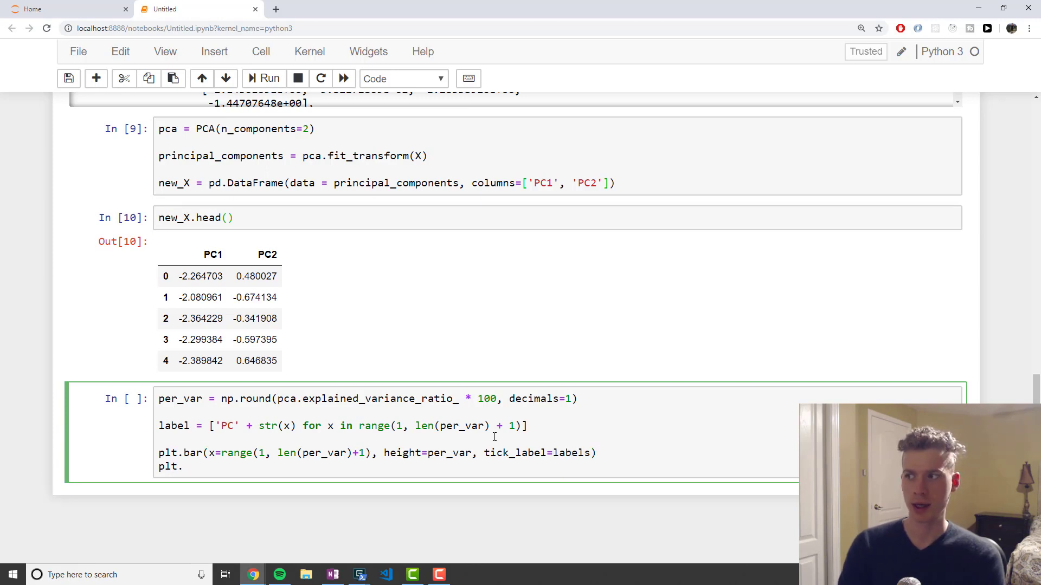
Label the y-axis with explained variance and the x-axis 'principal components'.
type("ylabel('percentage of explained")
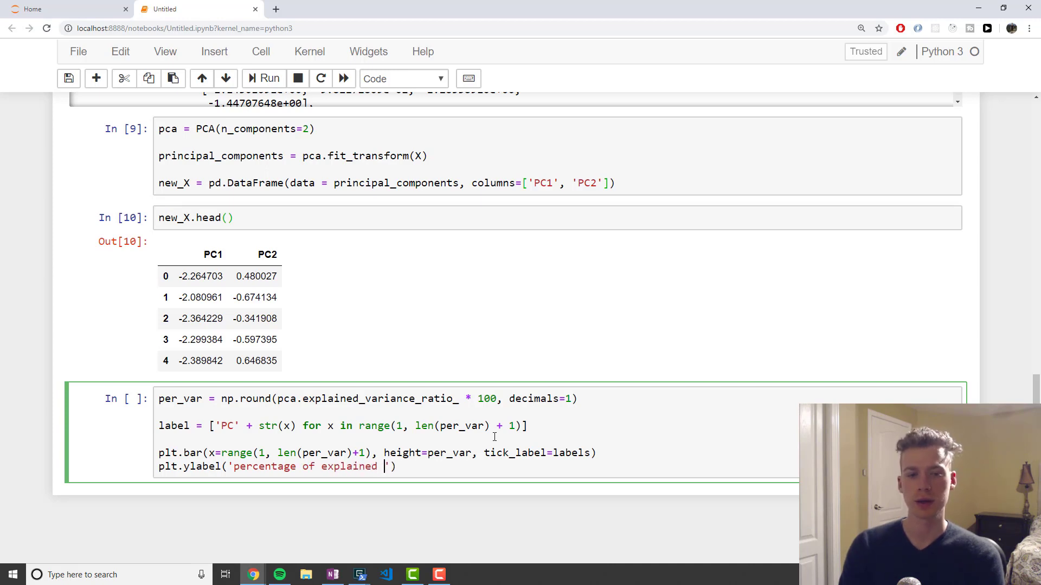
type("variance')")
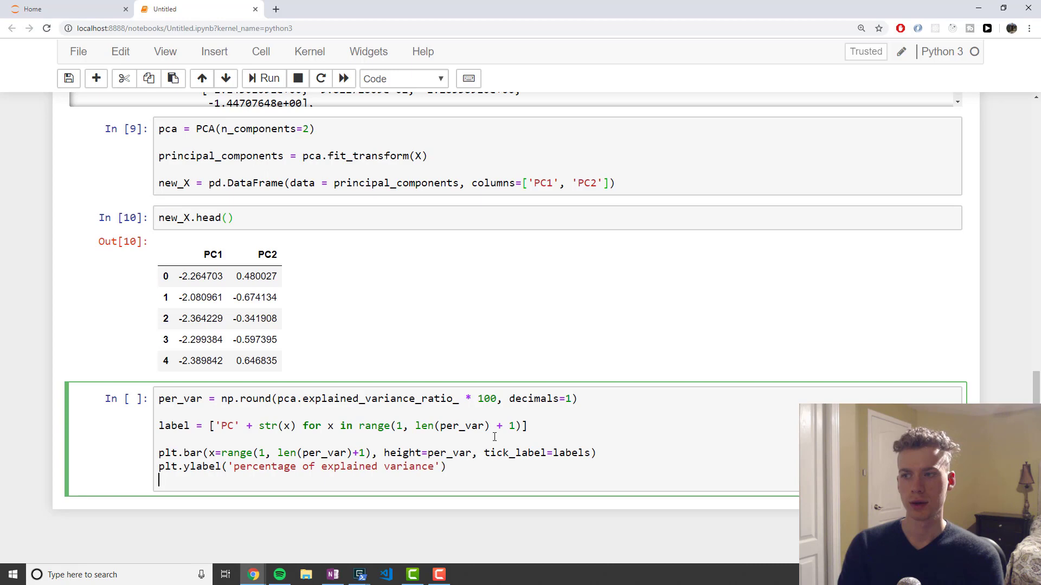
type("plt.xla")
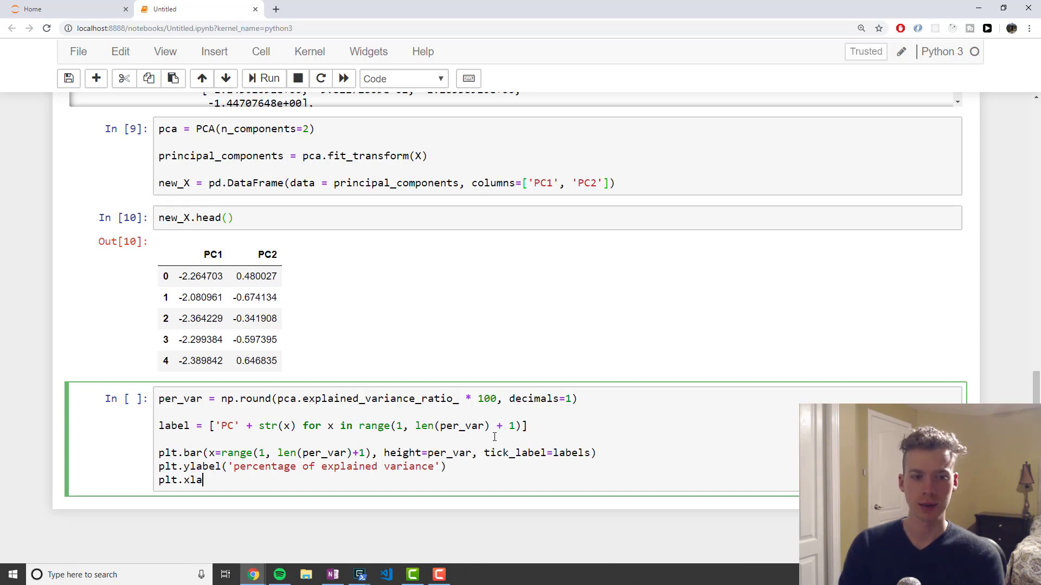
type("bel('')")
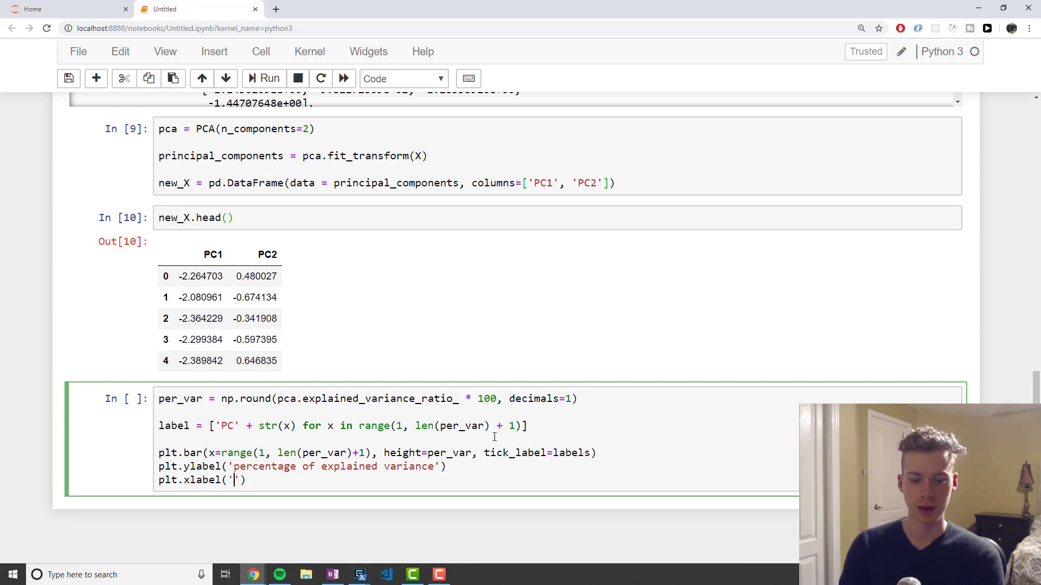
type("principa")
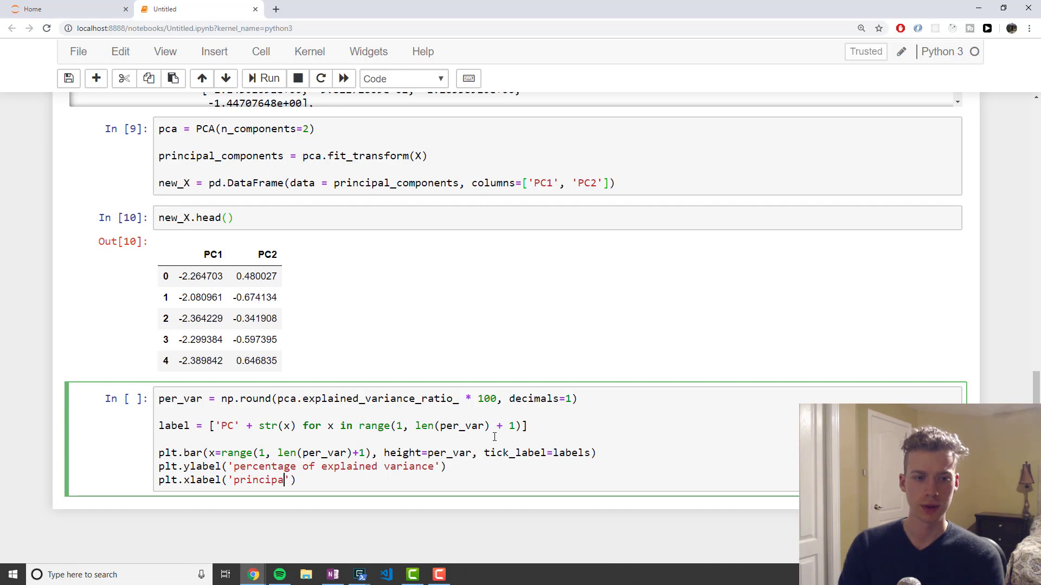
type("components")
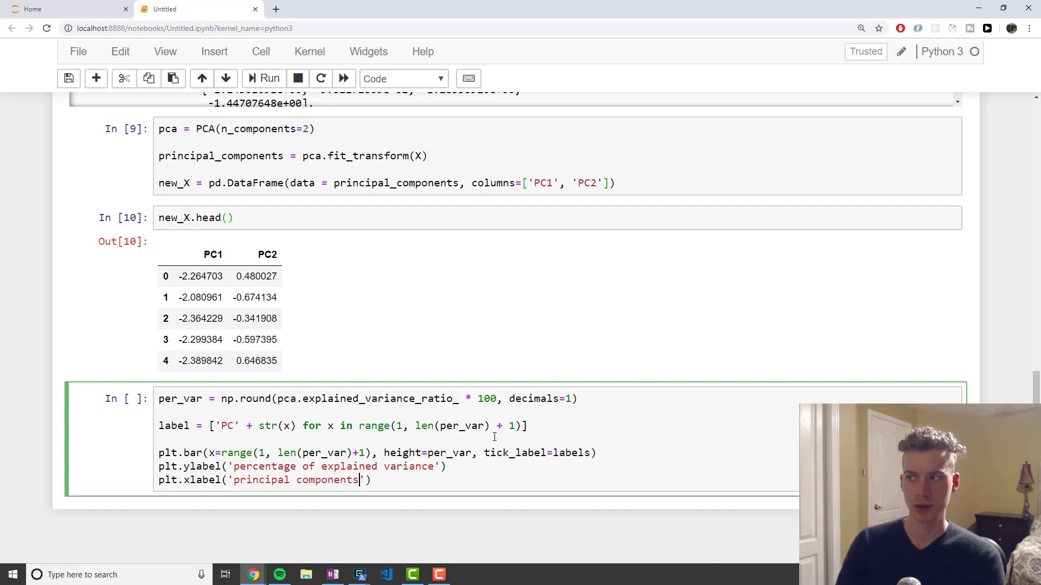
key("enter")
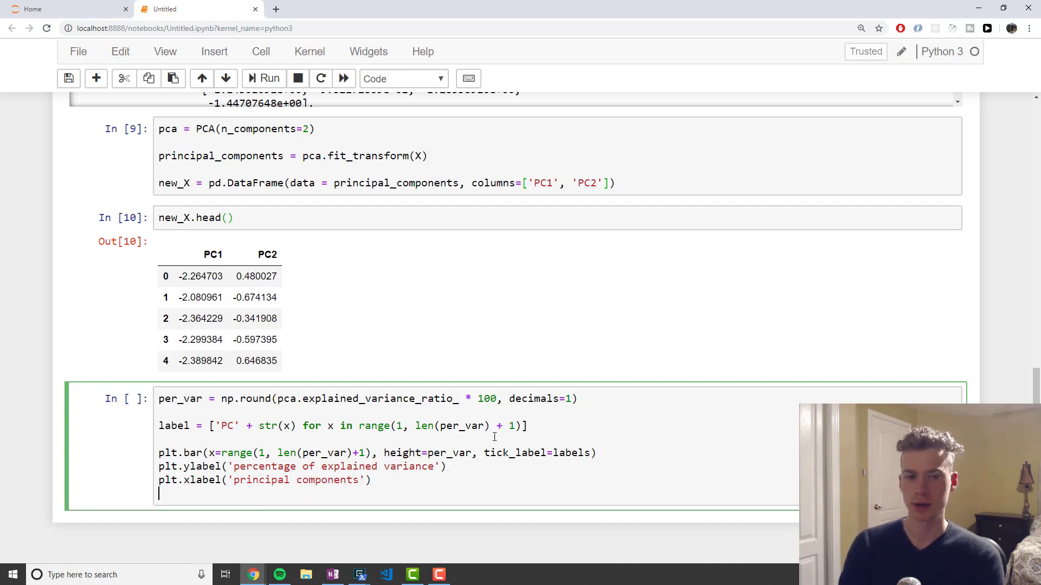
Title the chart 'scree plot' and end the cell with plt.show().
type("plt.ti")
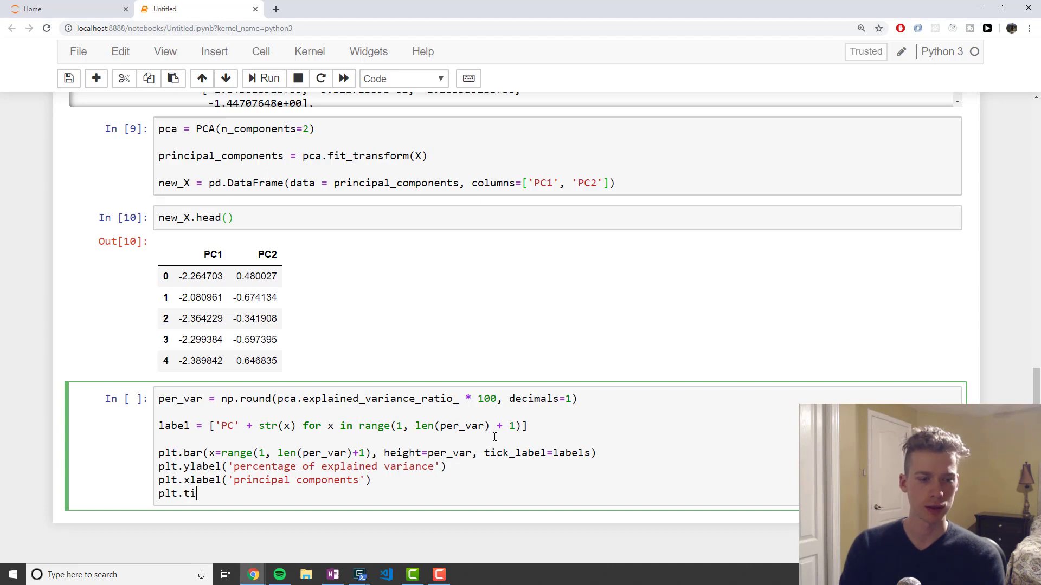
type("tle('')")
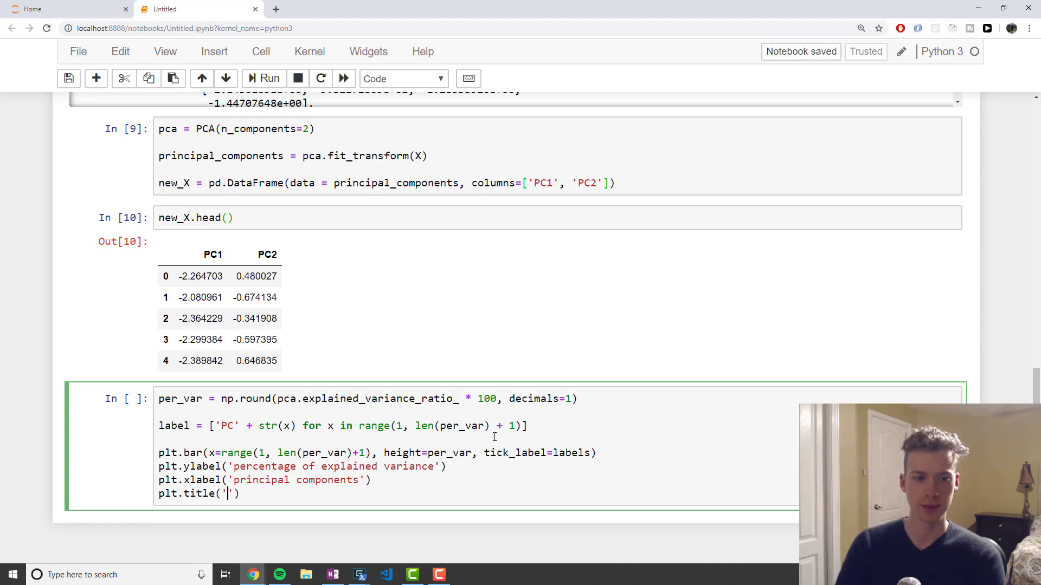
type("scree plot")
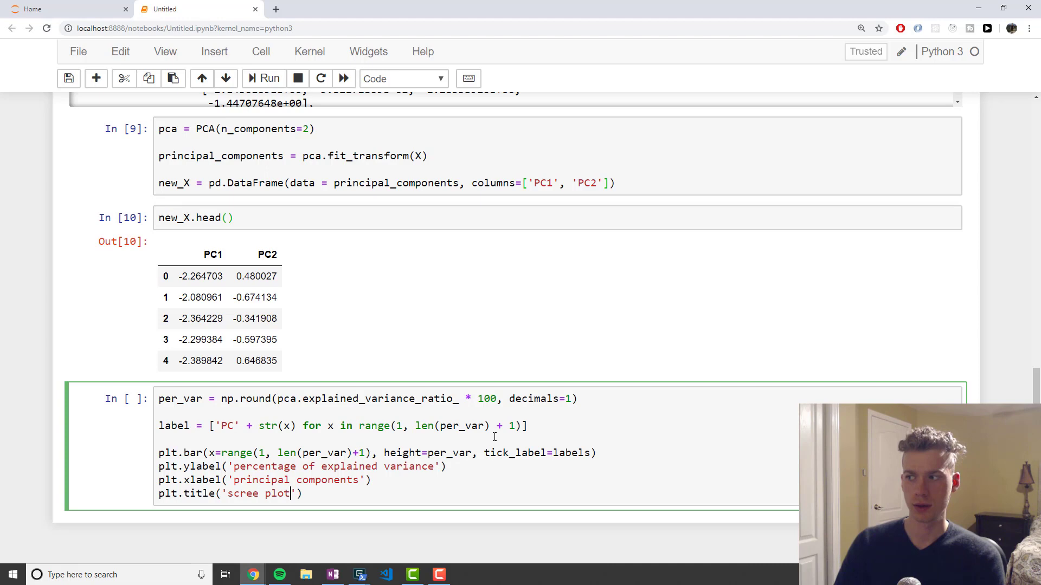
key("enter")
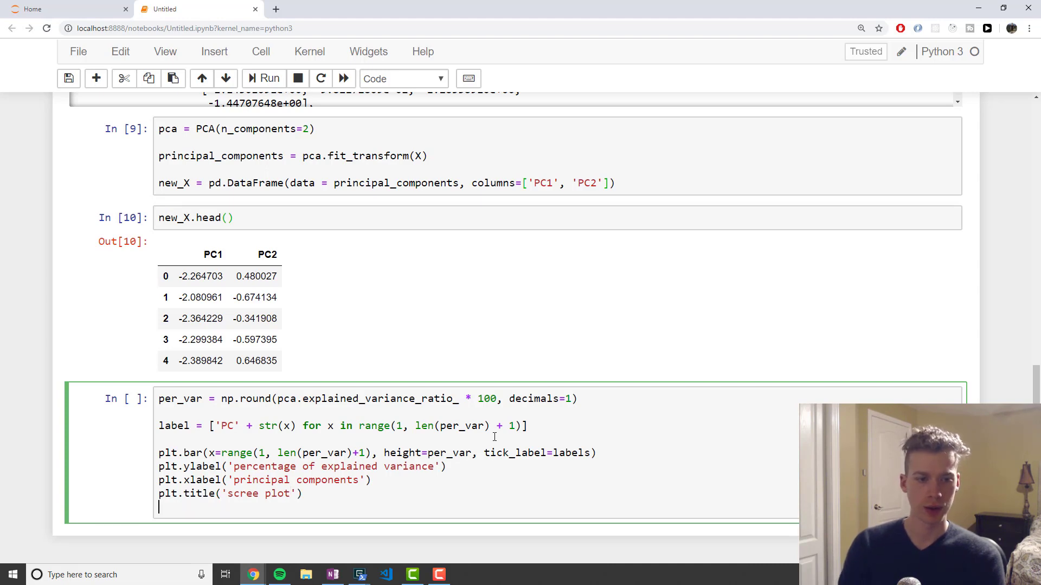
type("plt.show()")
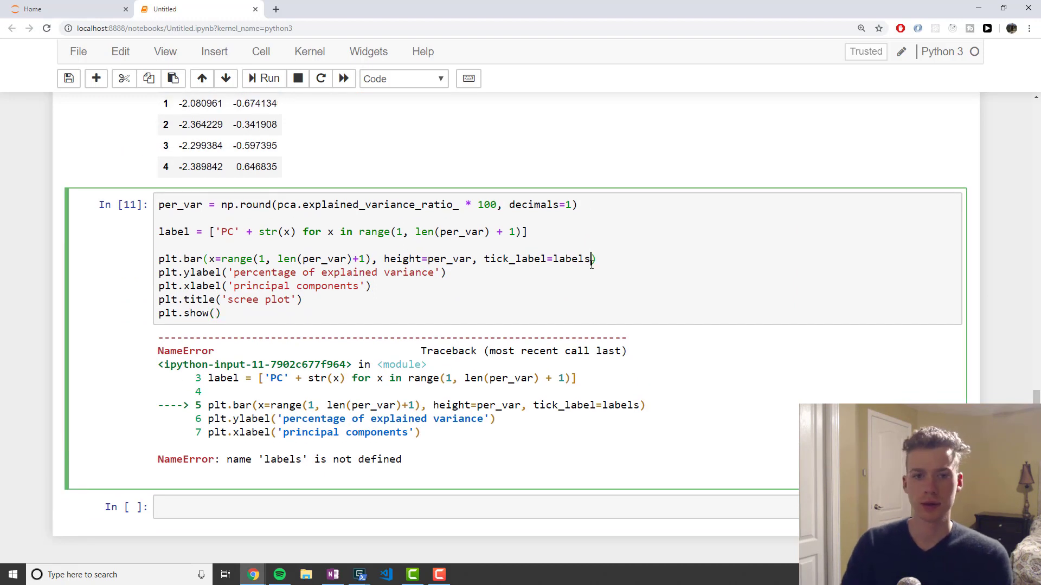
Rerun the cell with tick_label=label to render the scree plot bar chart.
left_click(269, 78)
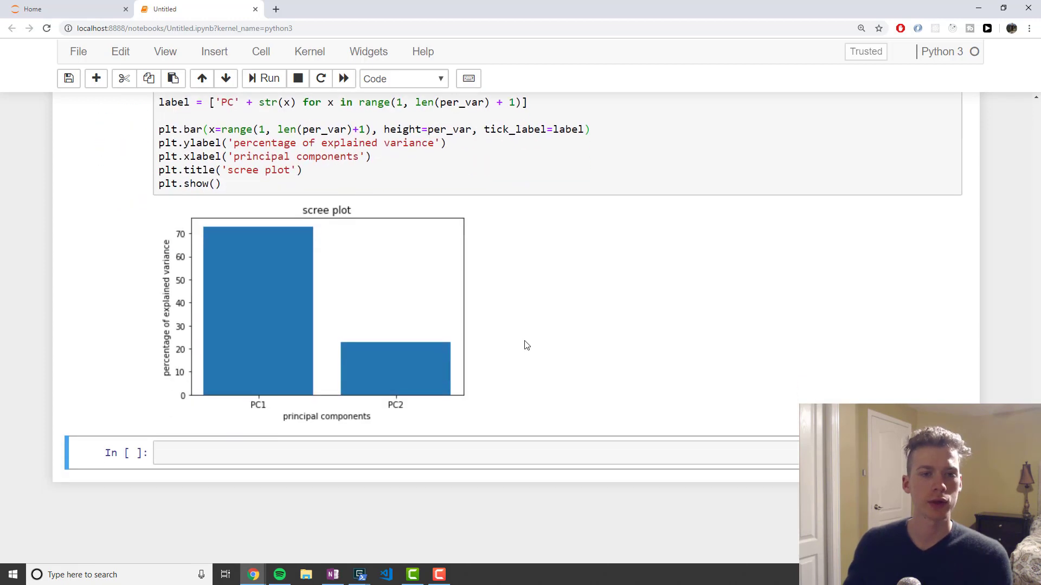
mouse_move(313, 357)
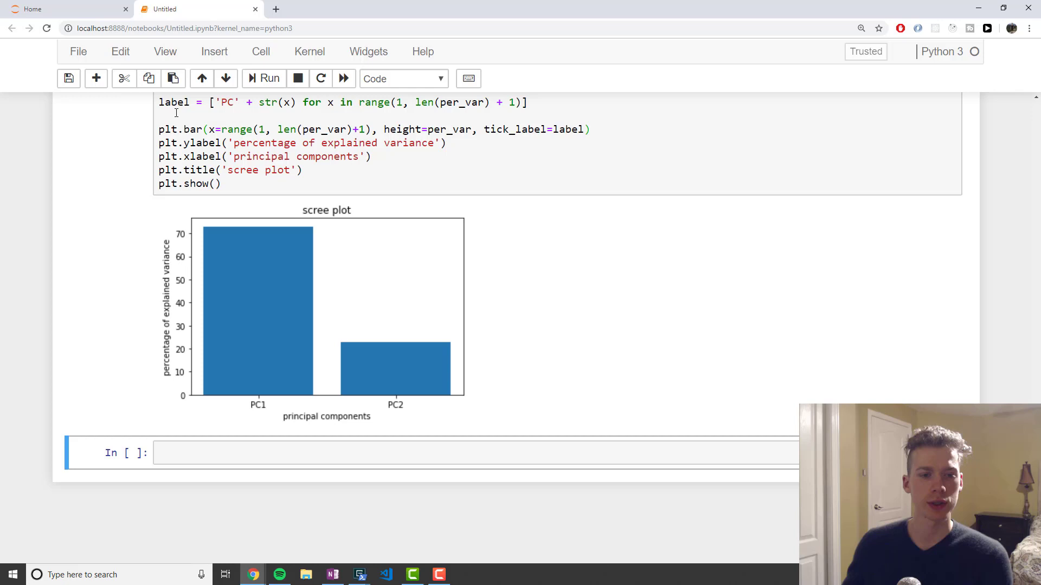
mouse_move(270, 416)
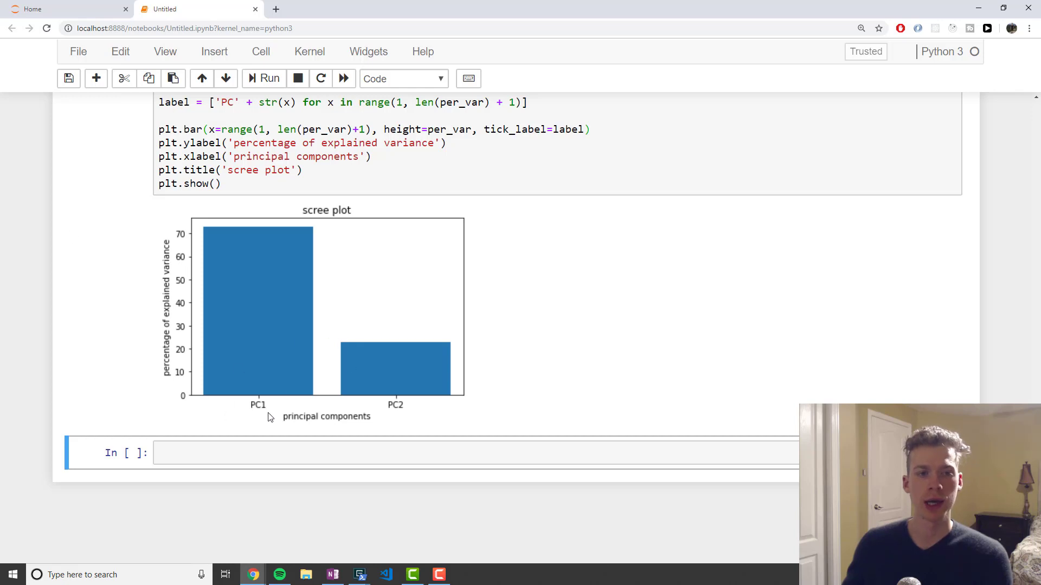
mouse_move(185, 246)
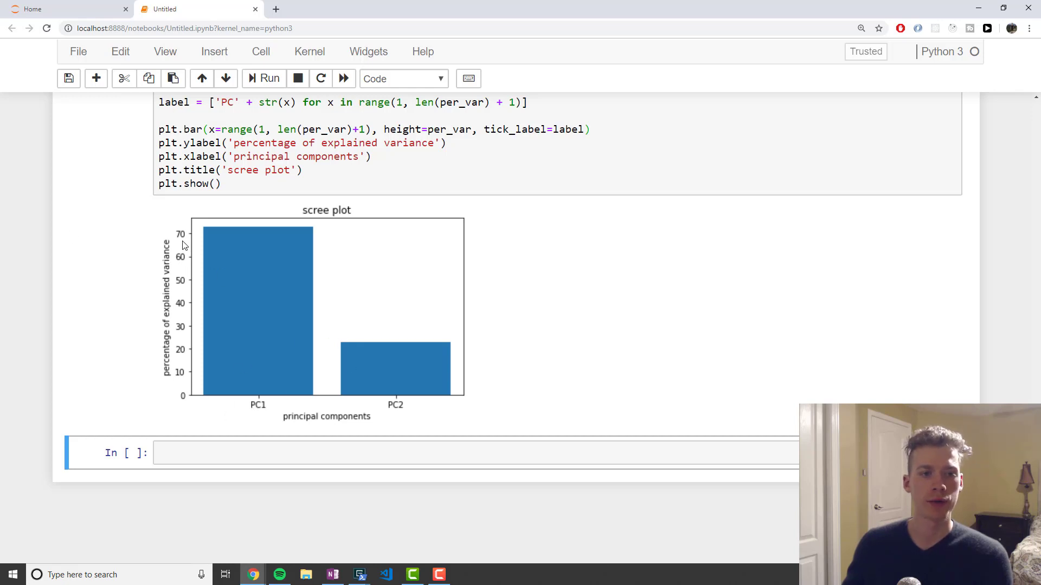
mouse_move(230, 225)
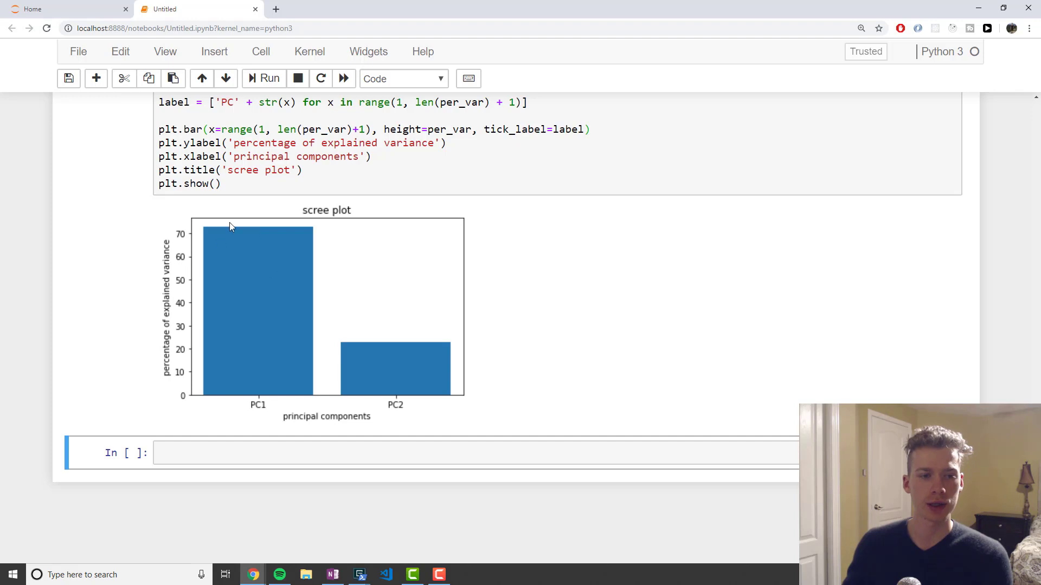
mouse_move(306, 398)
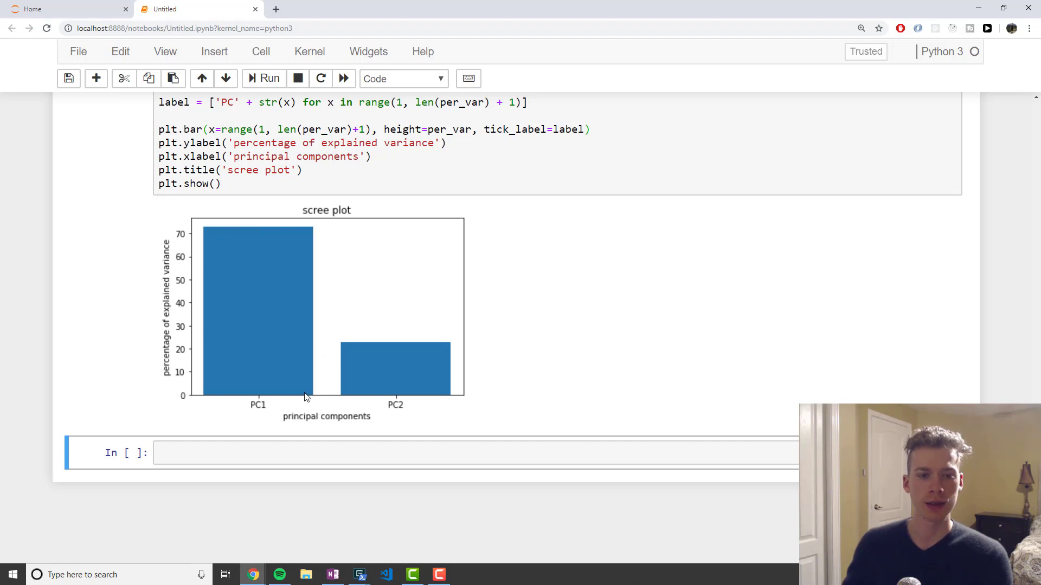
mouse_move(390, 374)
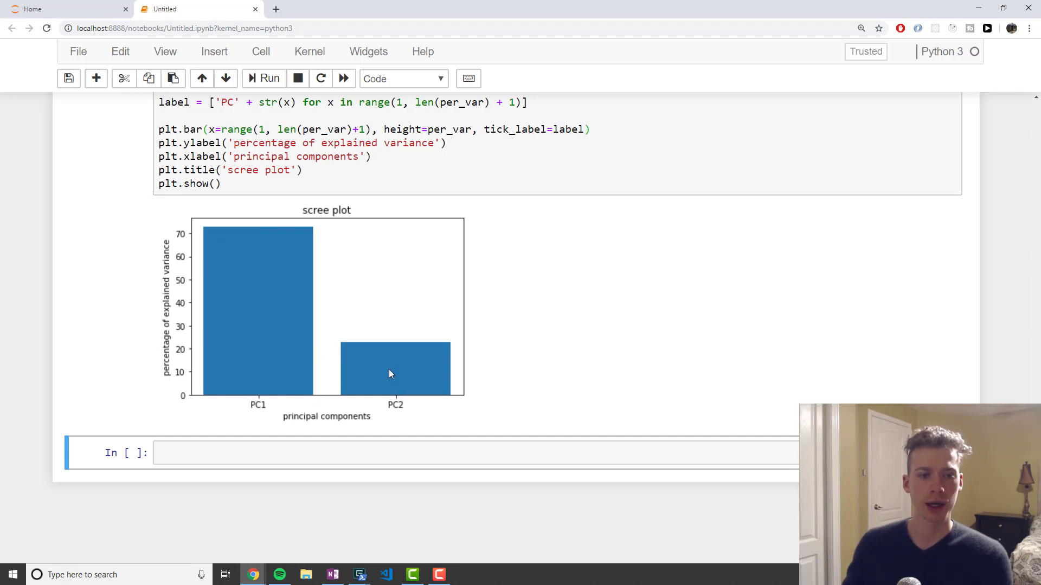
mouse_move(185, 344)
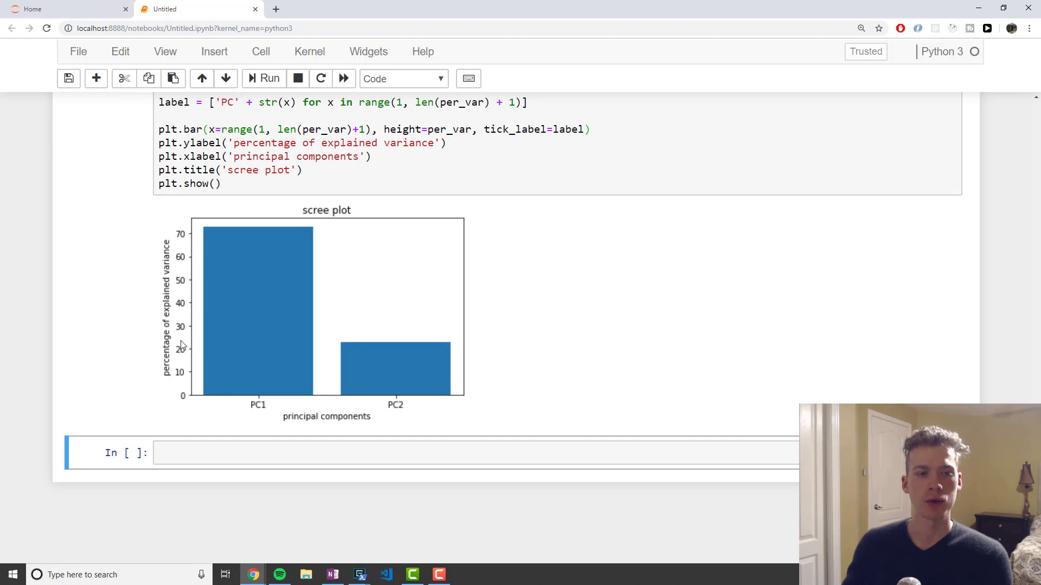
mouse_move(329, 355)
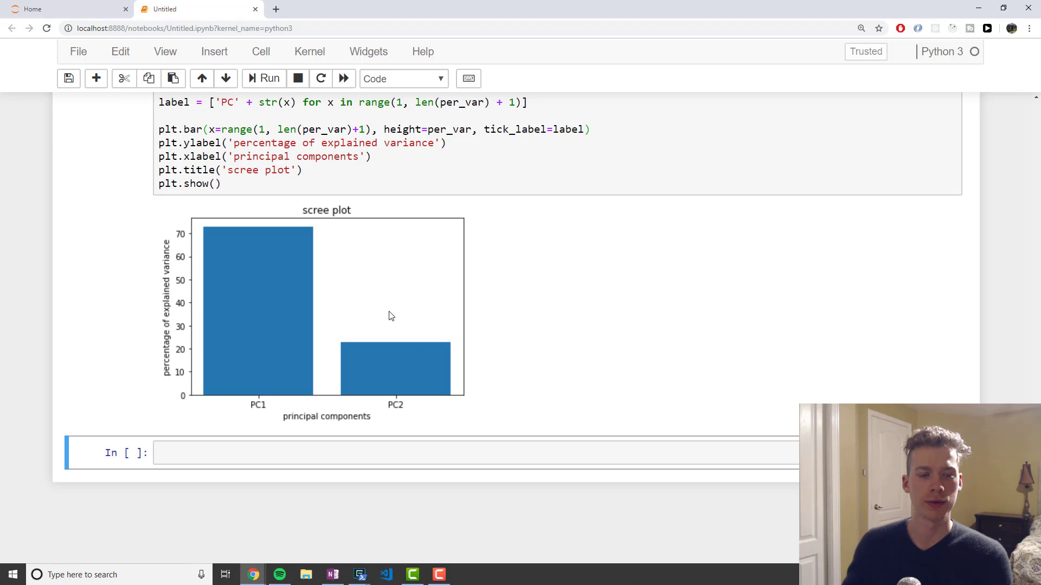
mouse_move(466, 381)
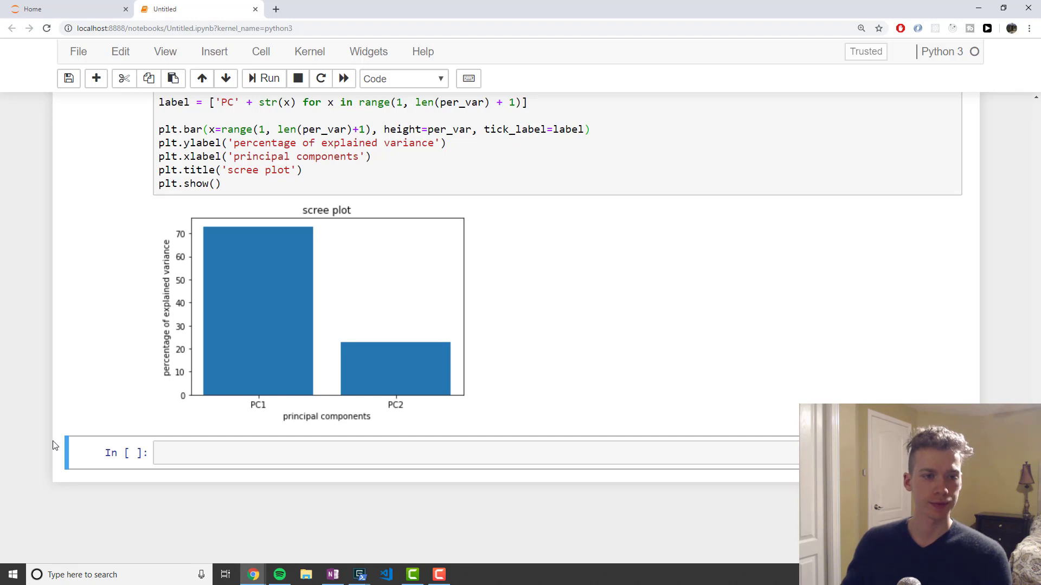
mouse_move(466, 395)
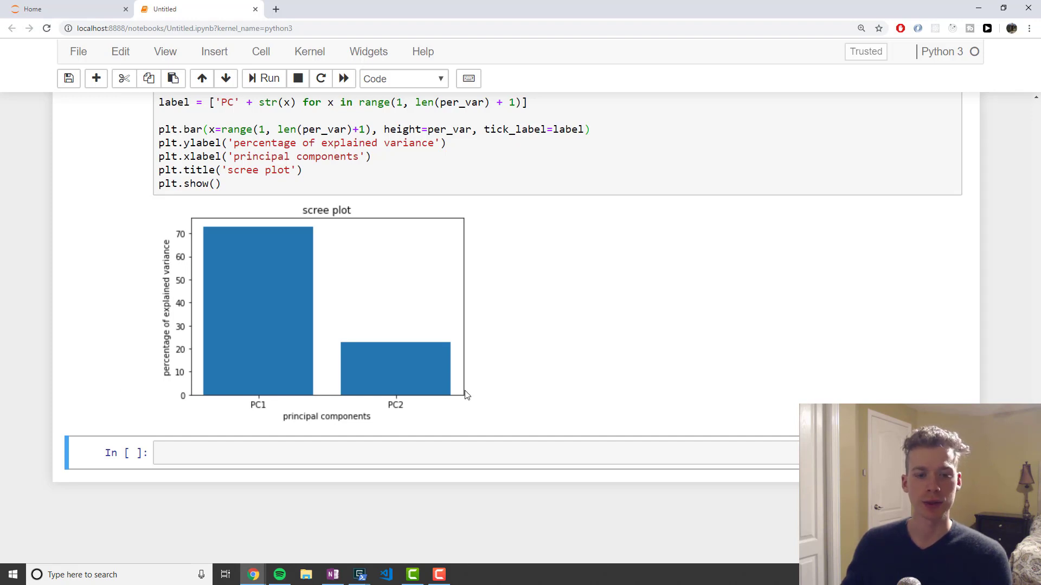
mouse_move(512, 378)
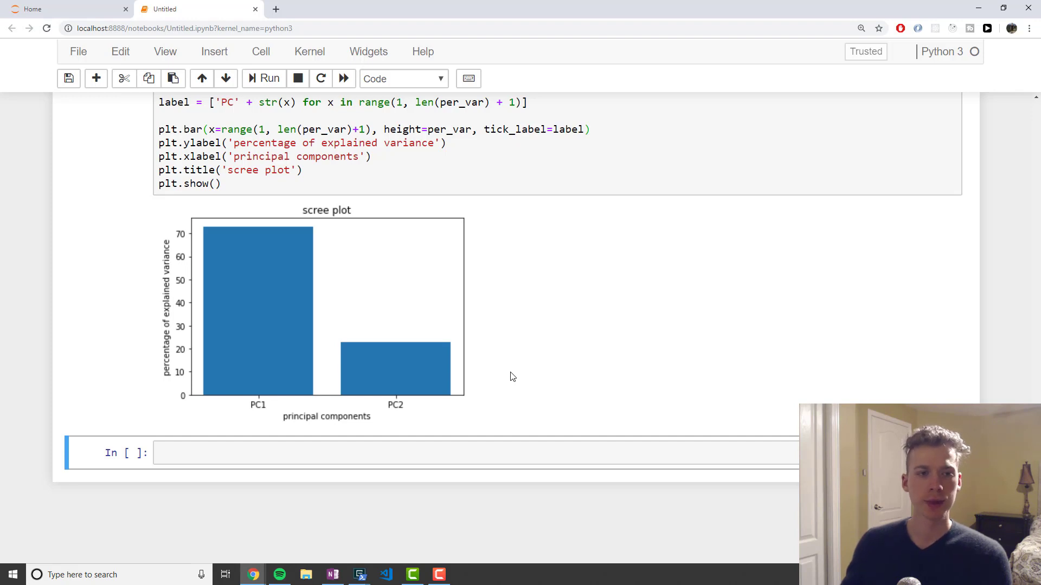
mouse_move(304, 436)
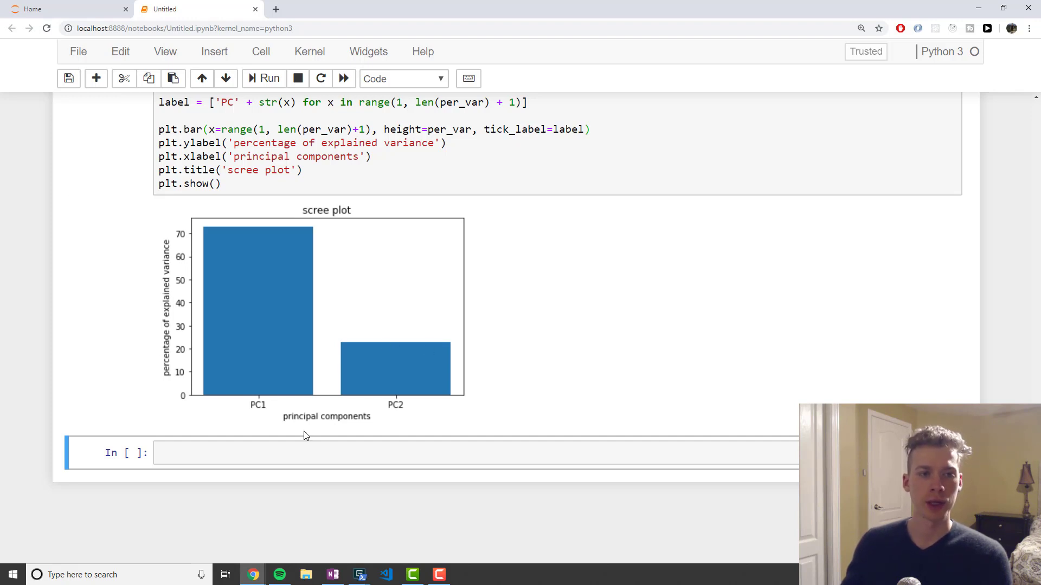
mouse_move(322, 368)
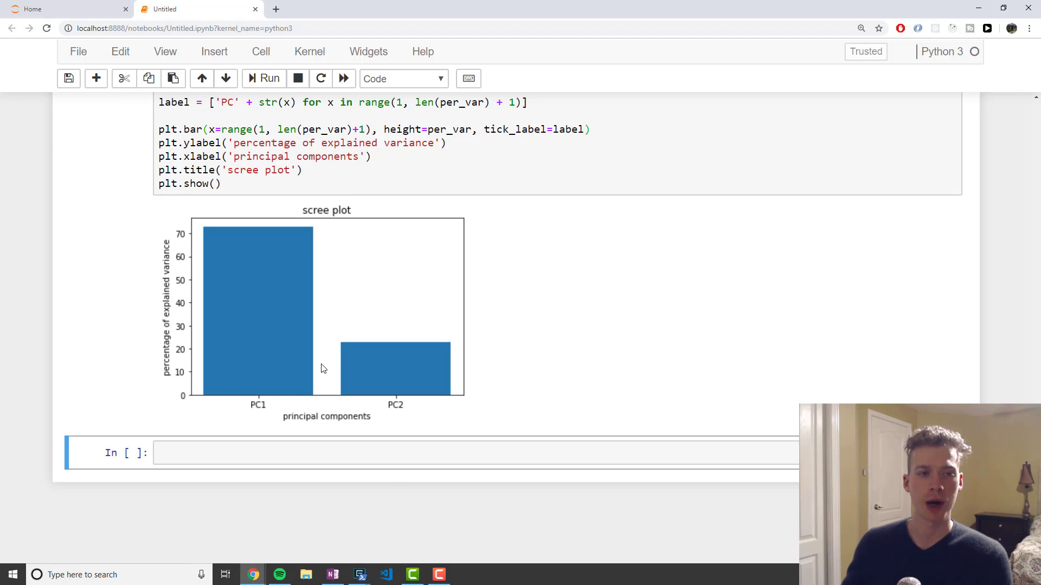
mouse_move(573, 434)
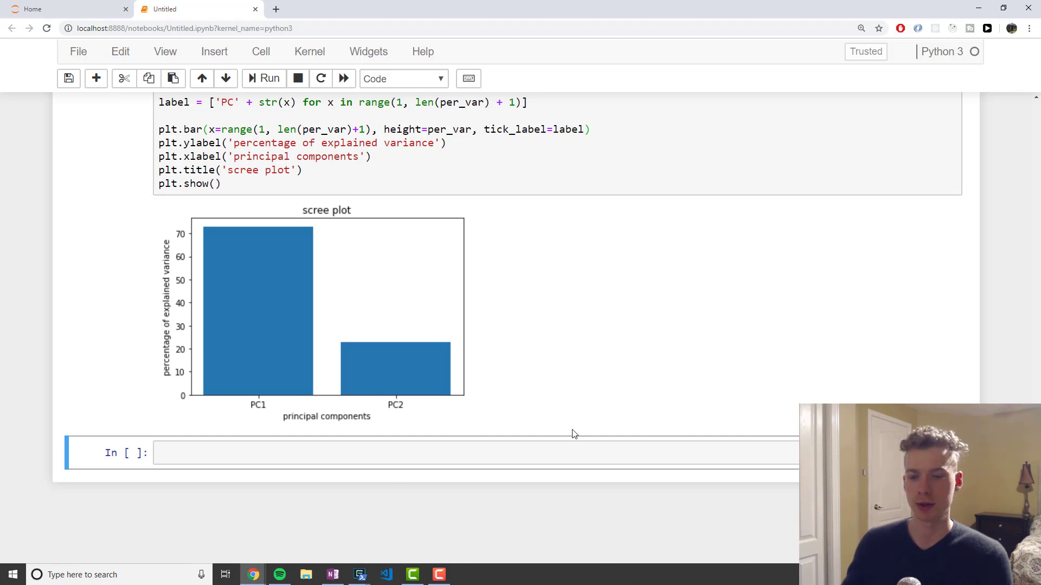
mouse_move(700, 525)
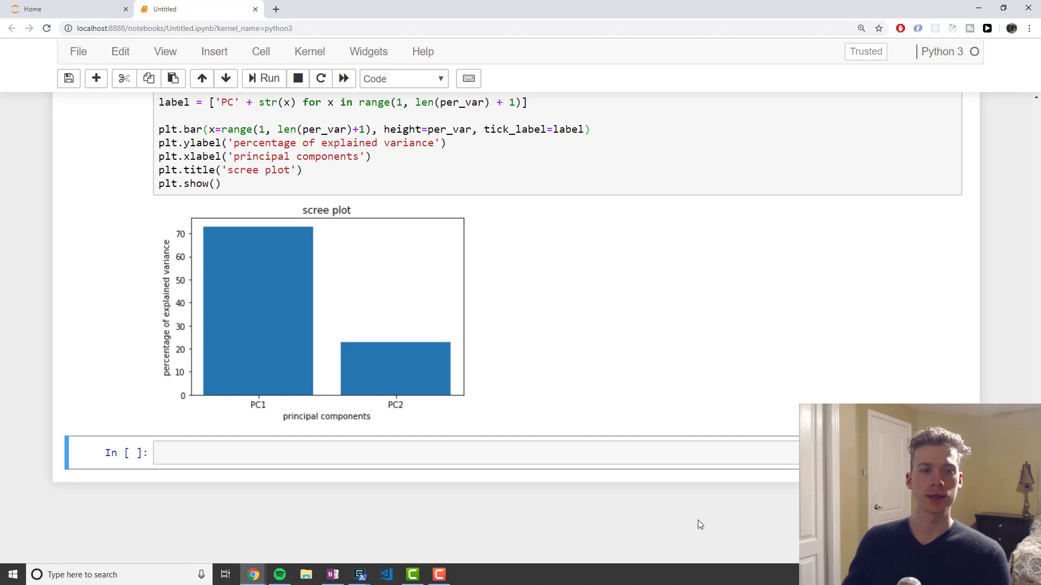
mouse_move(618, 344)
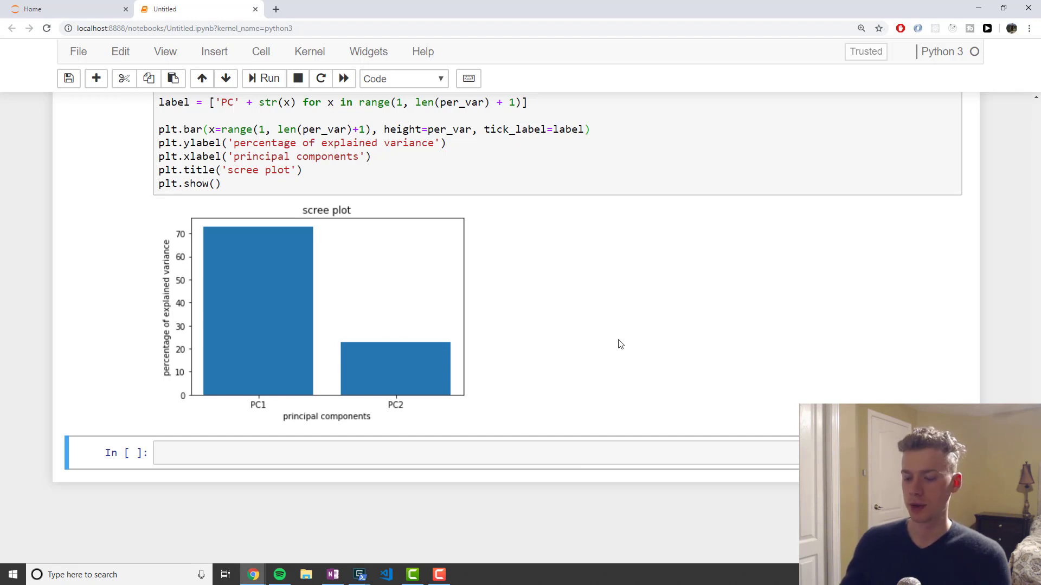